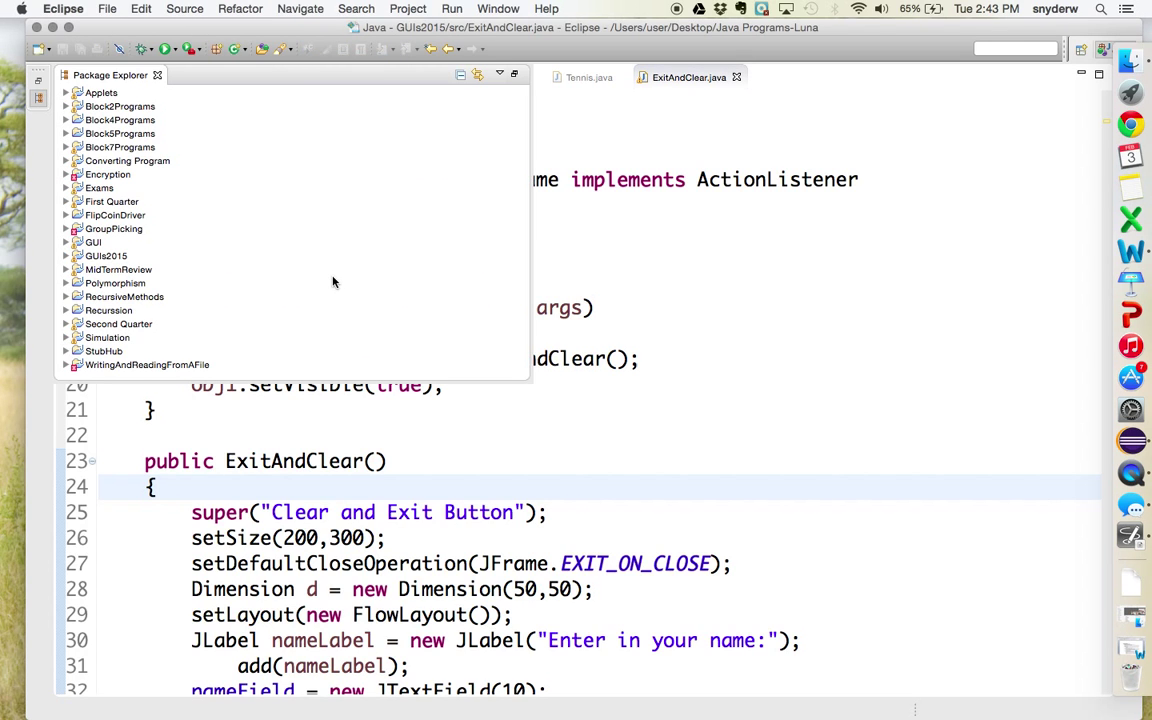
{"action": "mouse_move", "coordinate": [522, 375]}
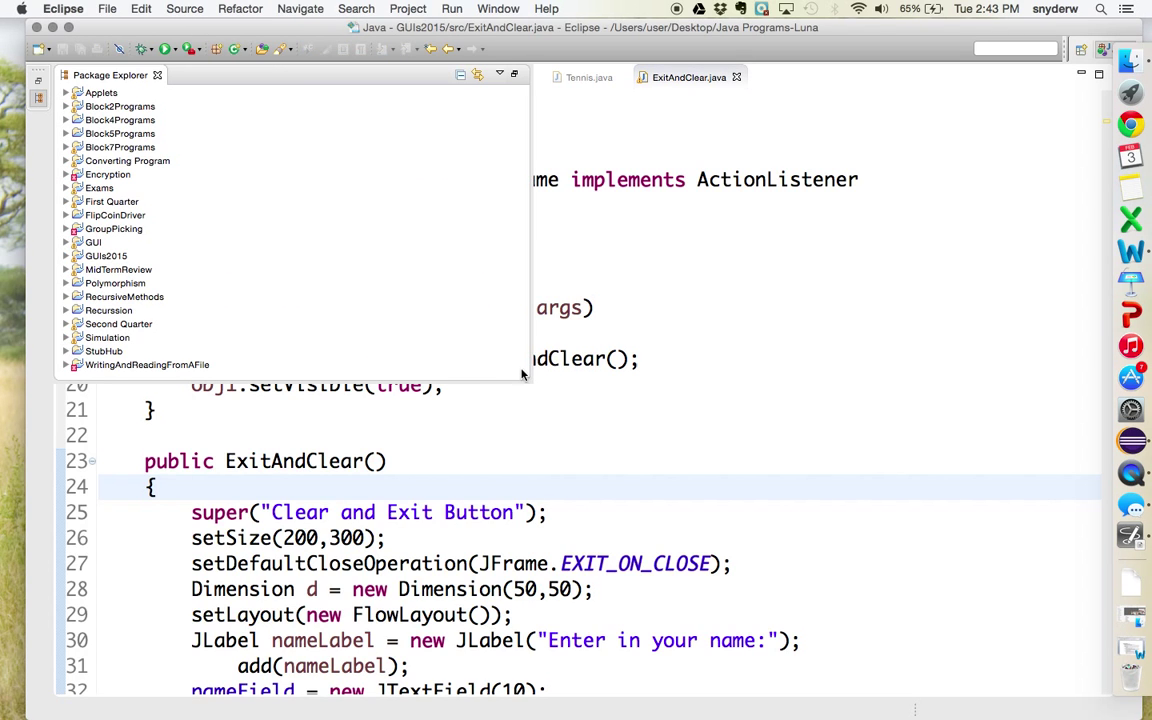
{"action": "mouse_move", "coordinate": [477, 386]}
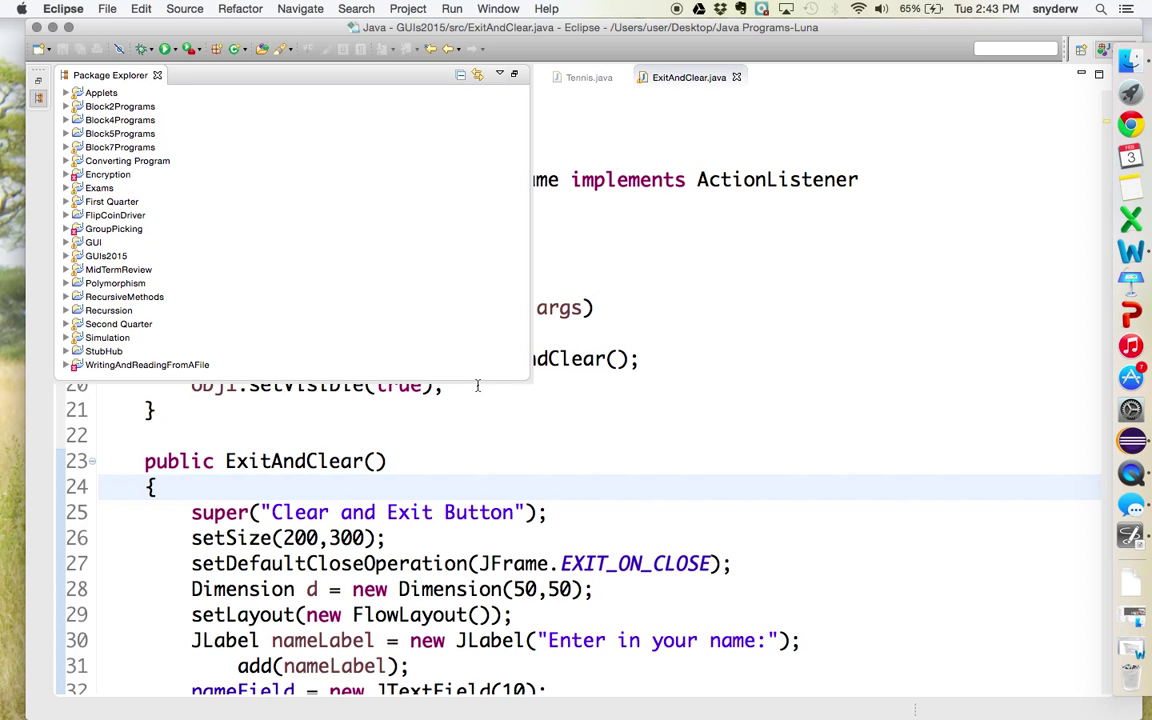
- Bring up the File > New submenu listing the item types that can be created
{"action": "left_click", "coordinate": [110, 8]}
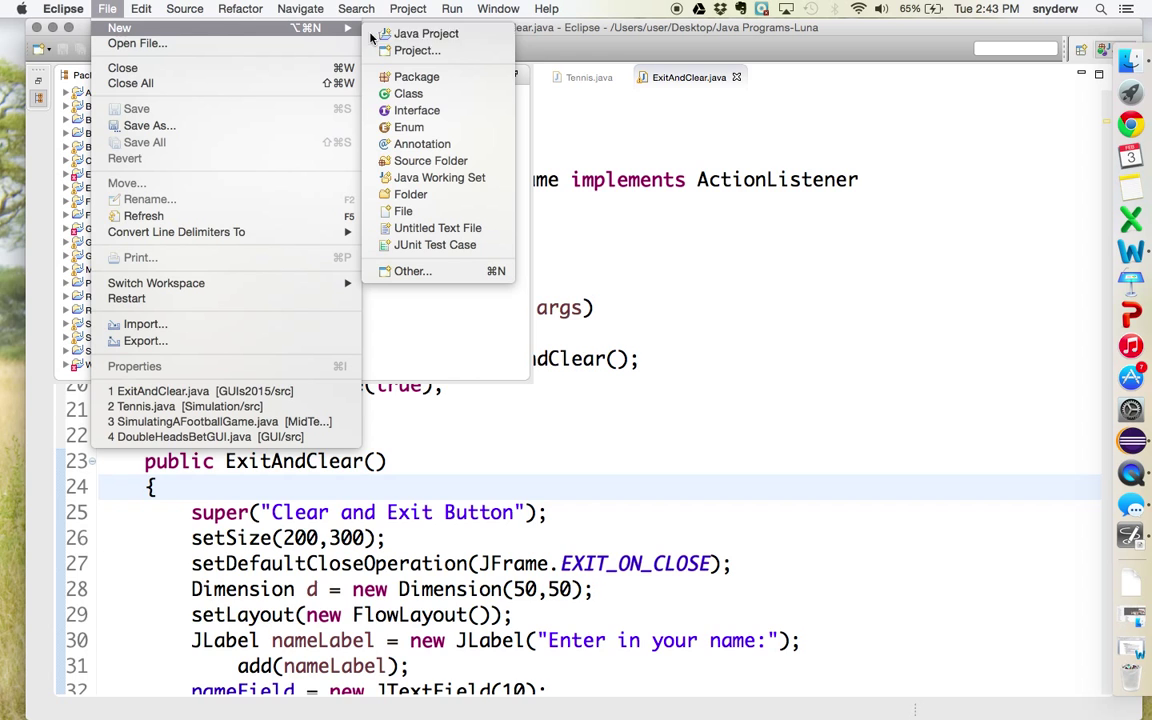
{"action": "left_click", "coordinate": [426, 33]}
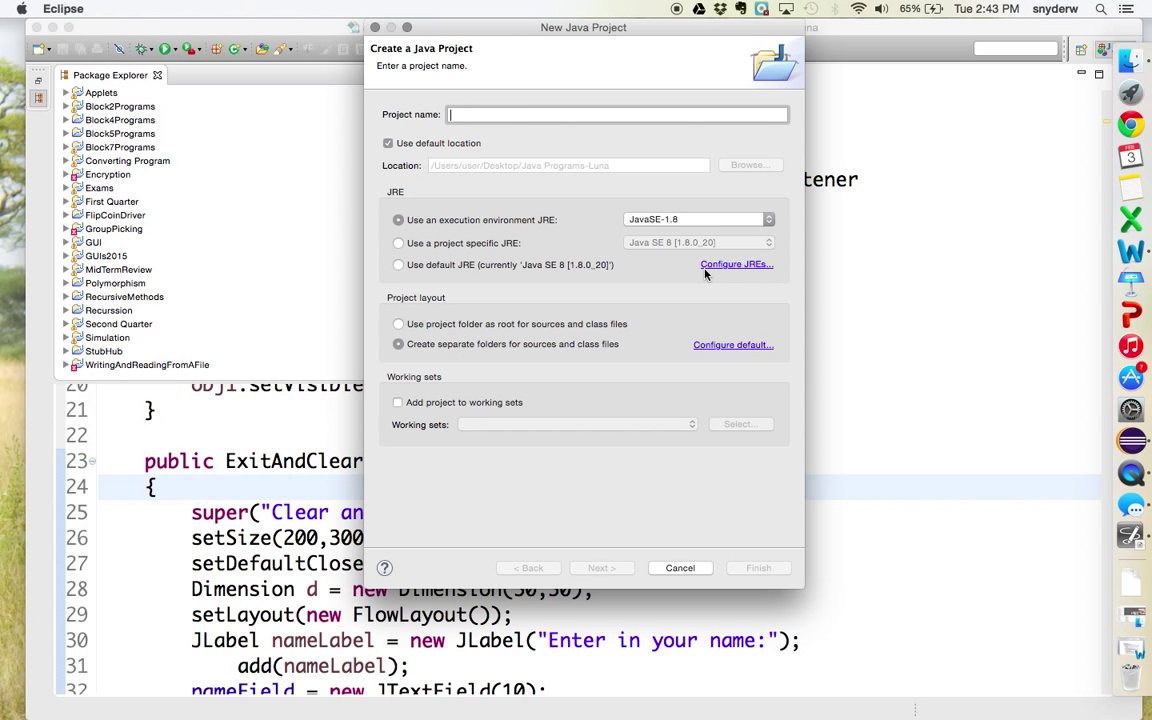
{"action": "type", "text": "G"}
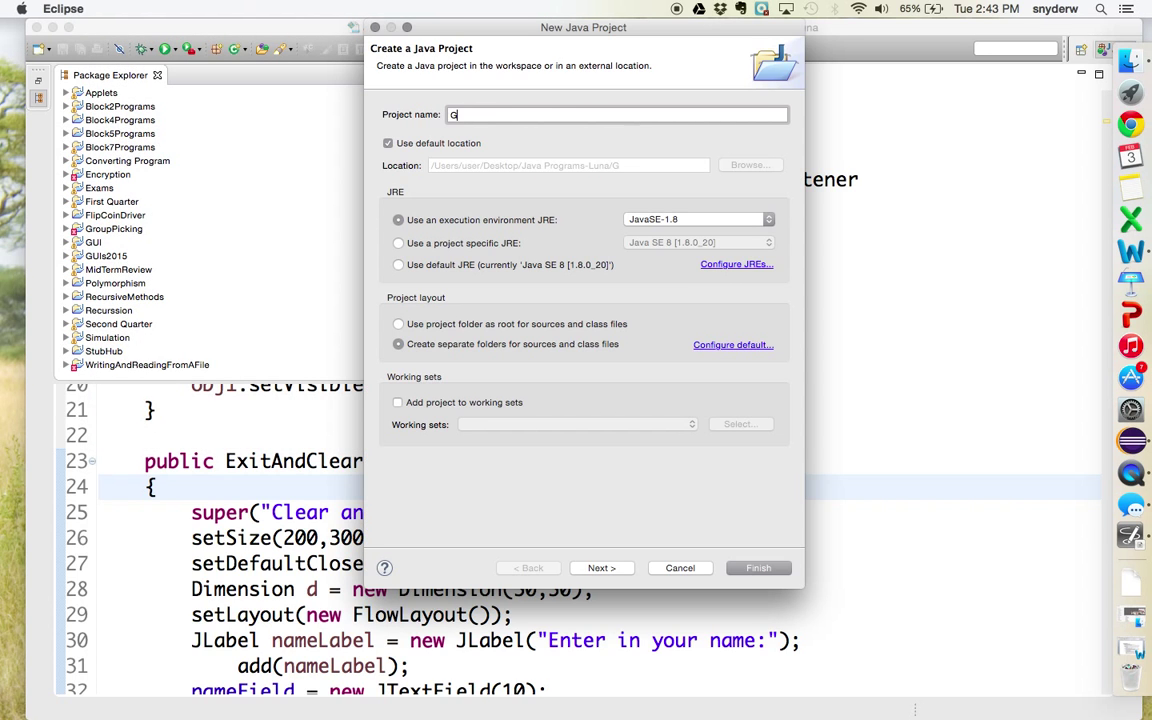
{"action": "type", "text": "UIs2015"}
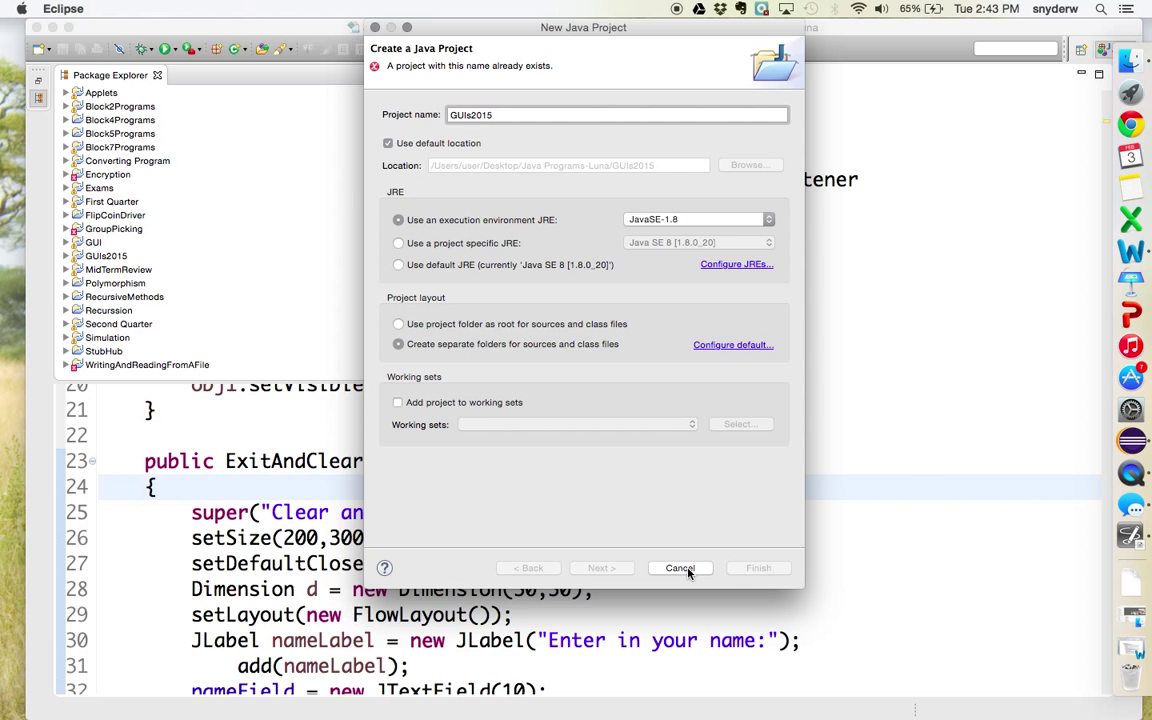
{"action": "left_click", "coordinate": [679, 567]}
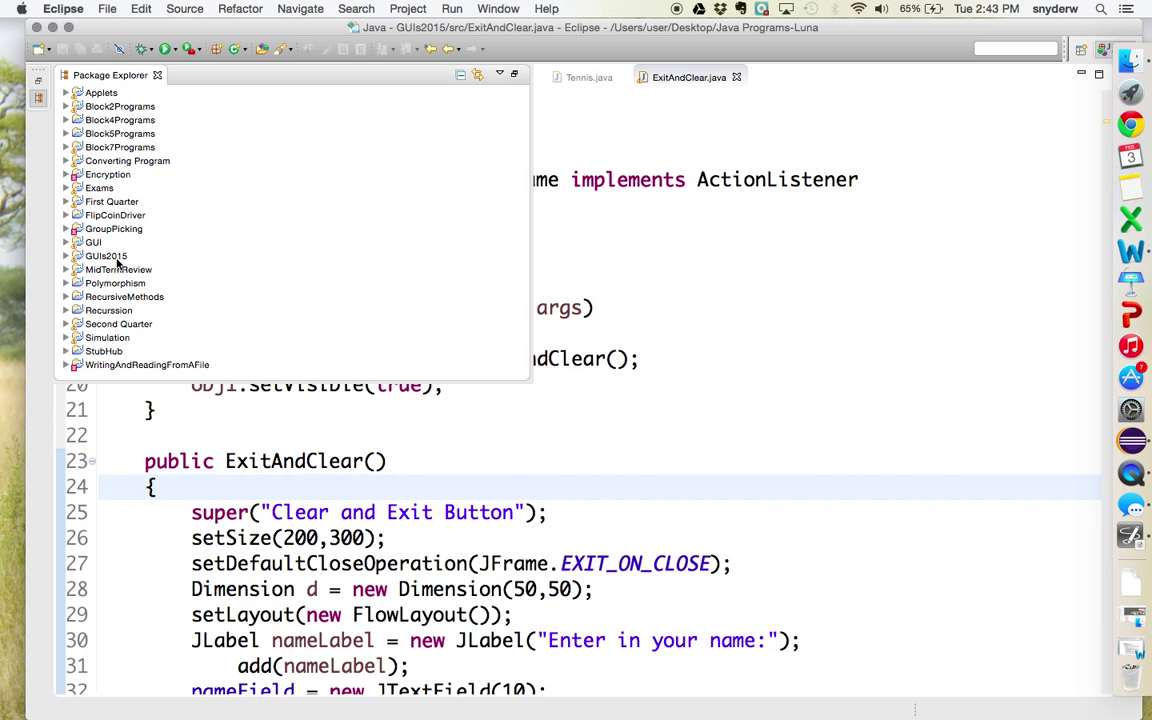
- Select the GUIs2015 project and add a new class Example1 through the New Class wizard
{"action": "left_click", "coordinate": [130, 11]}
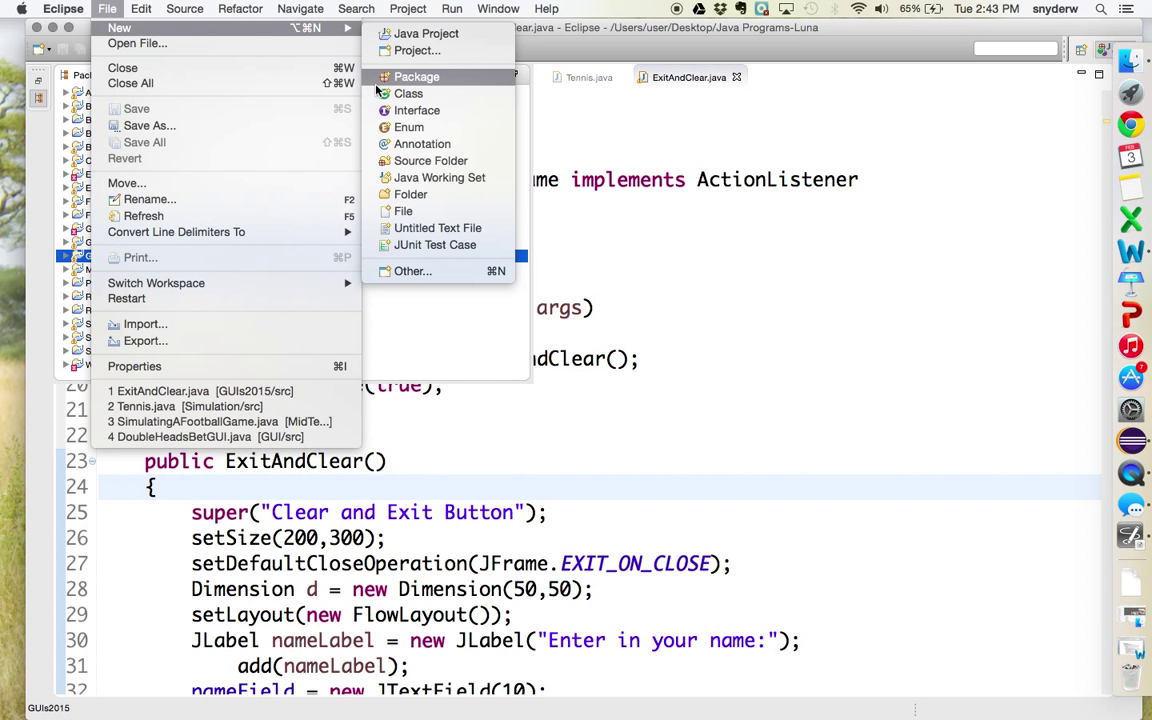
{"action": "left_click", "coordinate": [408, 93]}
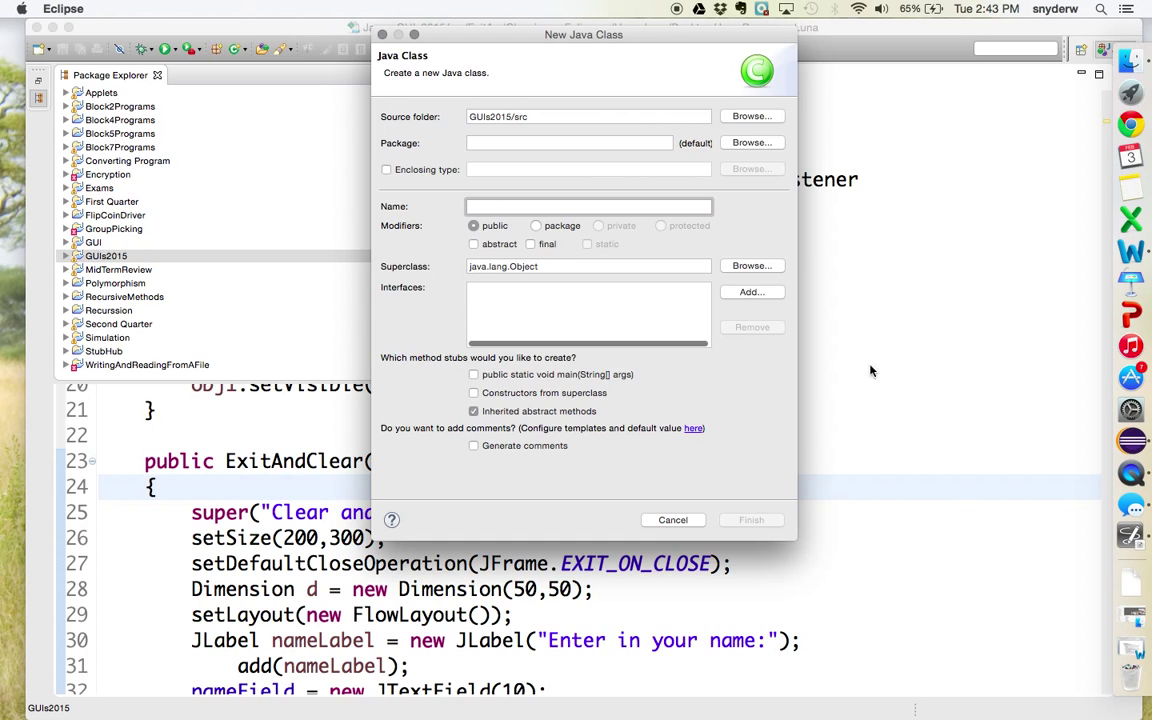
{"action": "type", "text": "Example1"}
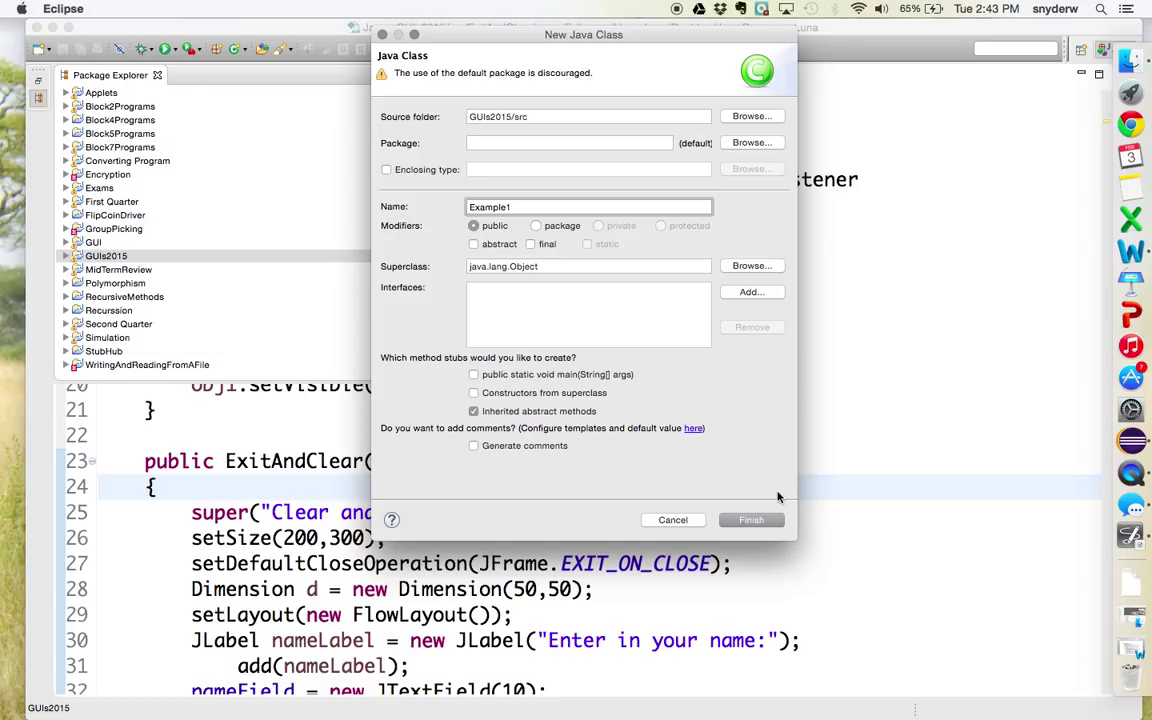
{"action": "left_click", "coordinate": [751, 519]}
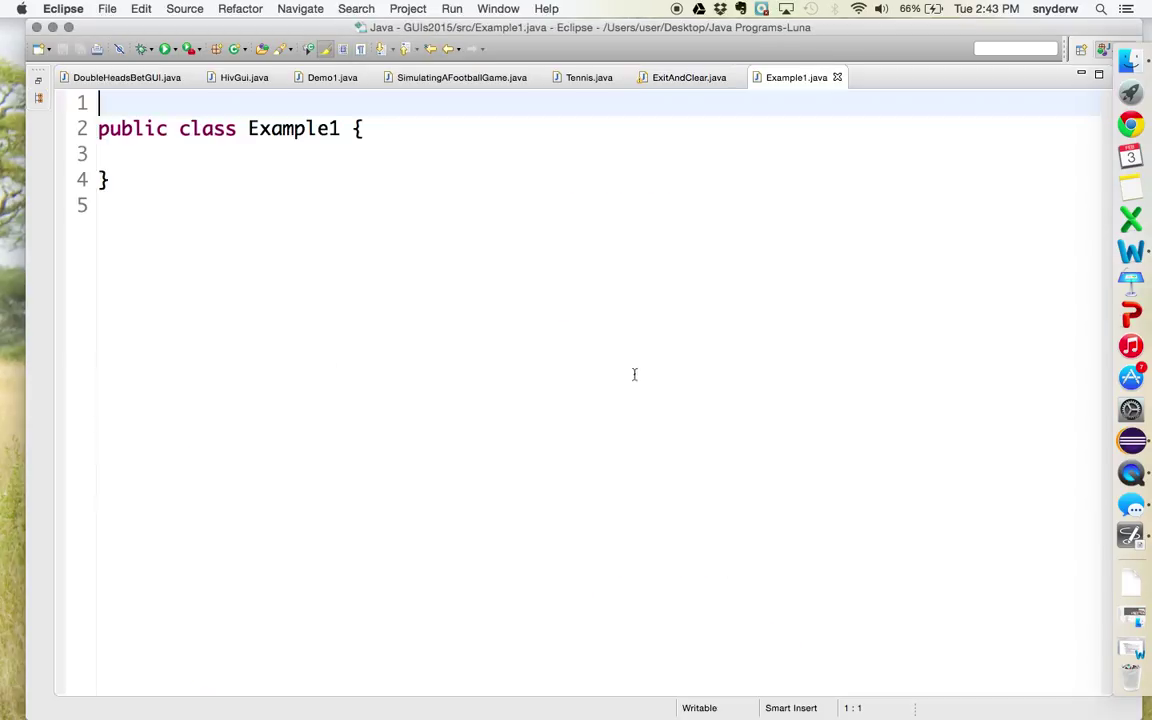
- Declare Example1 as 'extends JFrame', with the opening brace on its own line
{"action": "key", "text": "Enter"}
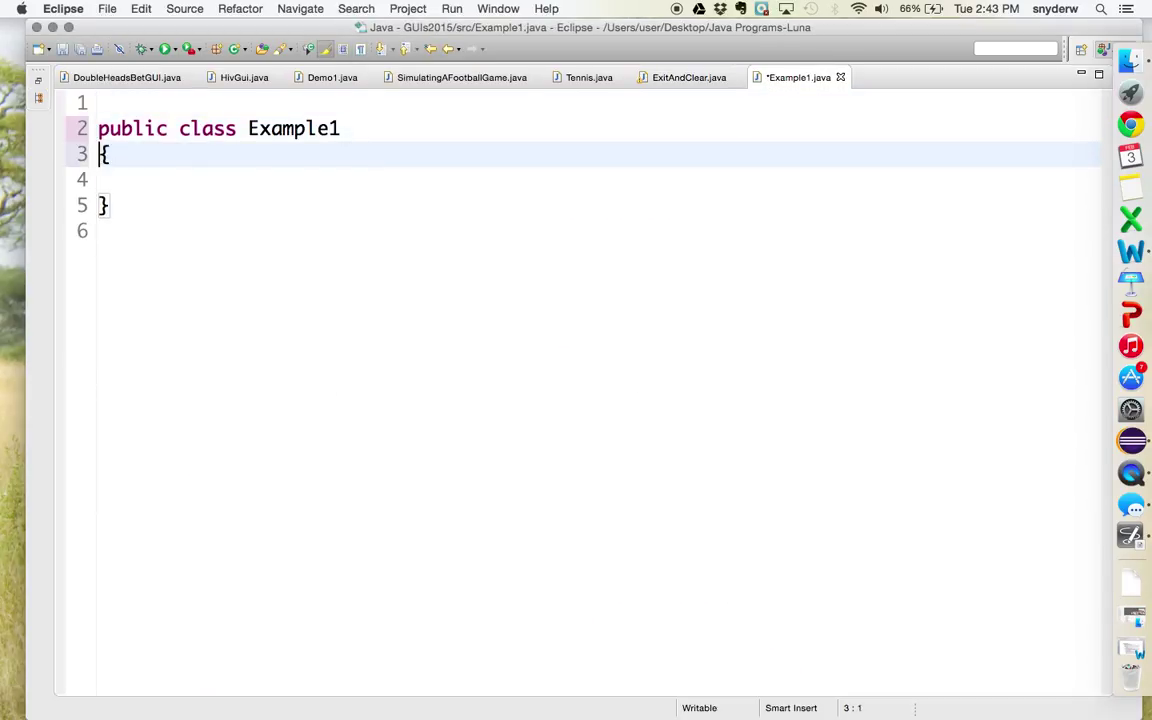
{"action": "type", "text": "extends"}
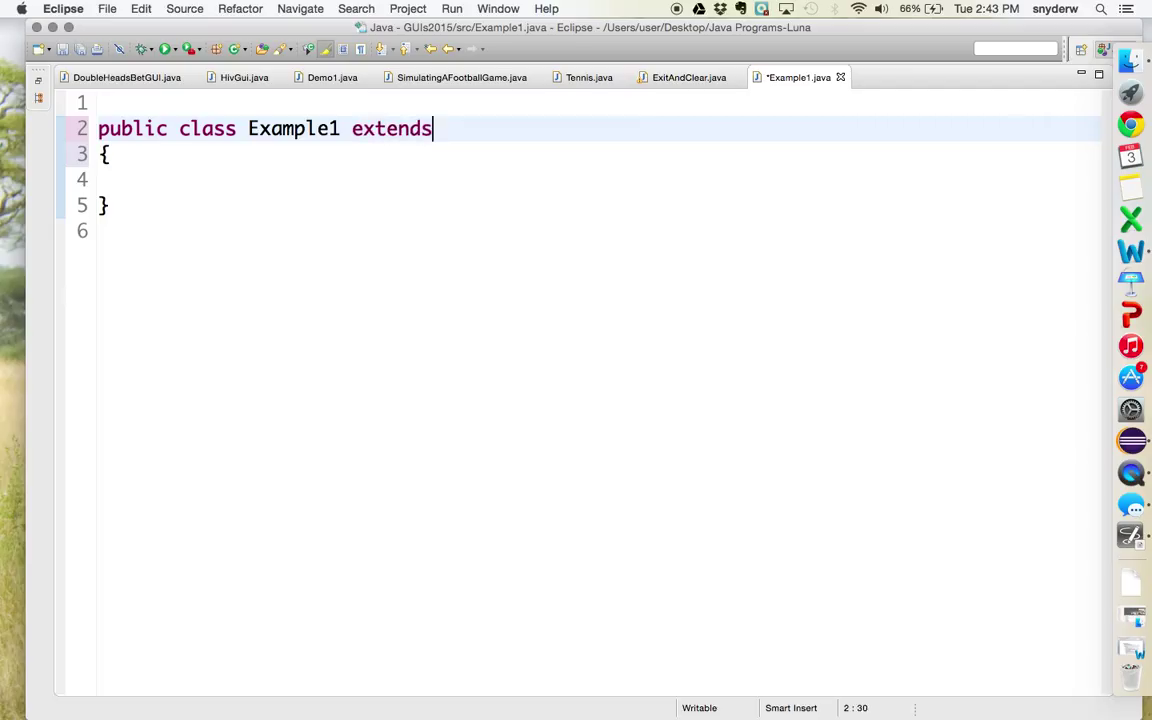
{"action": "type", "text": "JFrame"}
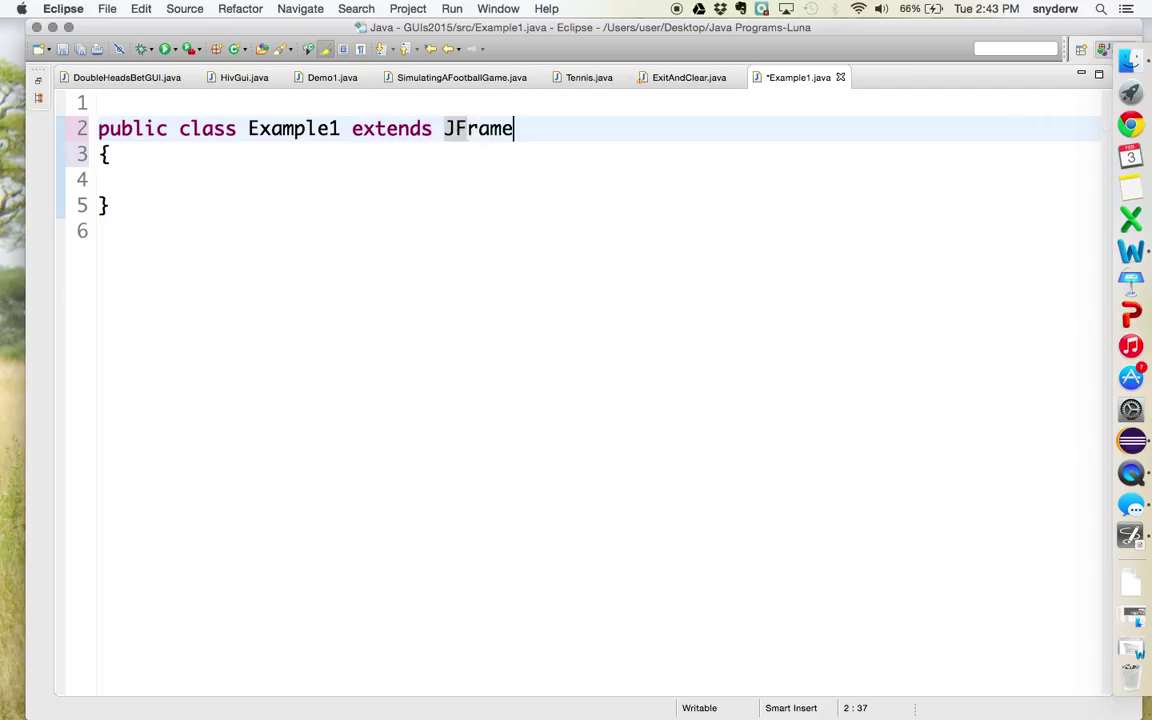
{"action": "key", "text": "Enter"}
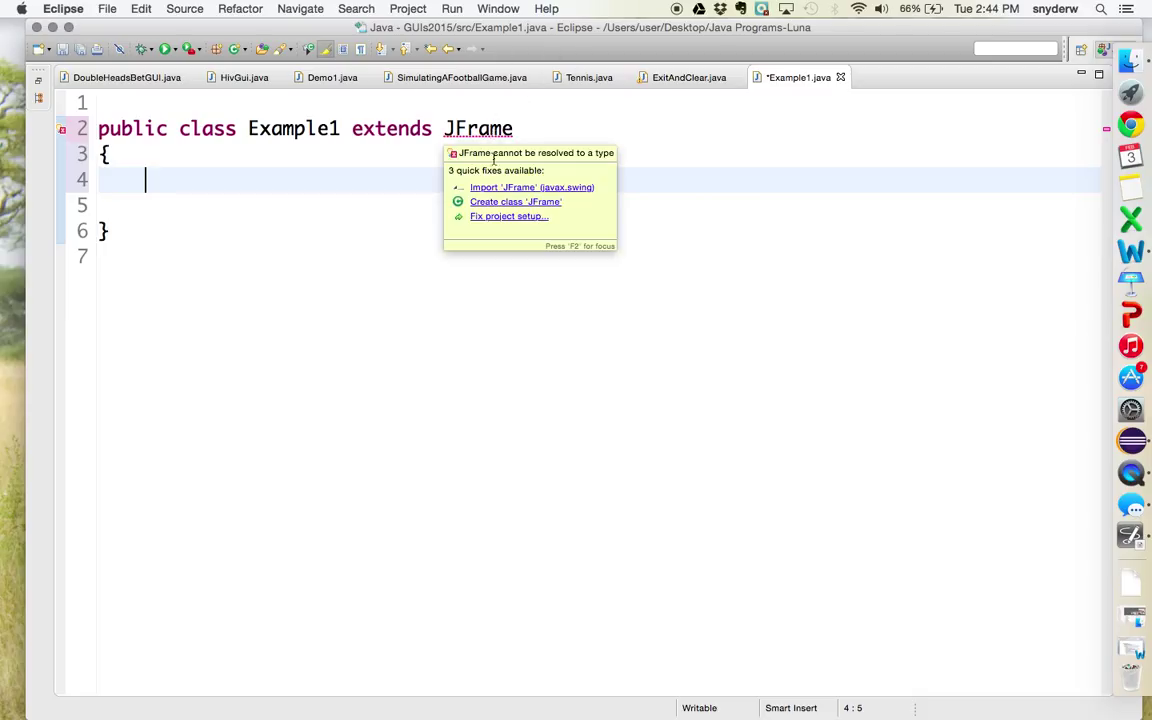
- Import javax.swing.JFrame and begin a public main(String[] args) method
{"action": "left_click", "coordinate": [531, 187]}
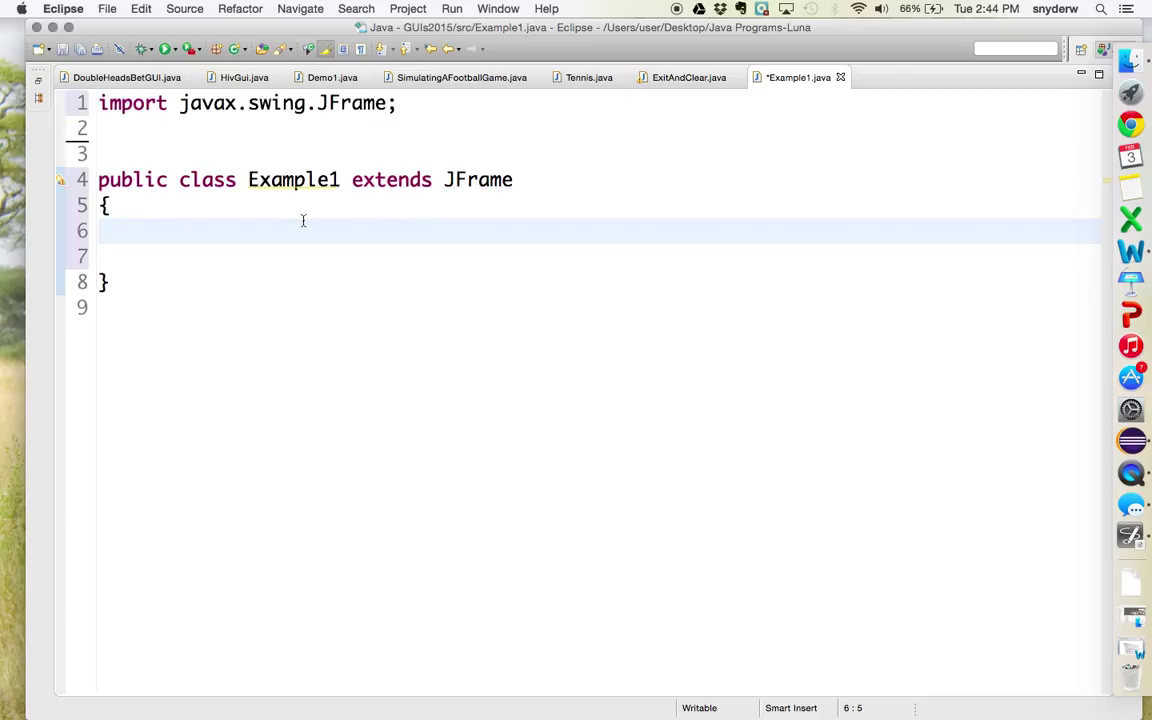
{"action": "type", "text": "public static void"}
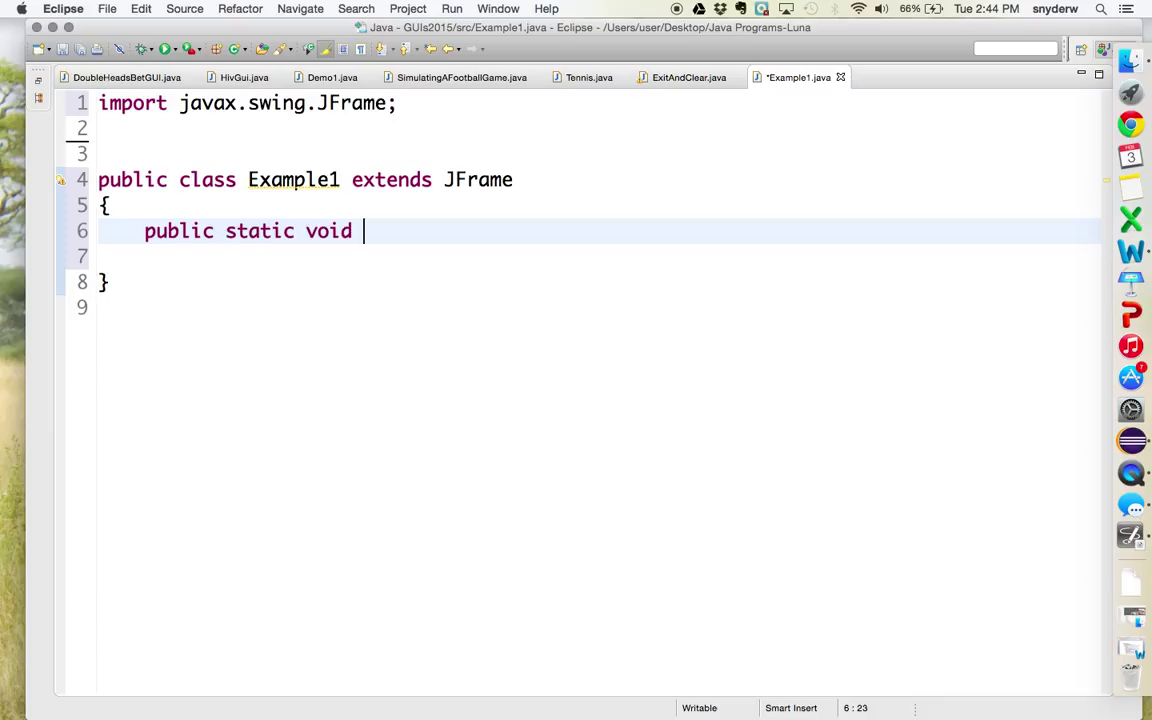
{"action": "type", "text": "main(STring"}
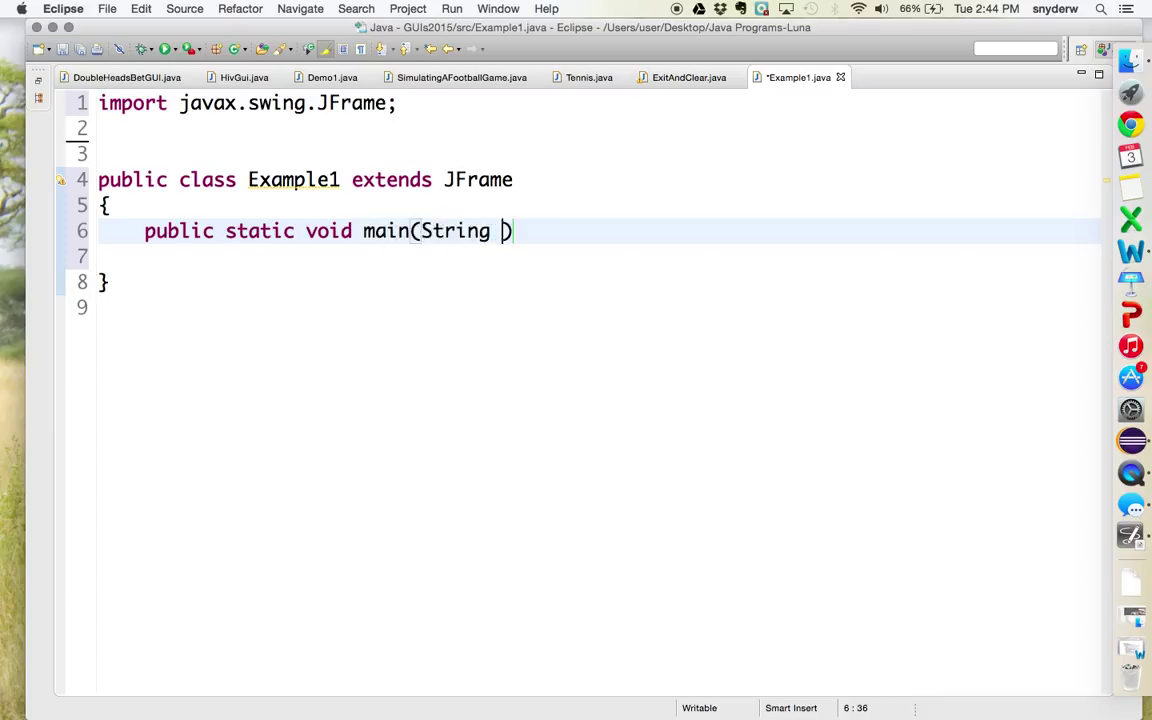
{"action": "type", "text": "[] args"}
{"action": "left_click", "coordinate": [598, 257]}
{"action": "type", "text": "{"}
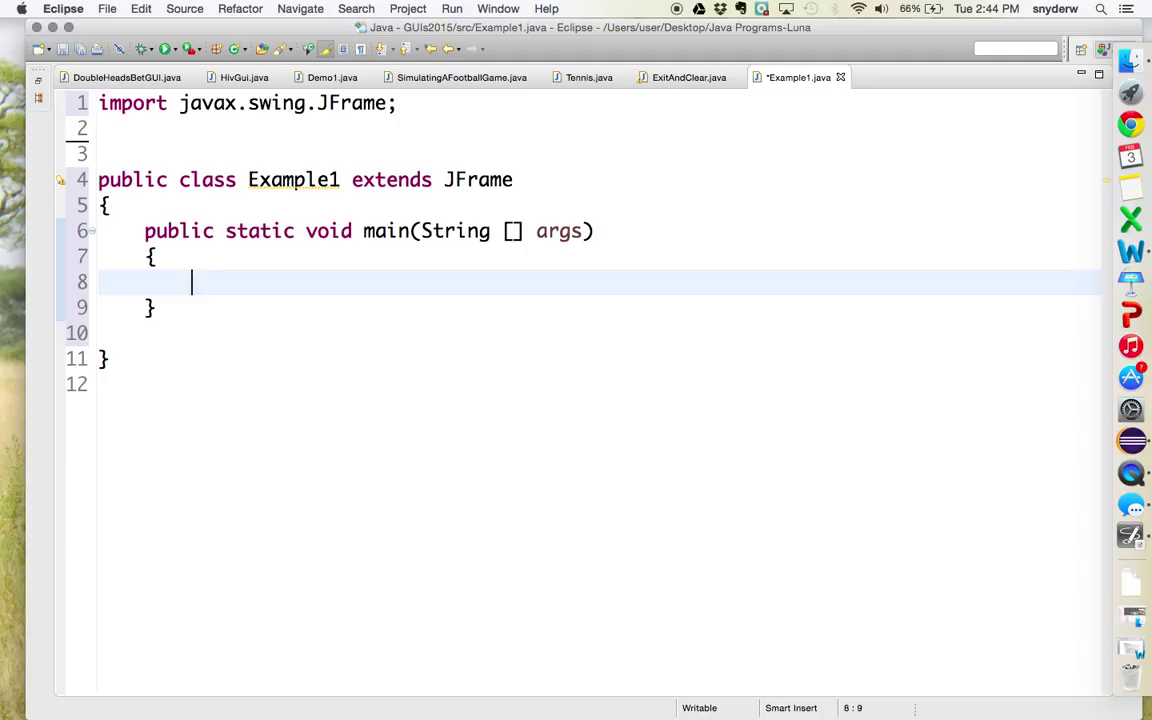
- Inside main, create the object with Example1 obj1 = new Example1();
{"action": "type", "text": "Exa"}
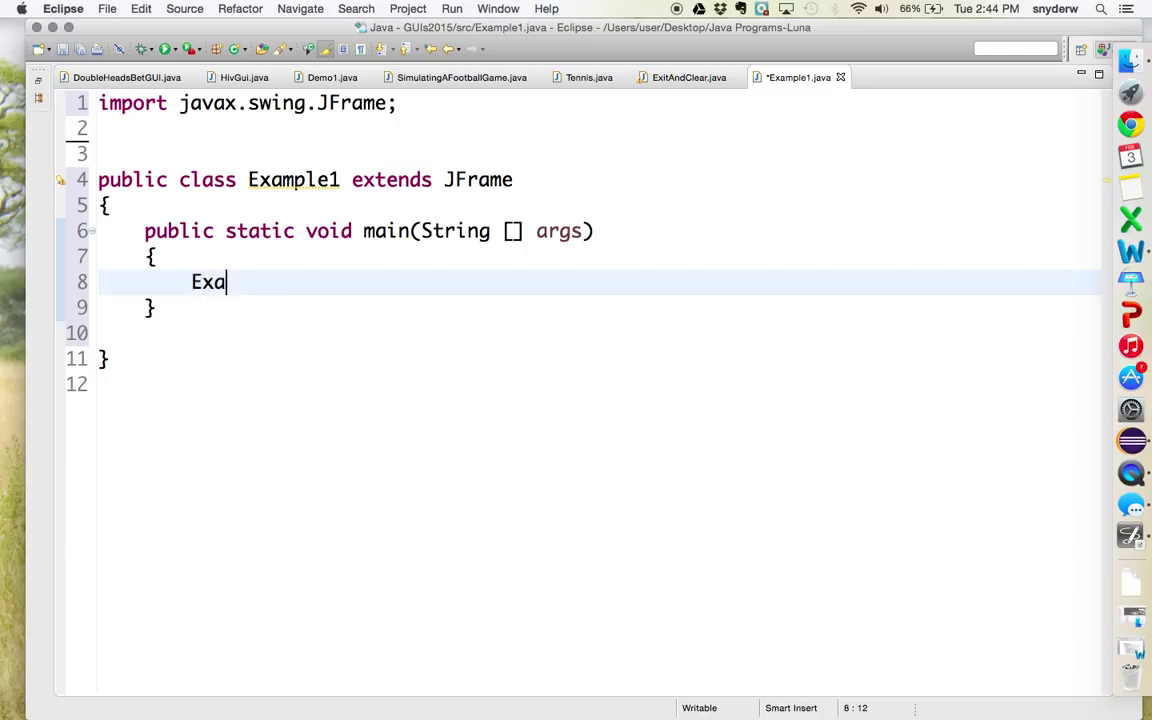
{"action": "type", "text": "mple1"}
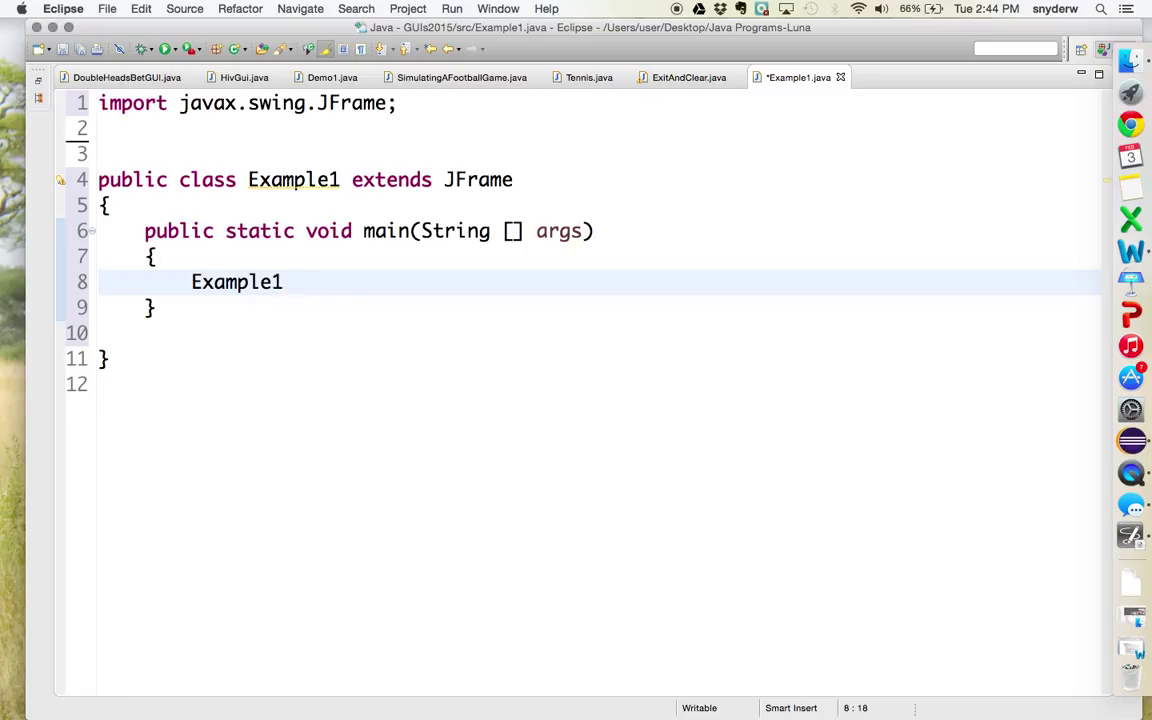
{"action": "type", "text": "obj1"}
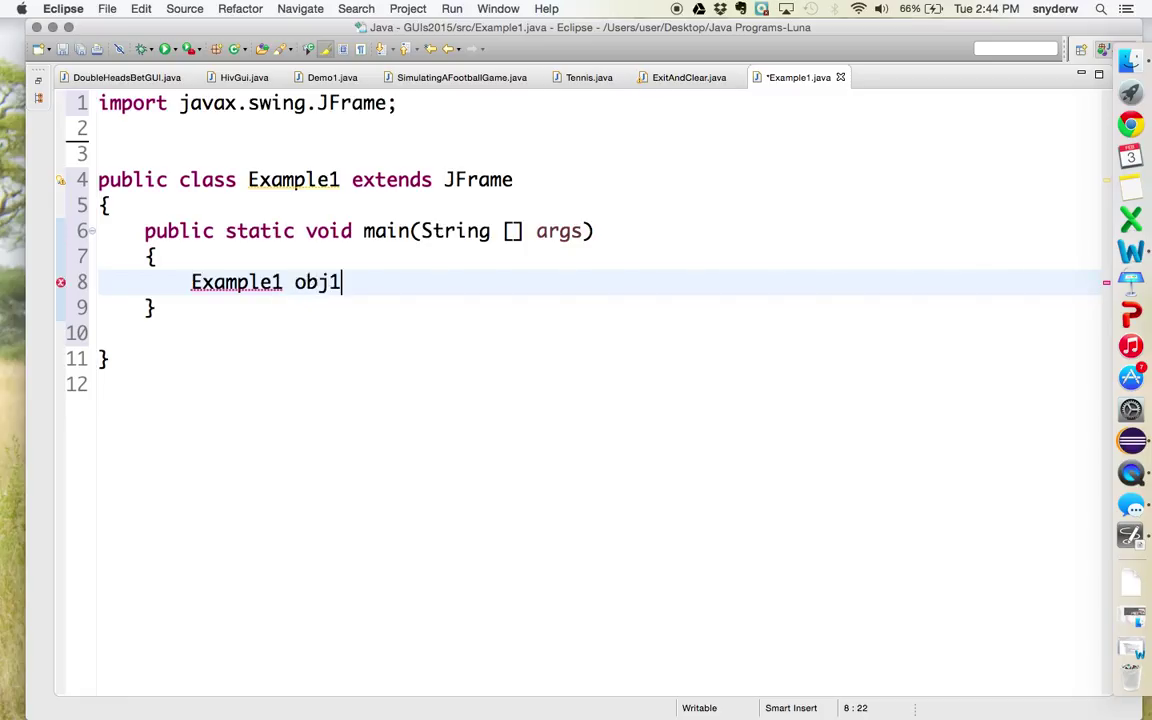
{"action": "type", "text": "="}
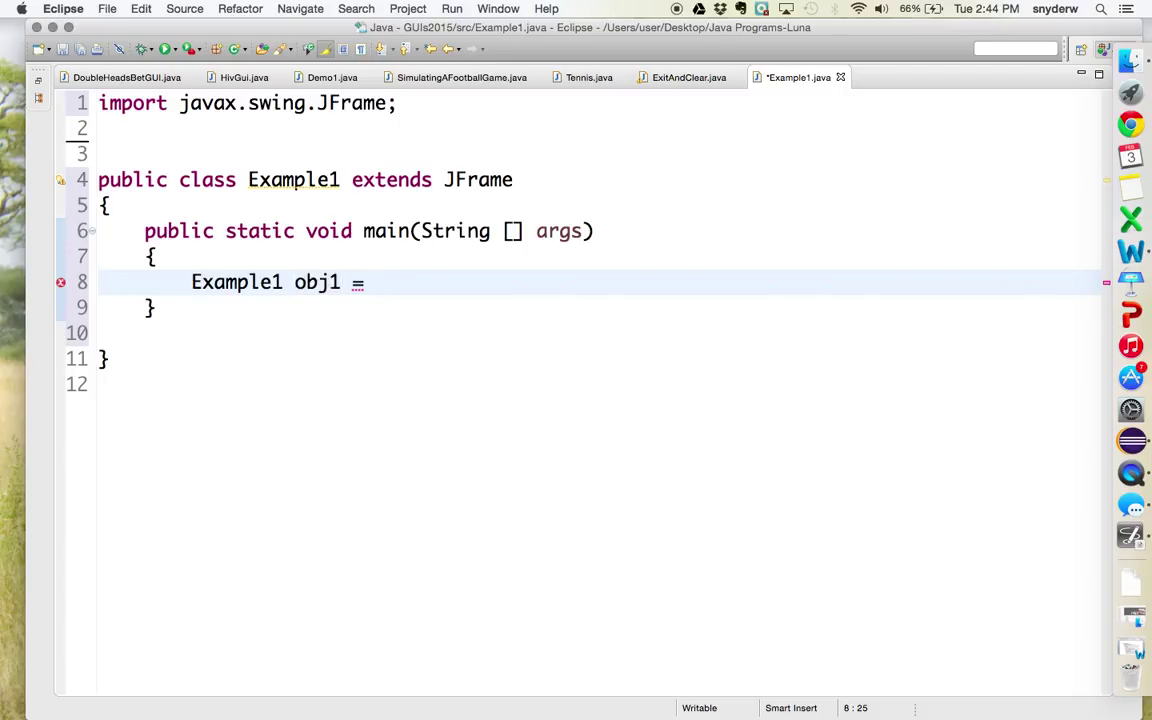
{"action": "type", "text": "new"}
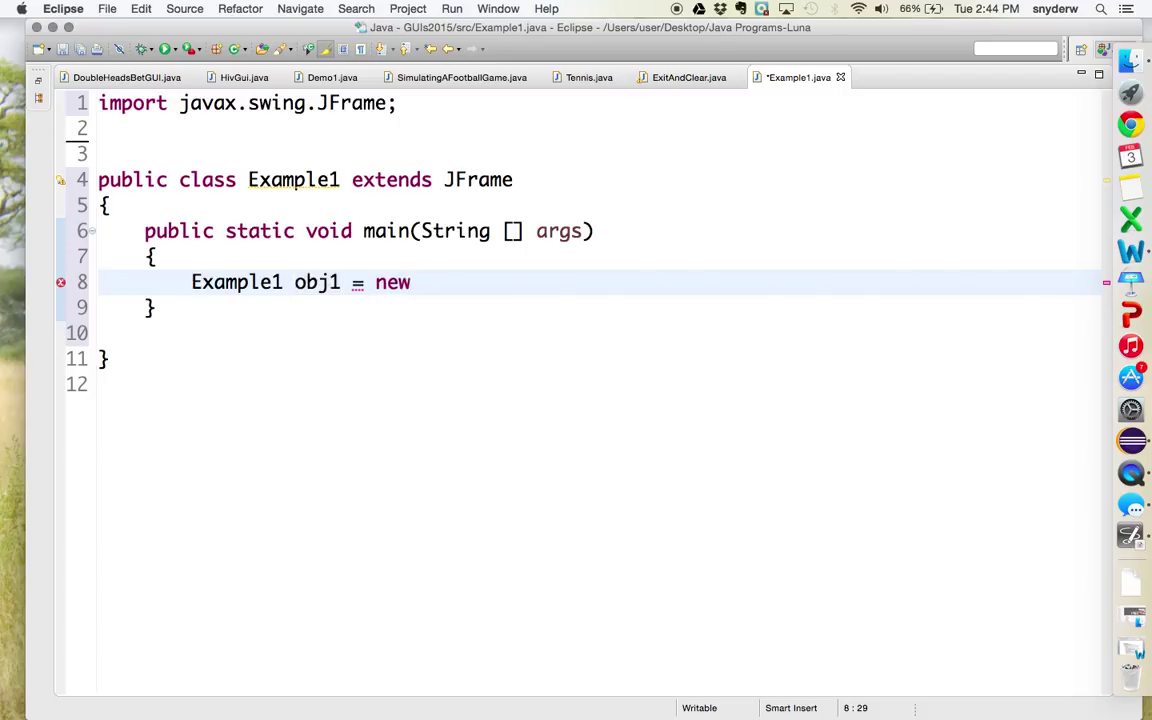
{"action": "type", "text": "Example"}
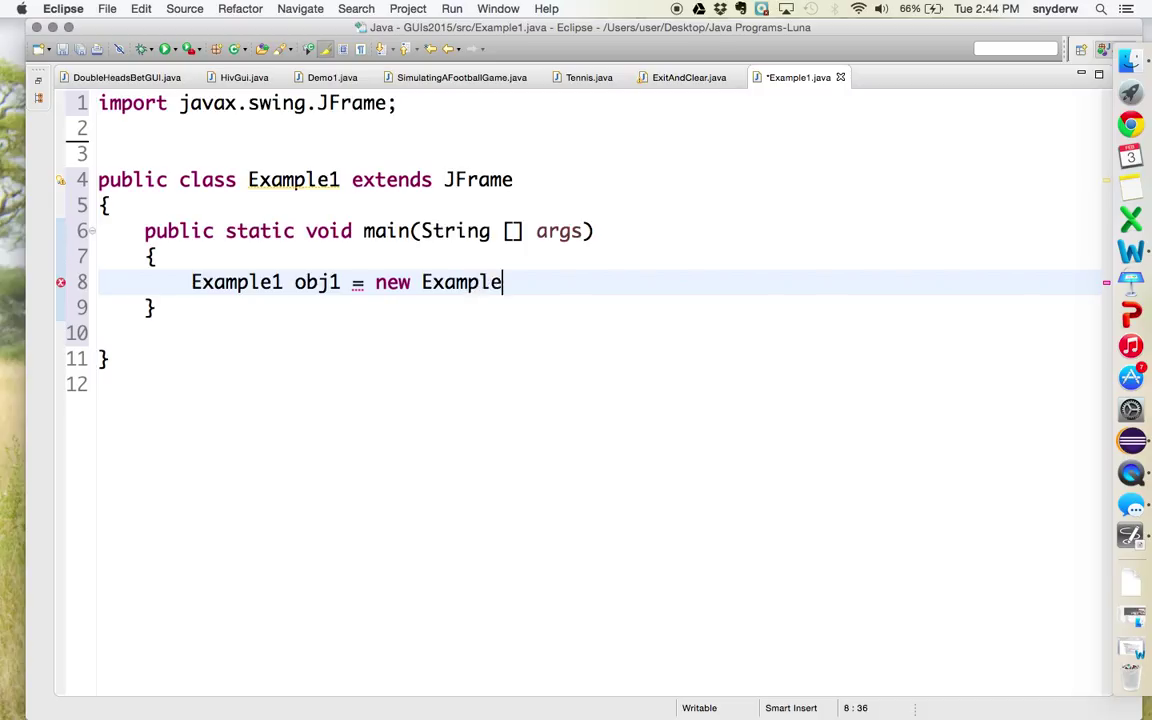
{"action": "type", "text": "1();"}
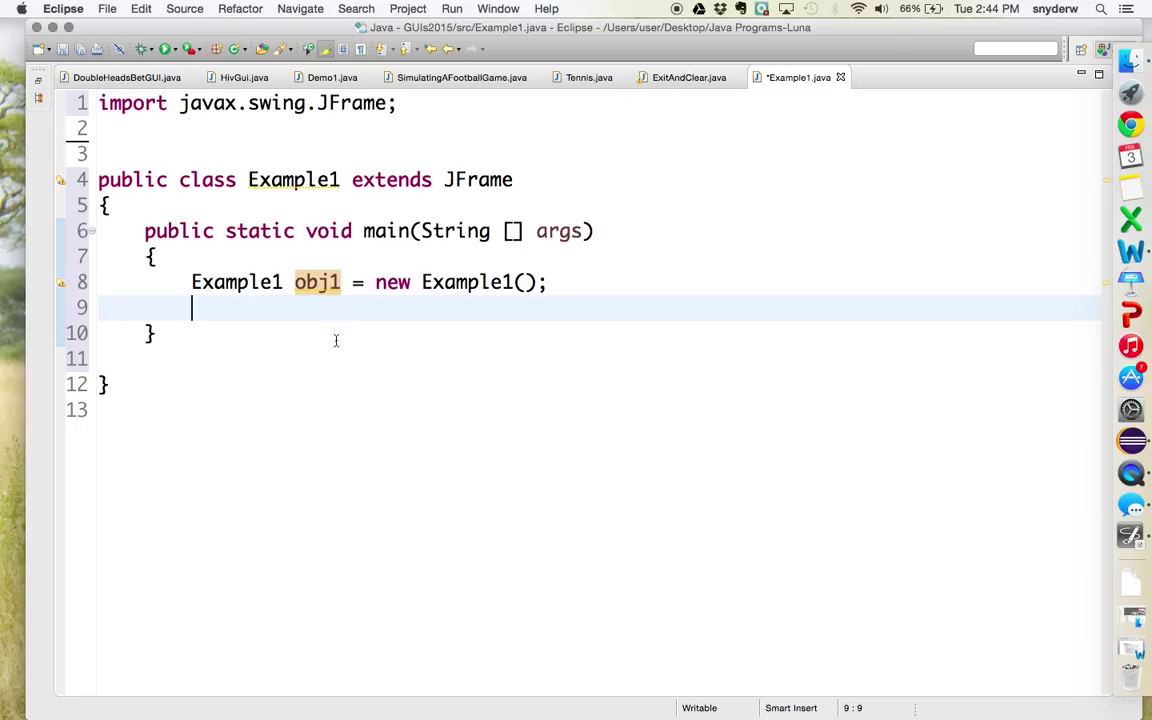
- Add obj1.setVisible(true); to main, correcting a mistyped letter along the way
{"action": "type", "text": "oj"}
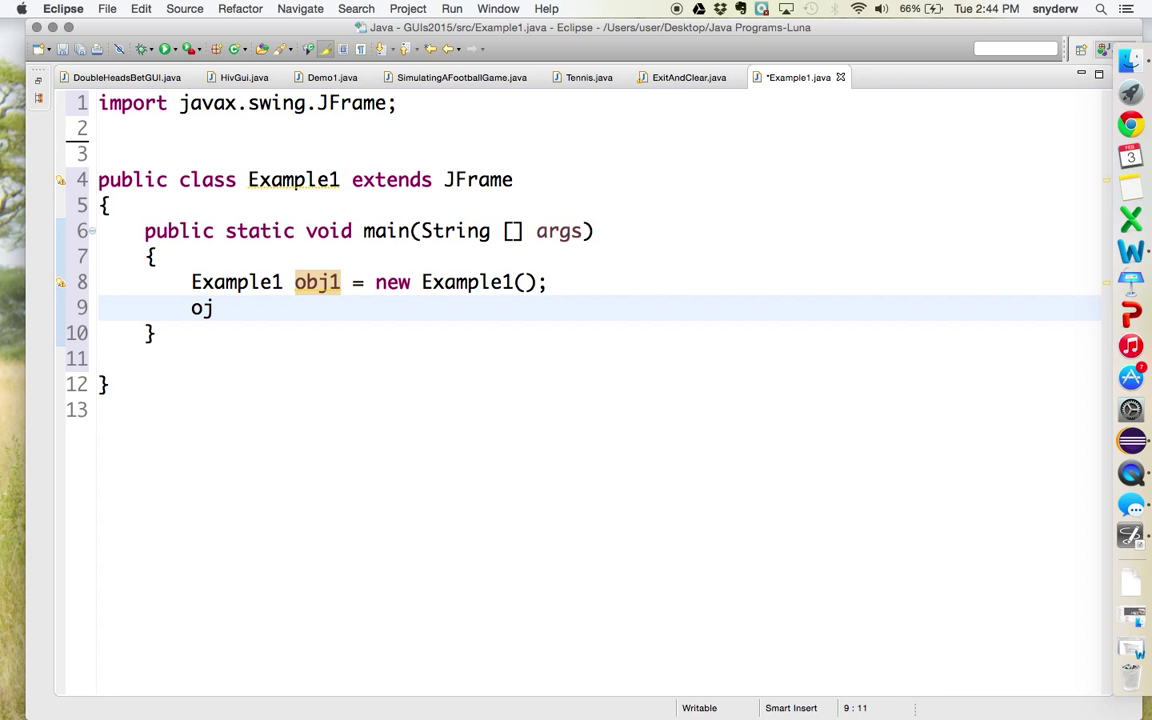
{"action": "type", "text": "b1"}
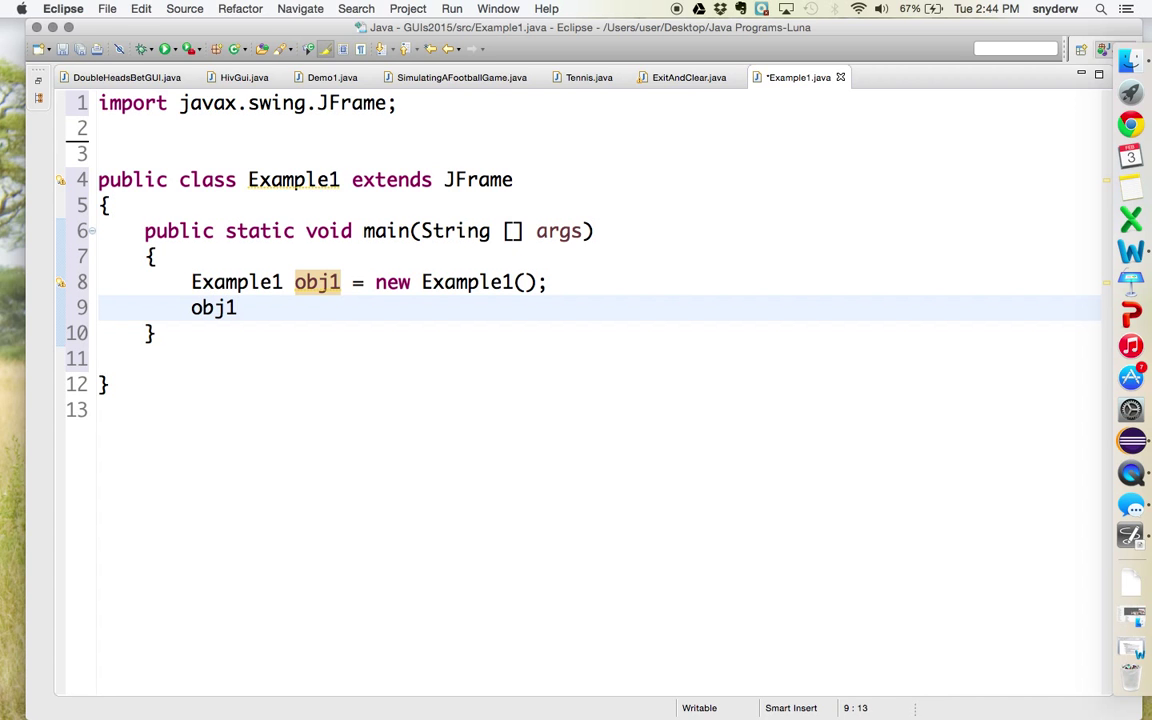
{"action": "type", "text": ".setVii"}
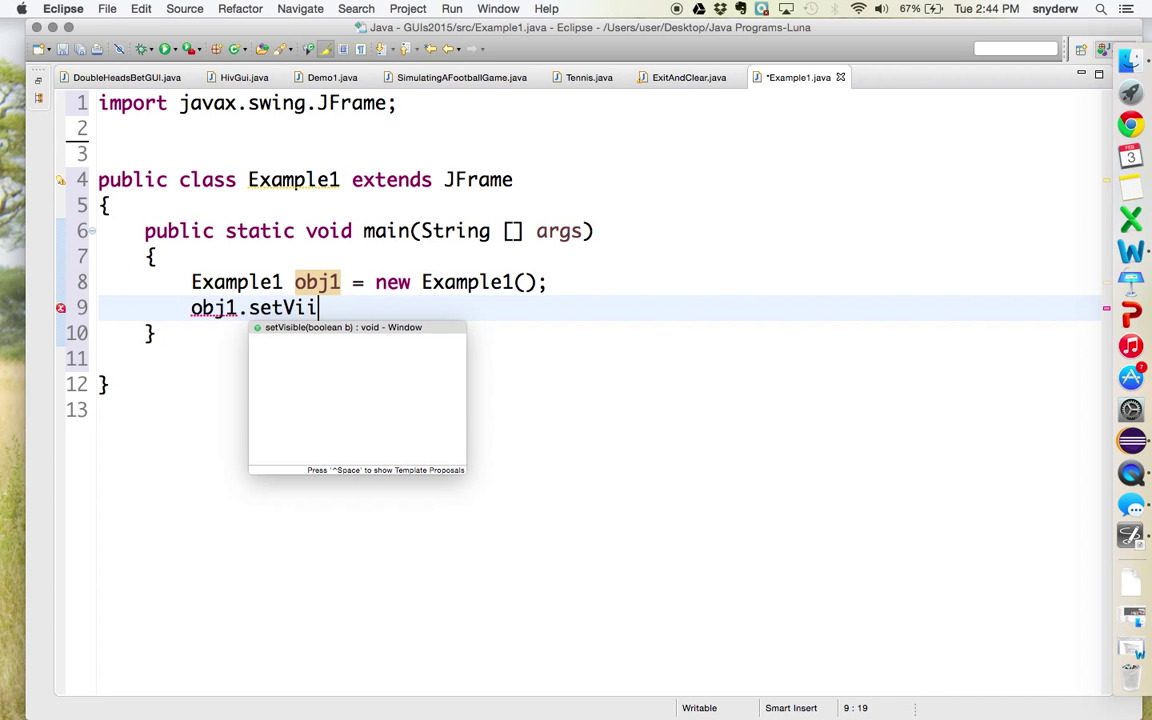
{"action": "key", "text": "Backspace"}
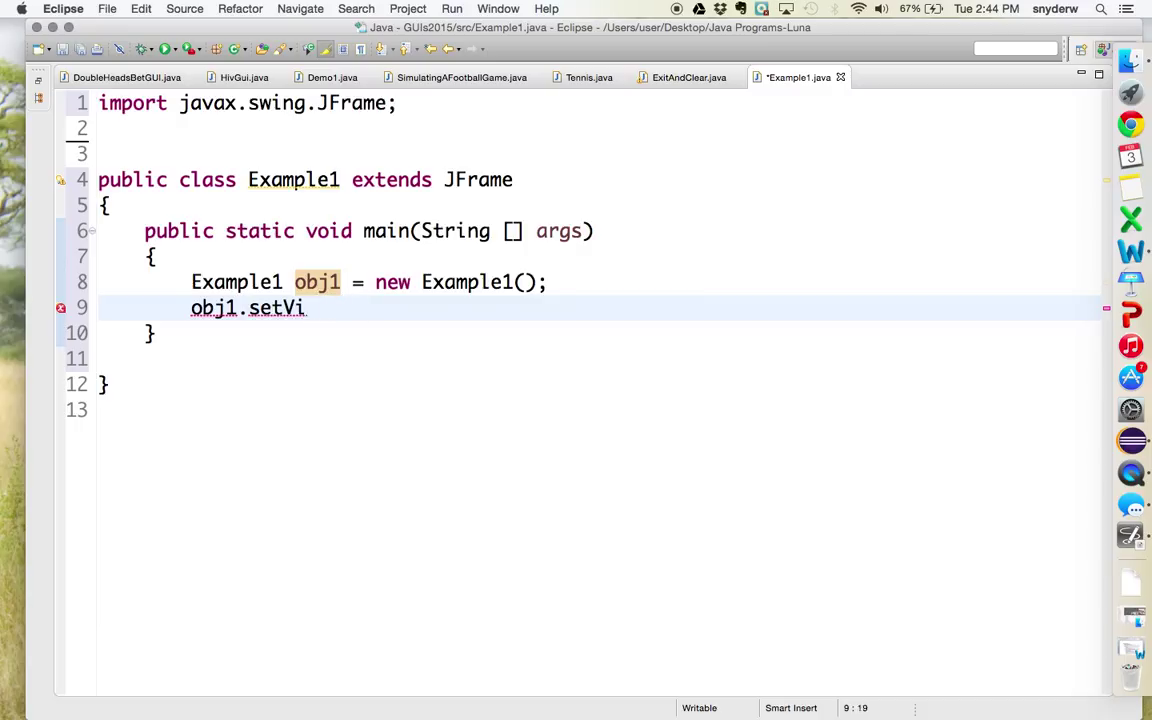
{"action": "type", "text": "sible(true)"}
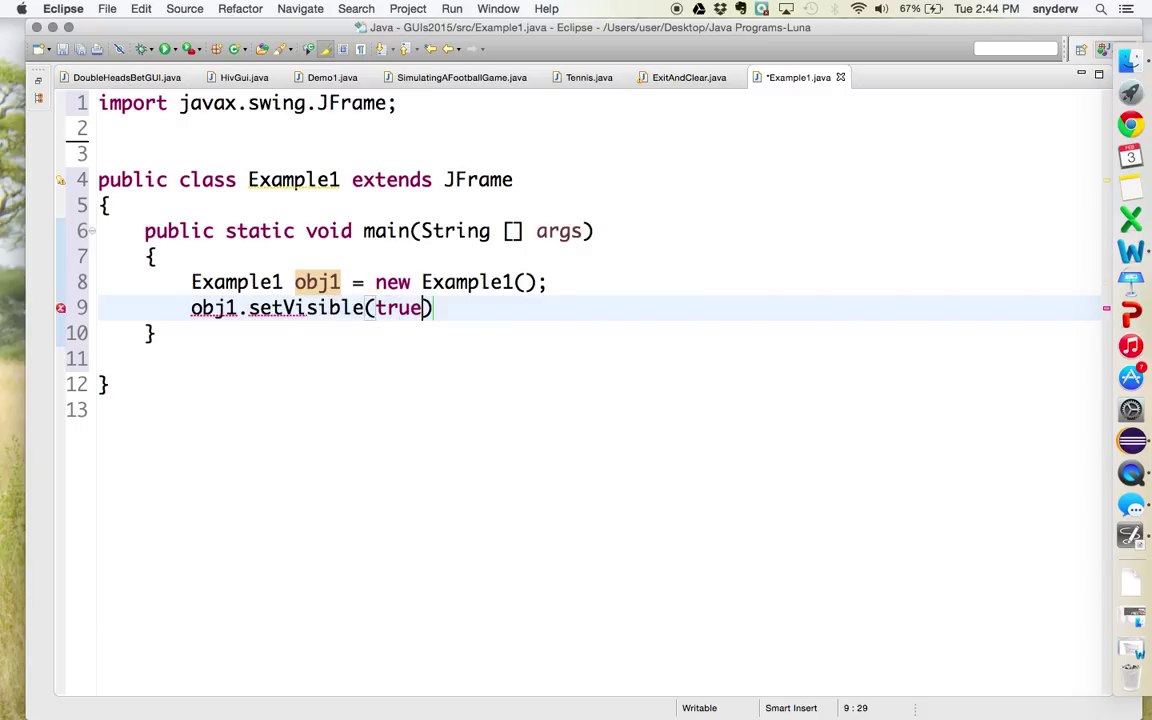
{"action": "type", "text": ";"}
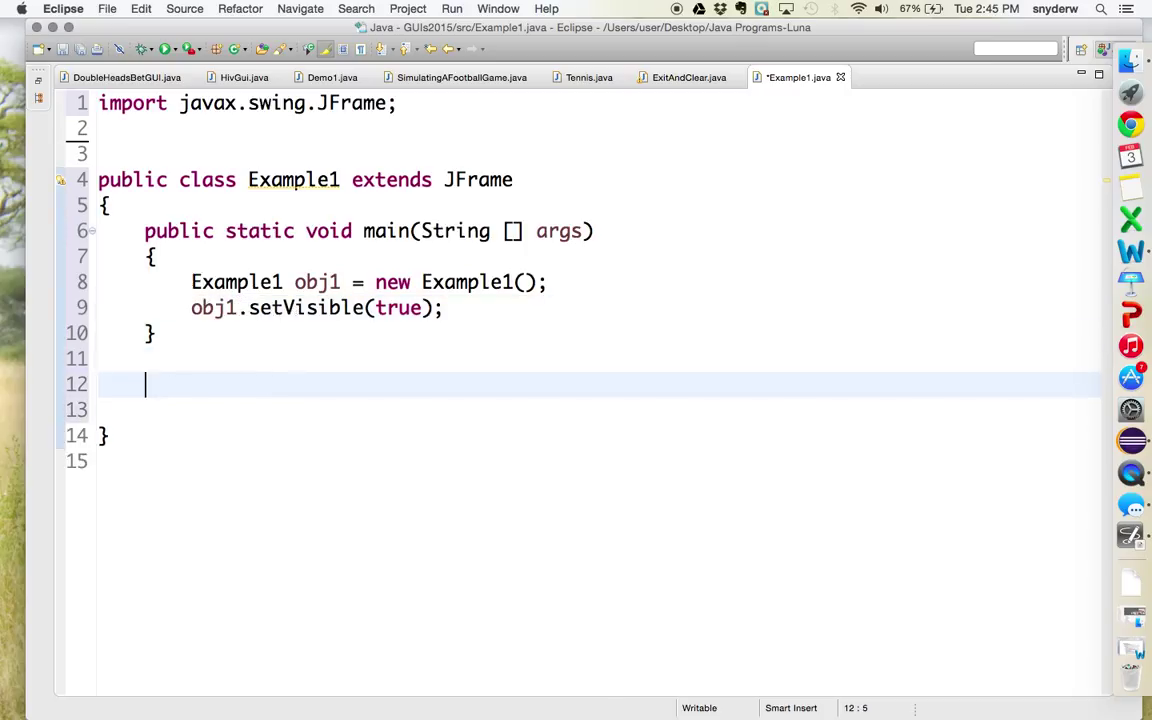
- Add a public Example1() constructor with its body on a new line
{"action": "type", "text": "pu"}
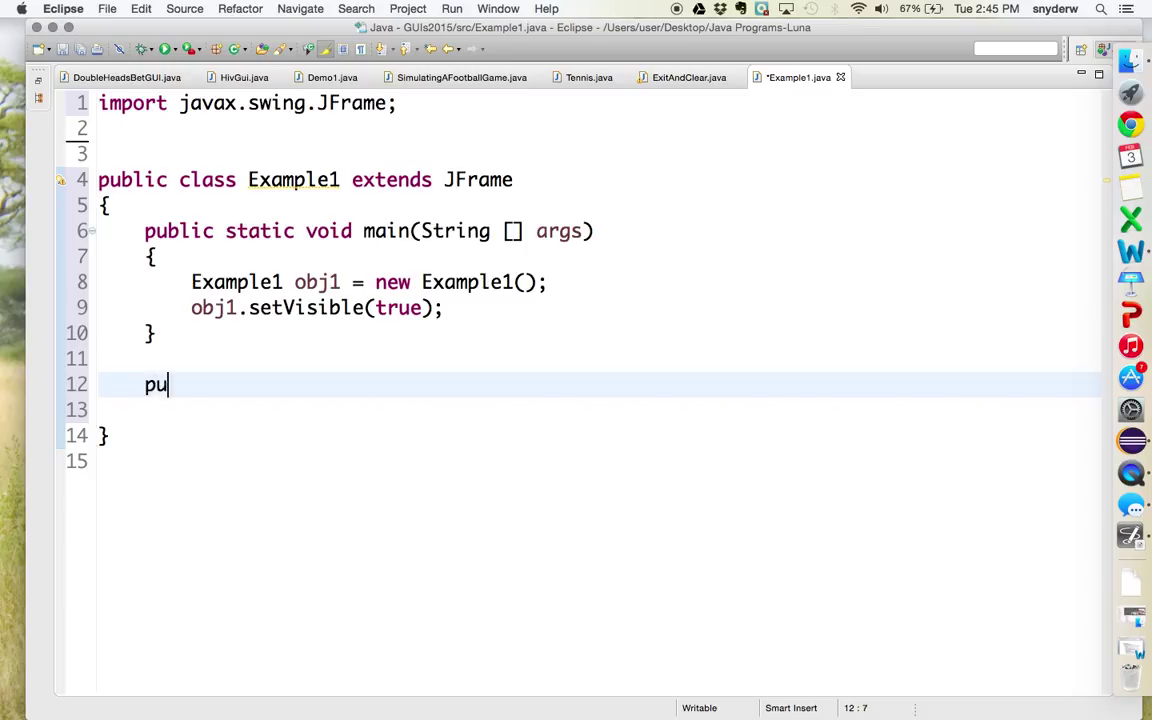
{"action": "type", "text": "blic"}
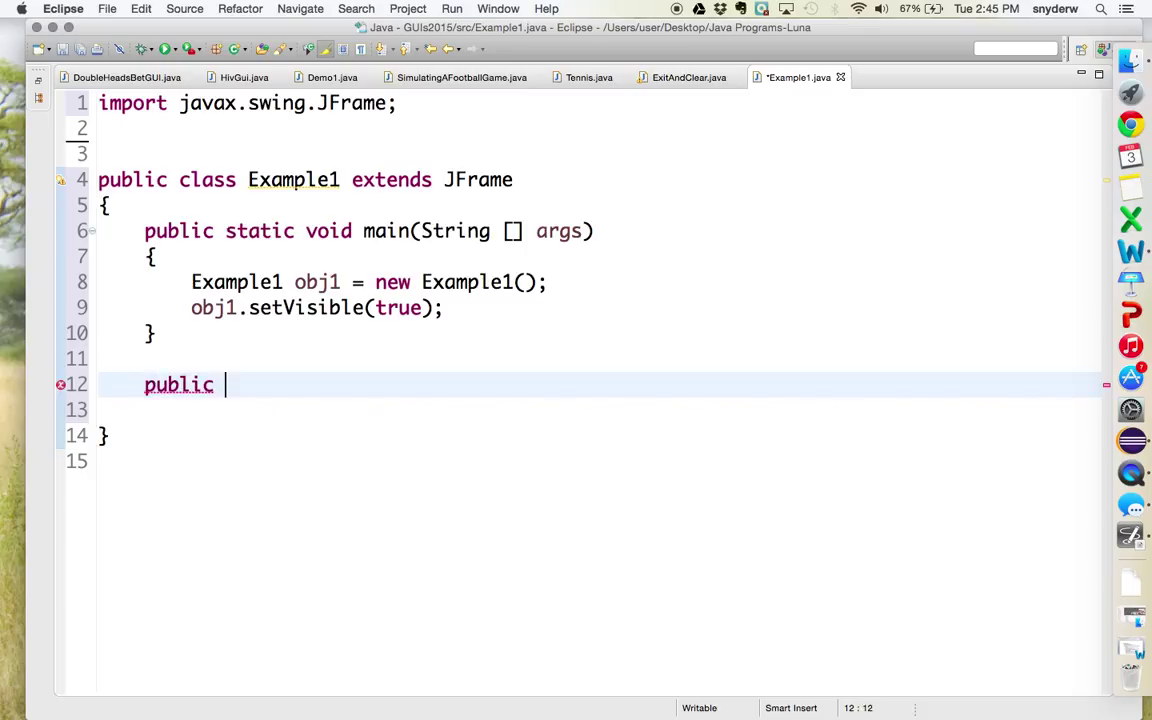
{"action": "type", "text": "E"}
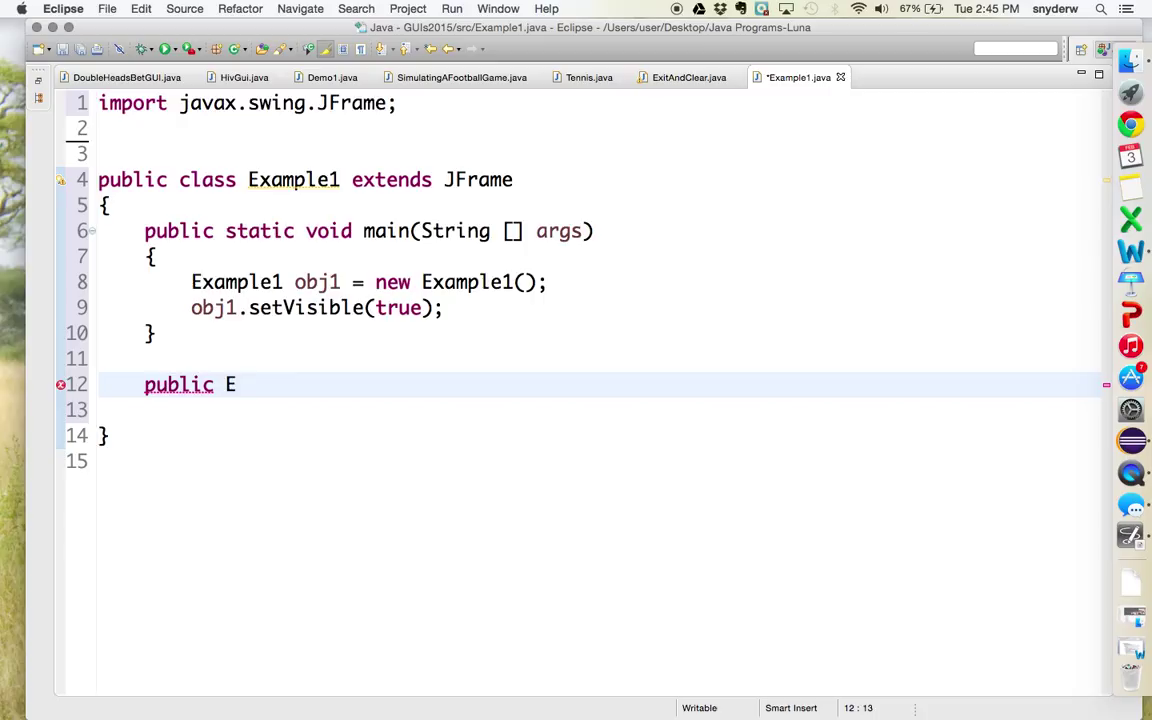
{"action": "type", "text": "xample1()"}
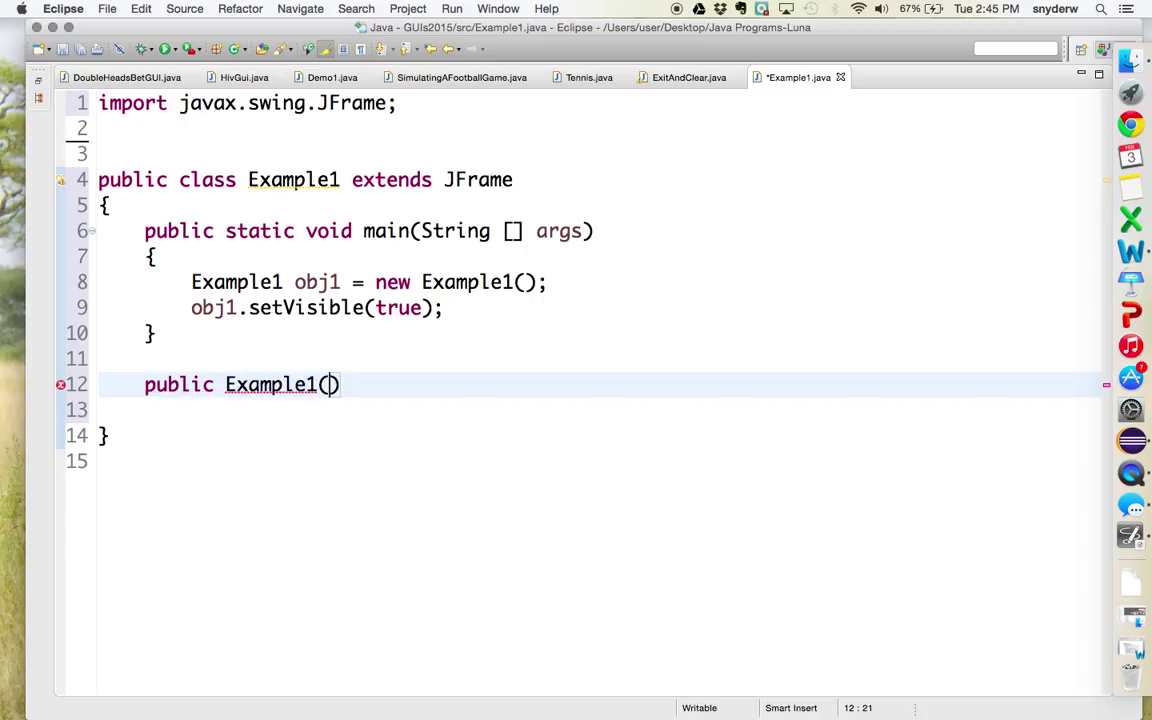
{"action": "key", "text": "Enter"}
{"action": "type", "text": "{"}
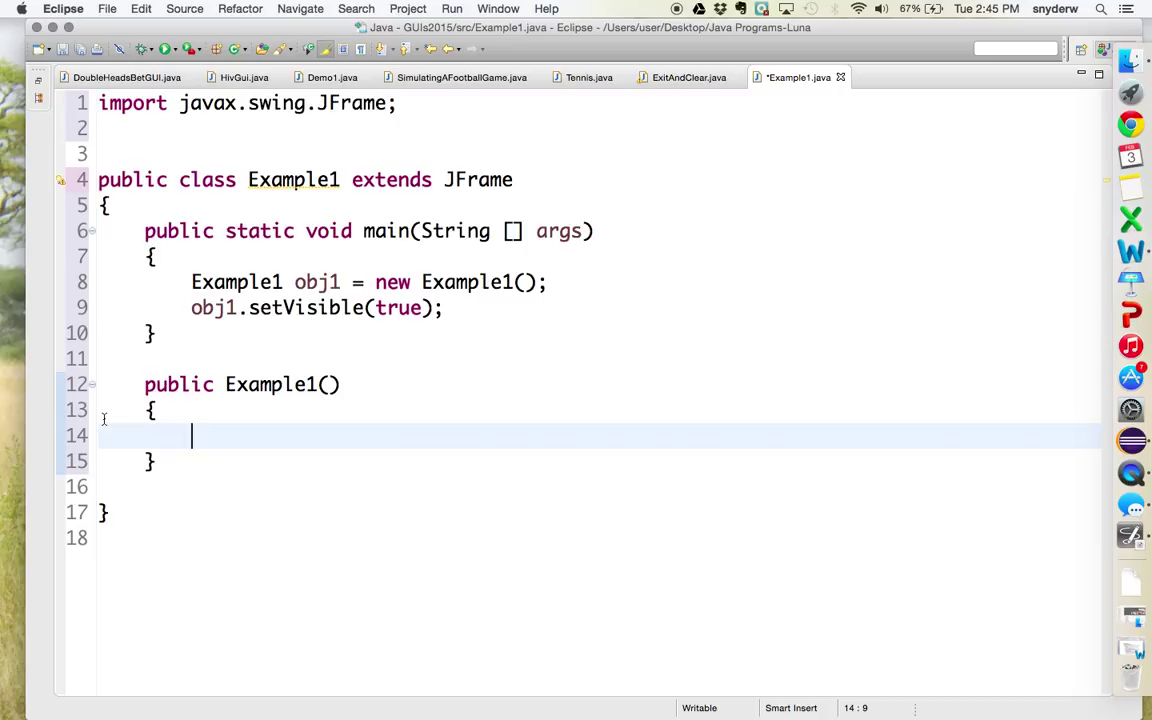
- In the constructor, call super("Title Here") and setSize(400,400)
{"action": "type", "text": "super"}
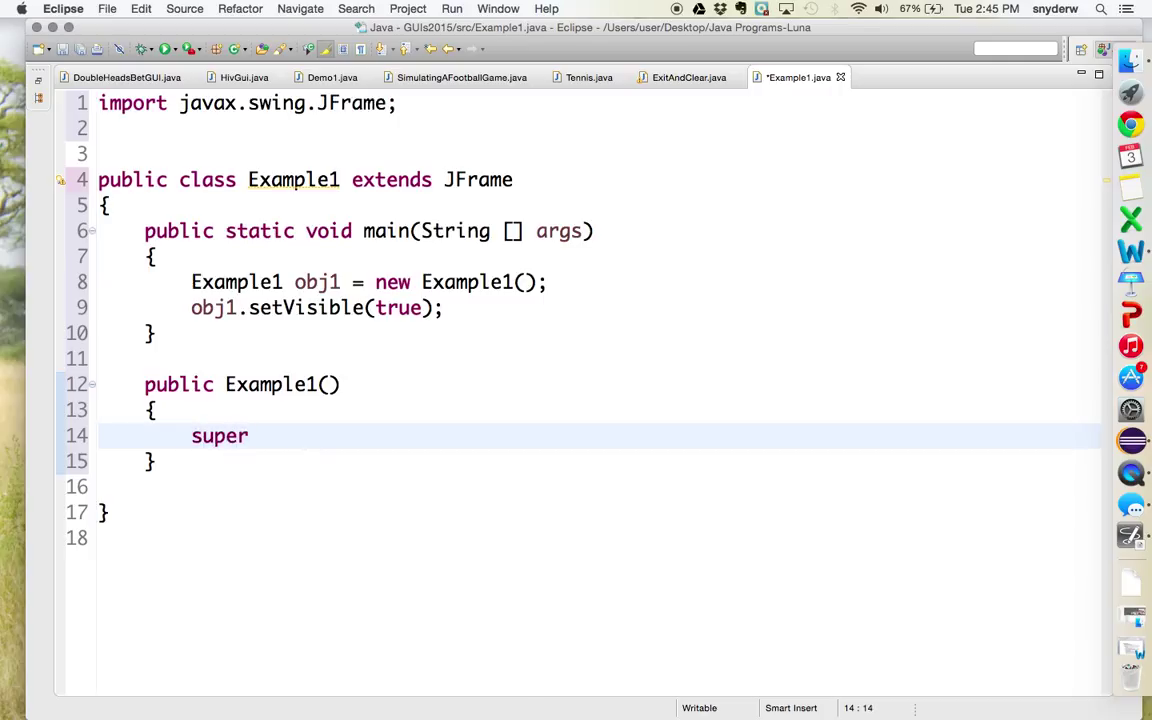
{"action": "type", "text": "()"}
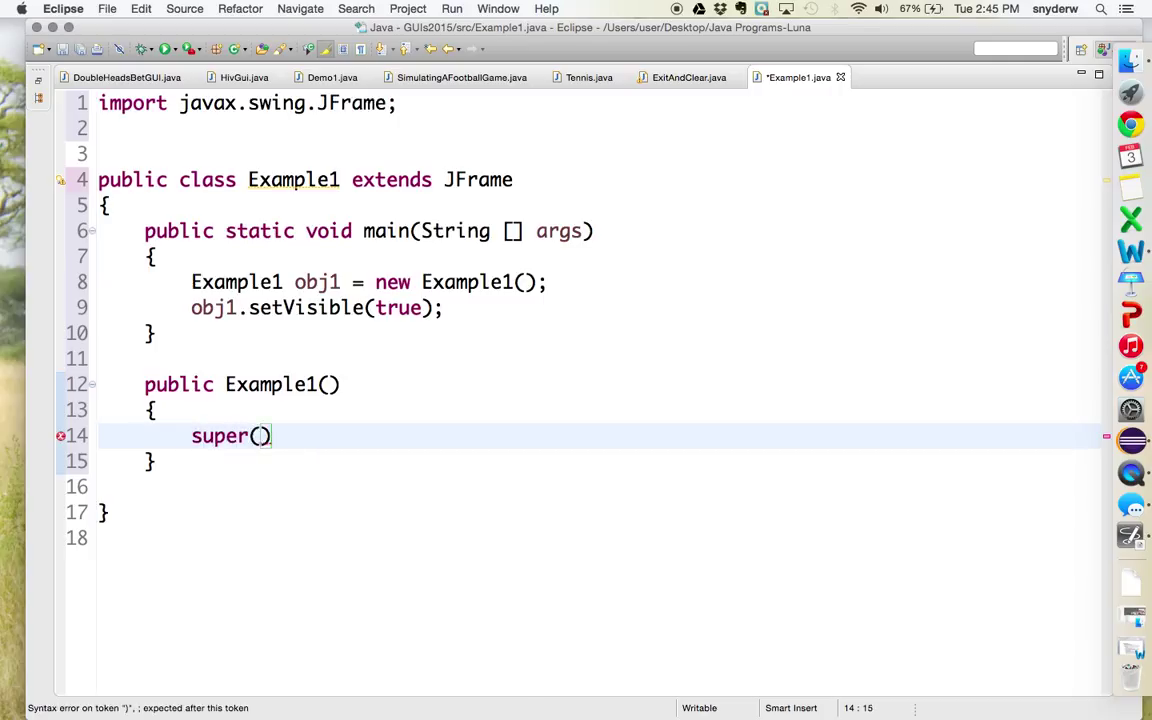
{"action": "type", "text": "\""}
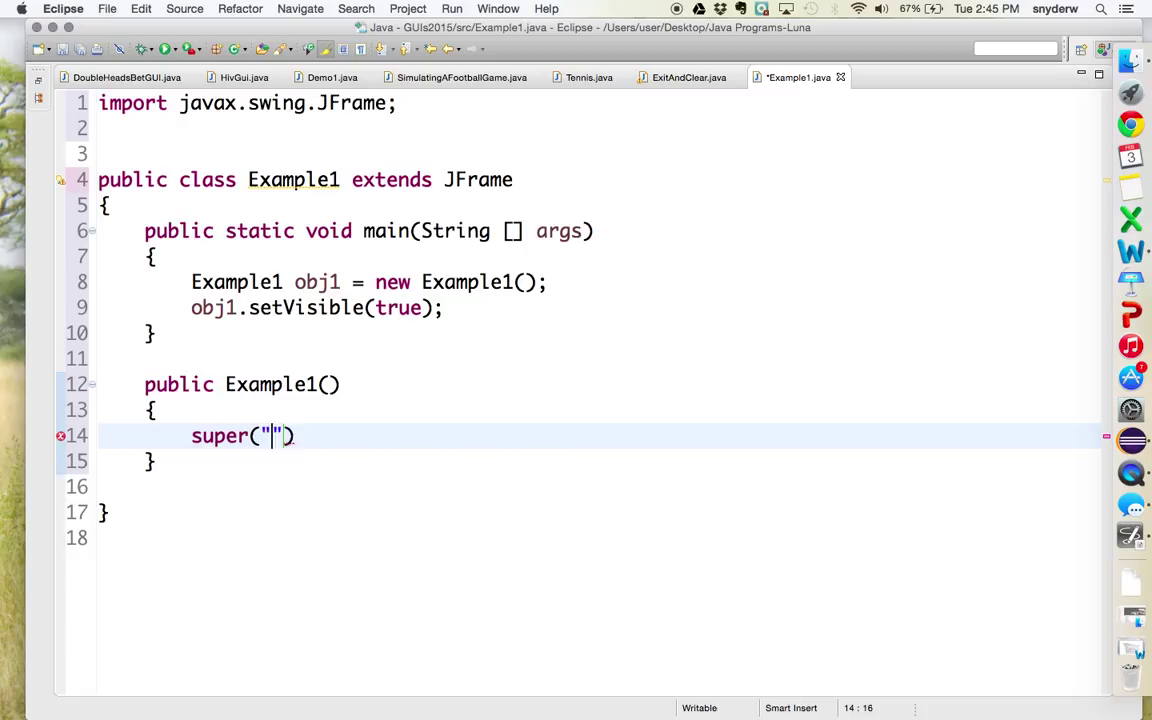
{"action": "type", "text": "Title Here"}
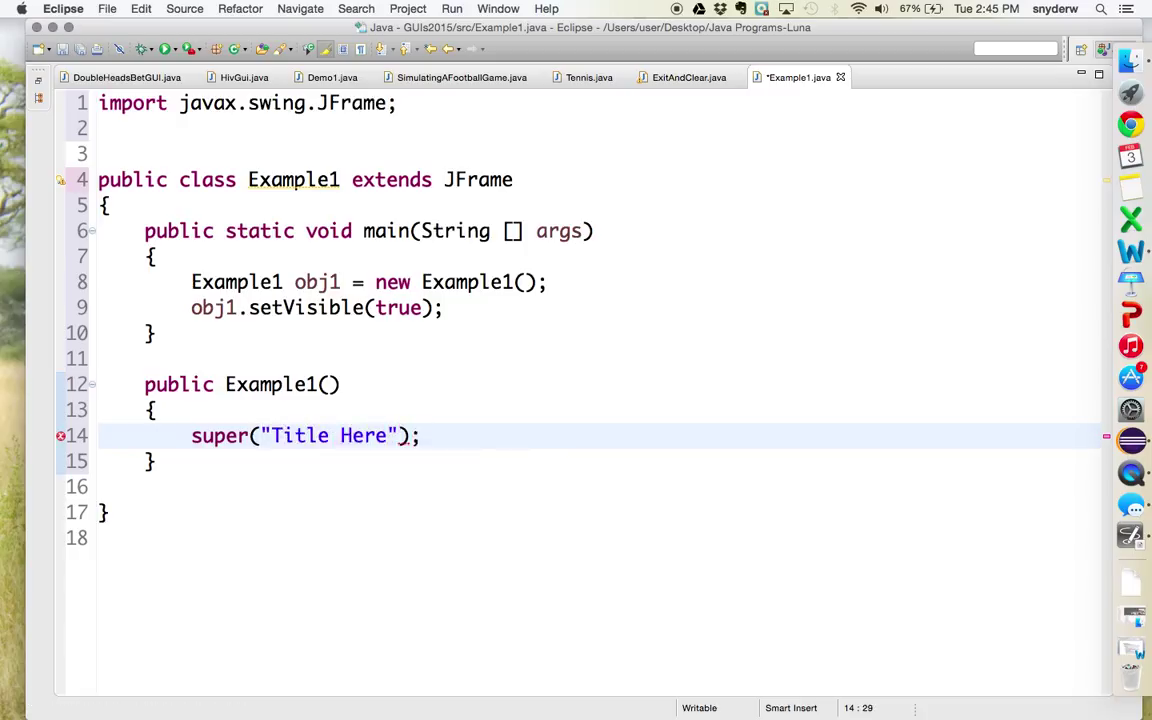
{"action": "type", "text": "setSize"}
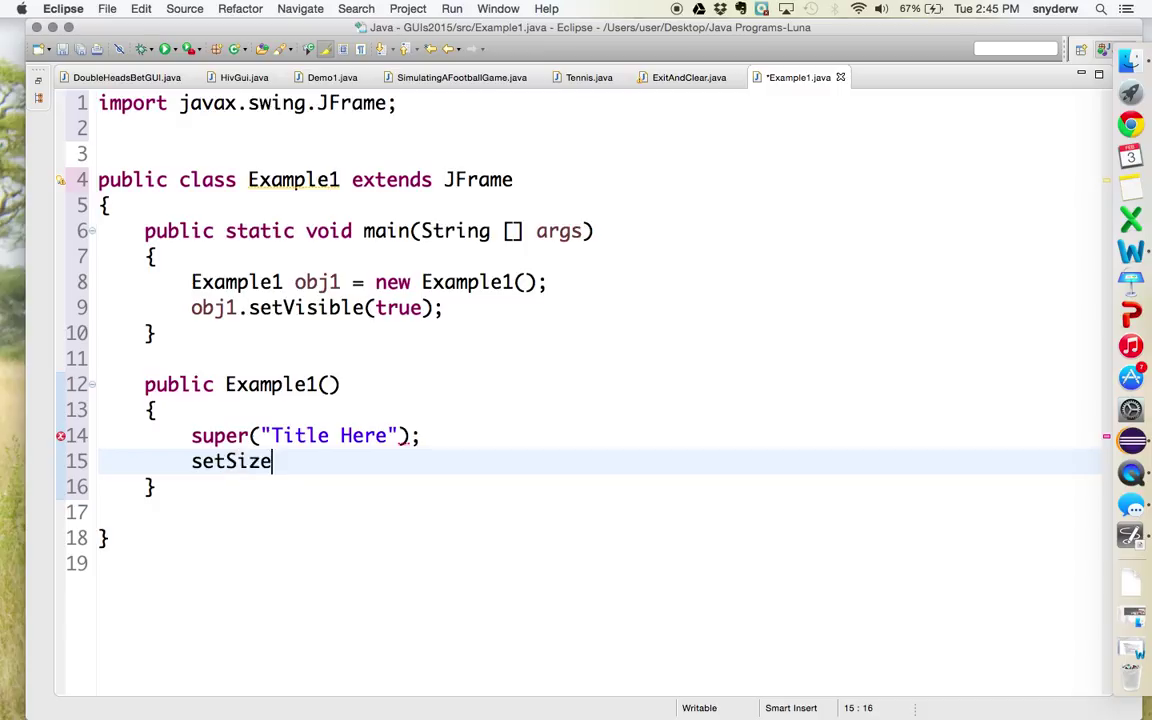
{"action": "type", "text": "(400)"}
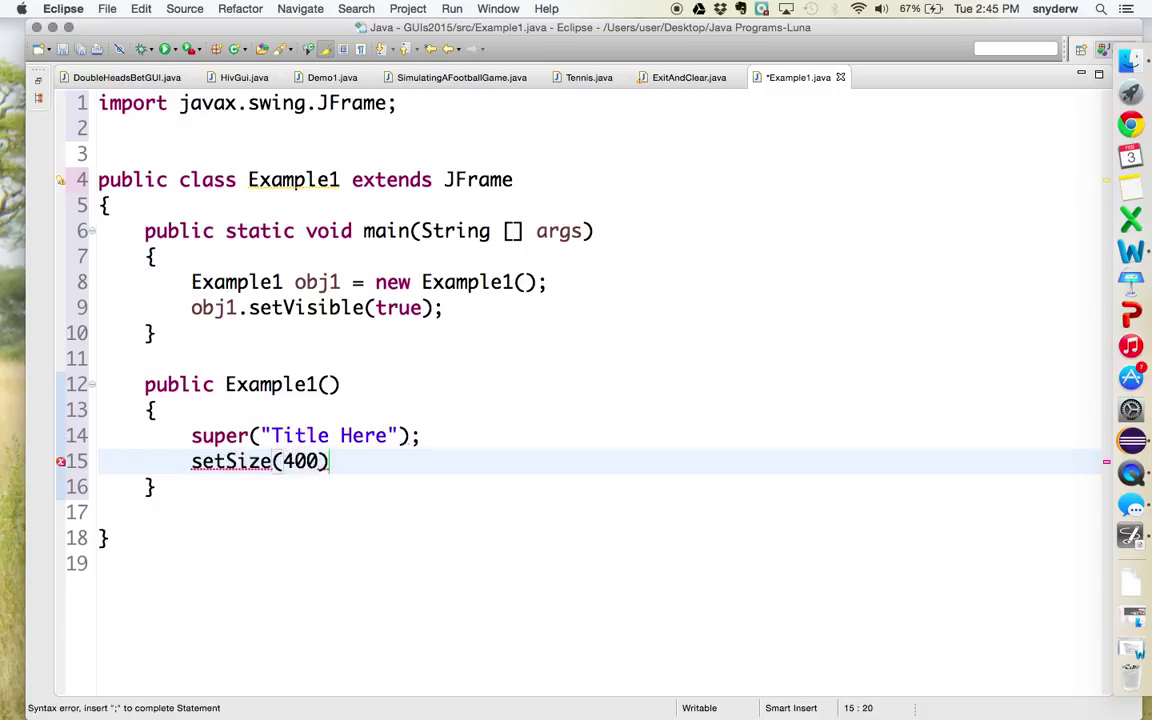
{"action": "type", "text": ",200"}
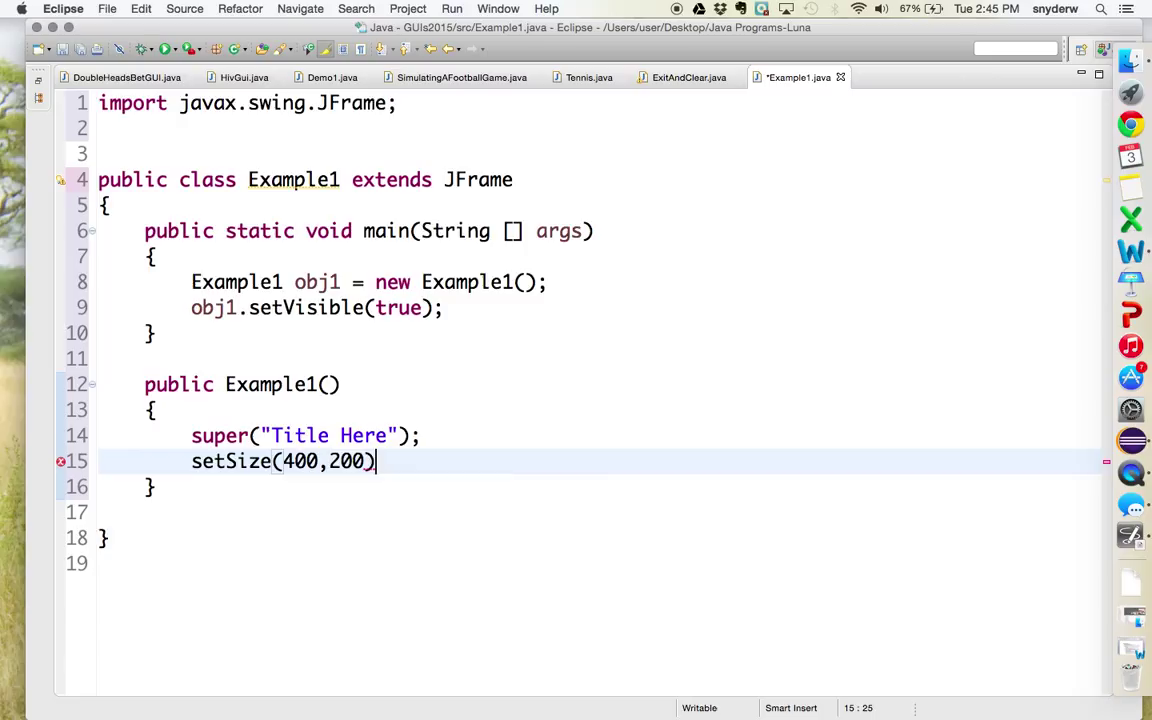
{"action": "type", "text": ";"}
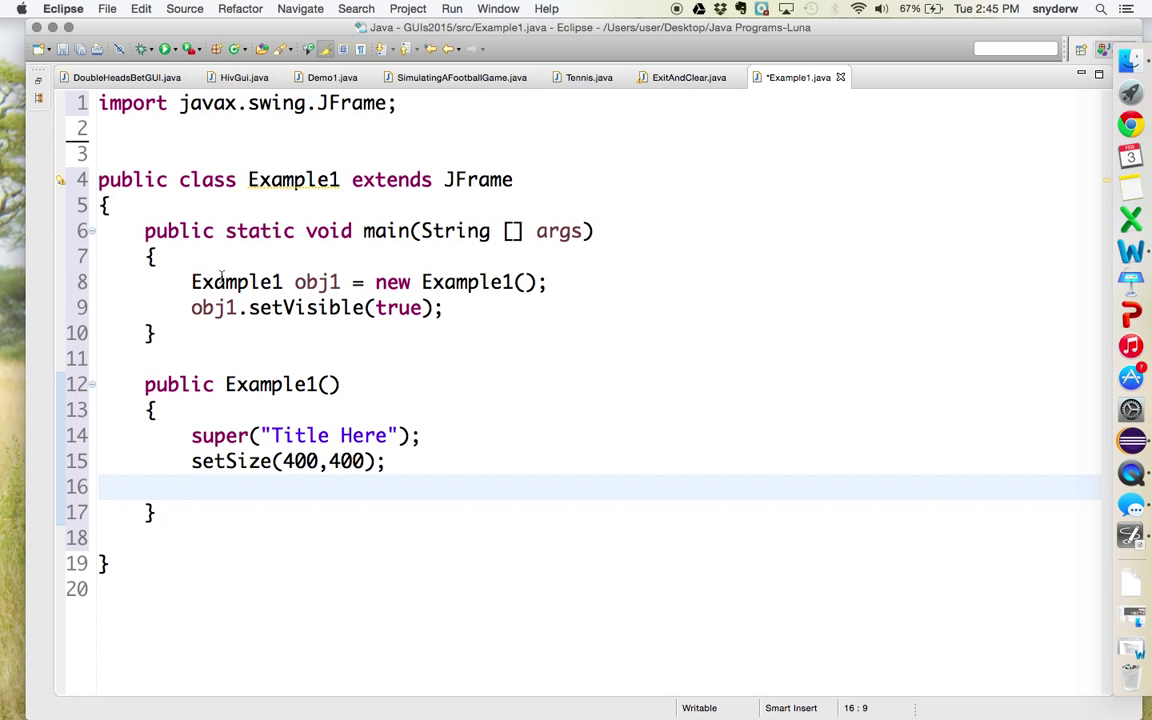
{"action": "left_click", "coordinate": [689, 77]}
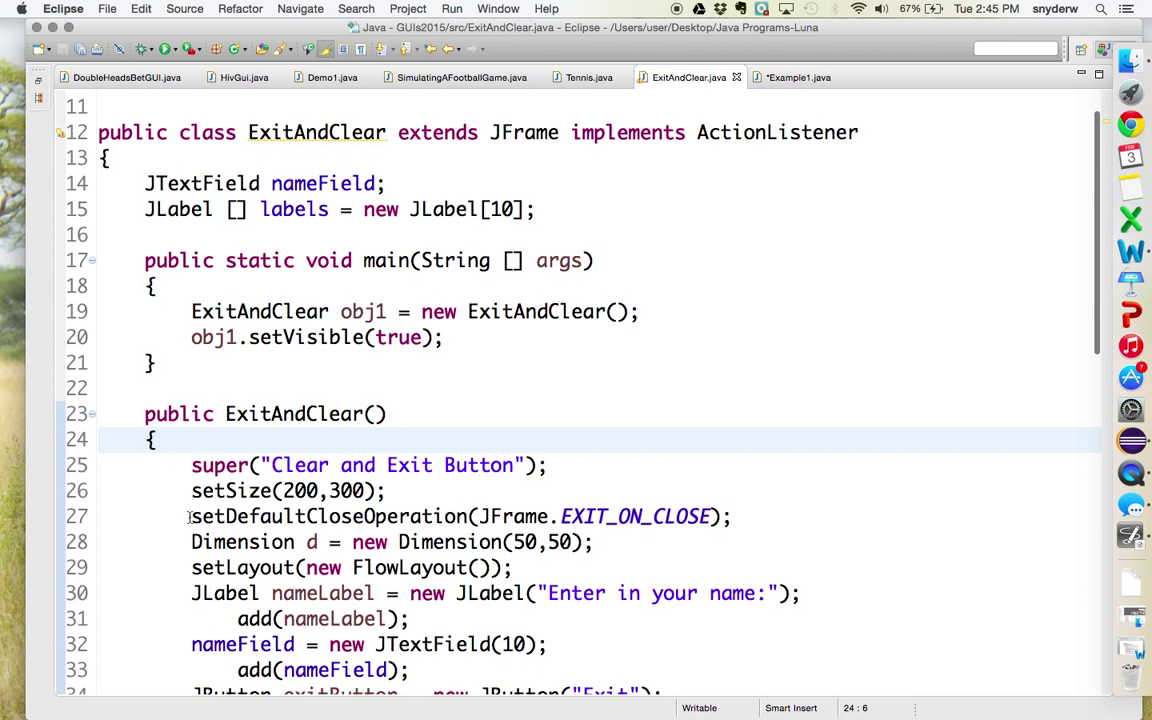
{"action": "left_click", "coordinate": [730, 516]}
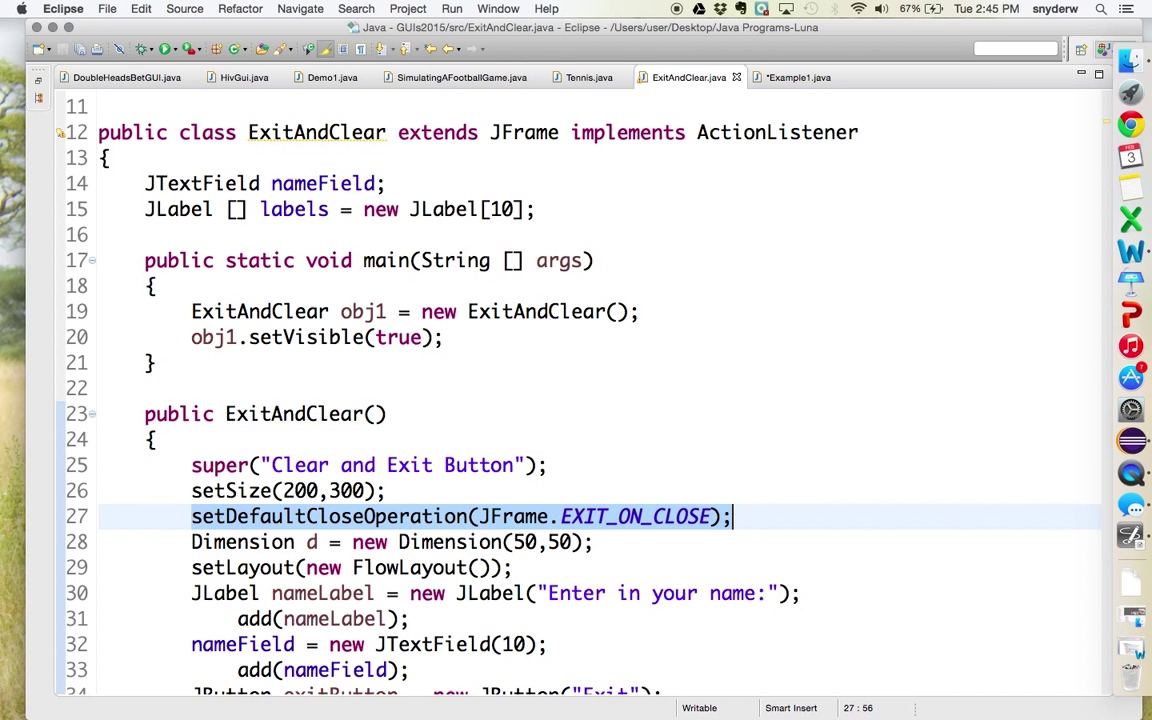
{"action": "left_click", "coordinate": [796, 77]}
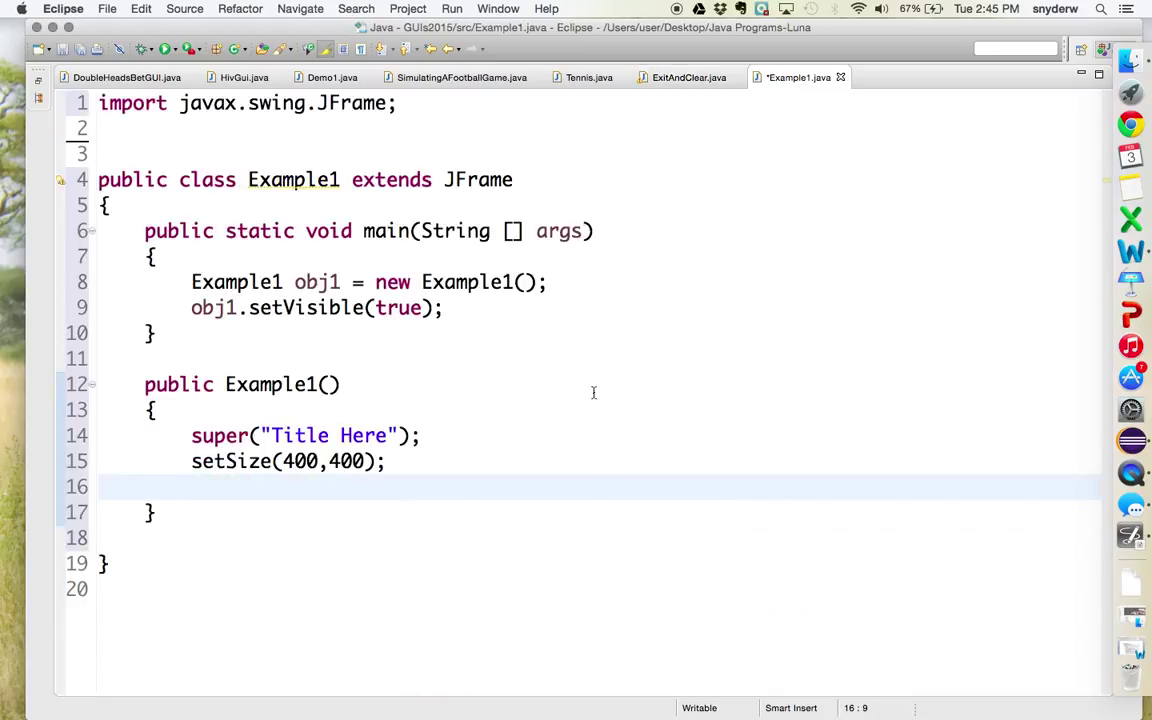
- Add setDefaultCloseOperation(JFrame.EXIT_ON_CLOSE); then run and reposition the Title Here window
{"action": "type", "text": "setDefaultCloseOperation(JFrame.EXIT_ON_CLOSE);"}
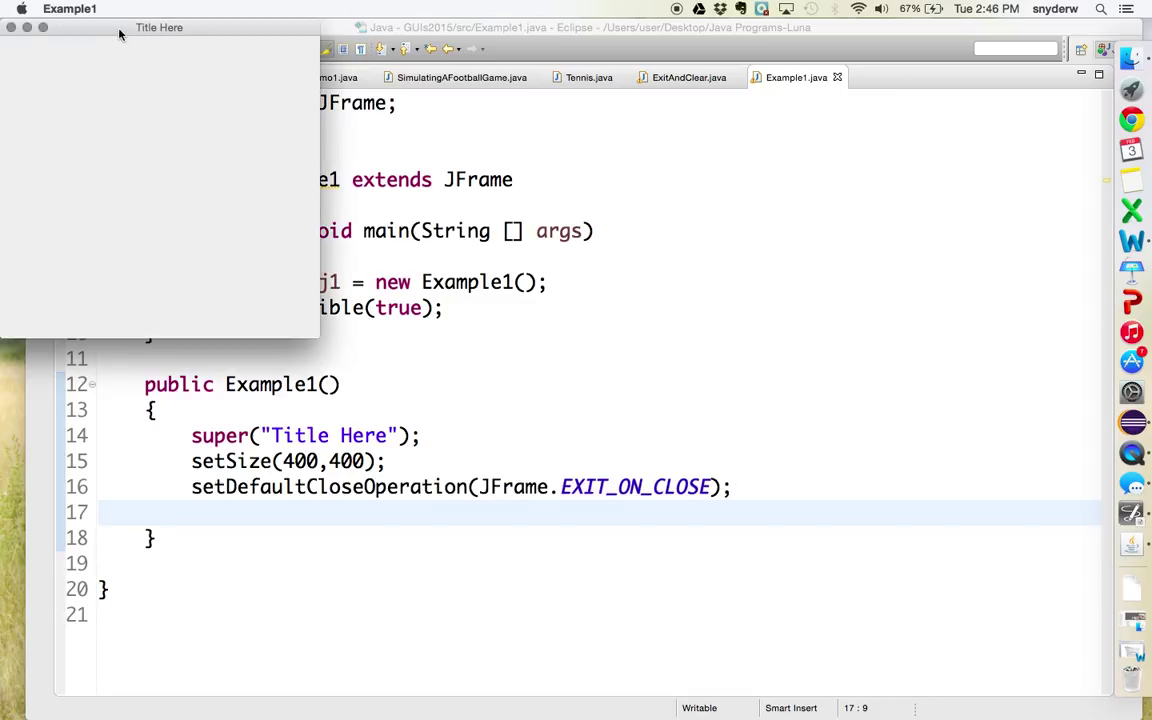
{"action": "left_click_drag", "start_coordinate": [159, 27], "coordinate": [666, 173]}
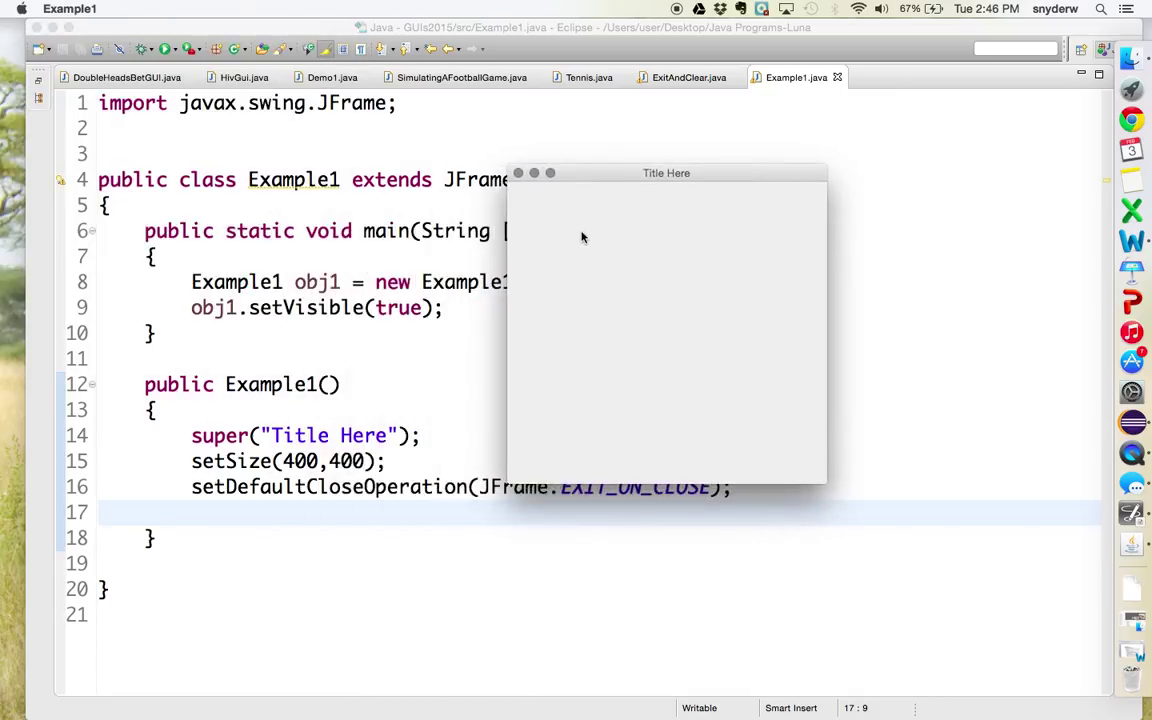
{"action": "mouse_move", "coordinate": [746, 246]}
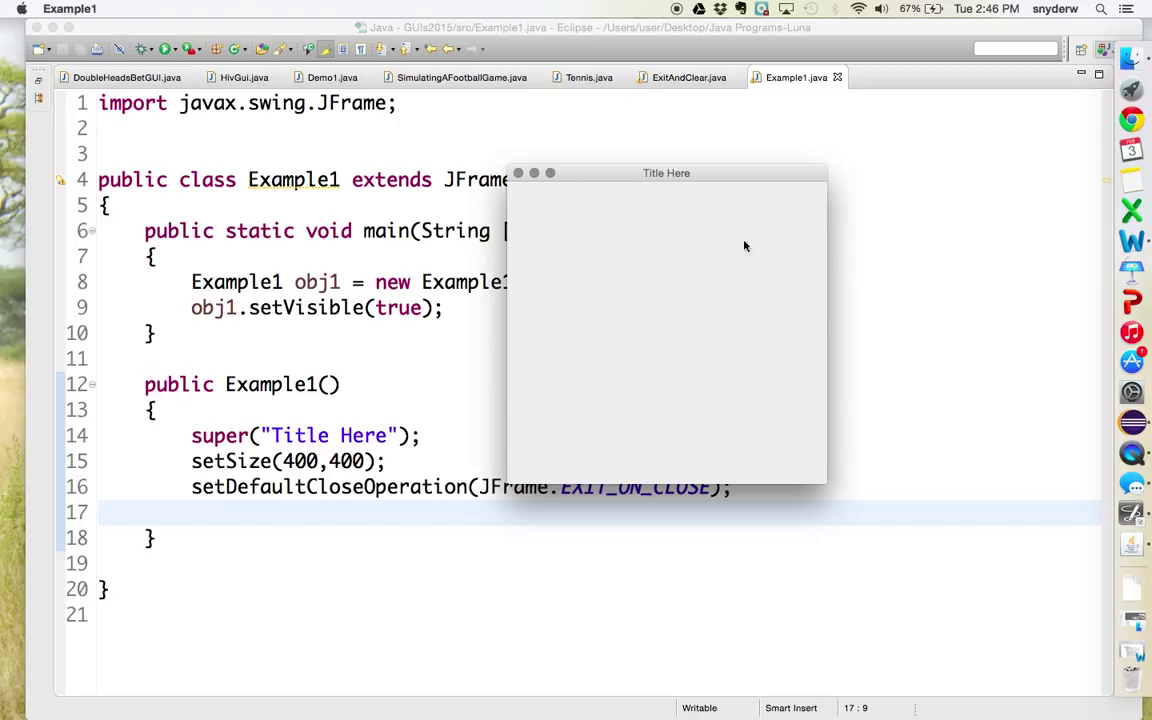
{"action": "mouse_move", "coordinate": [580, 237]}
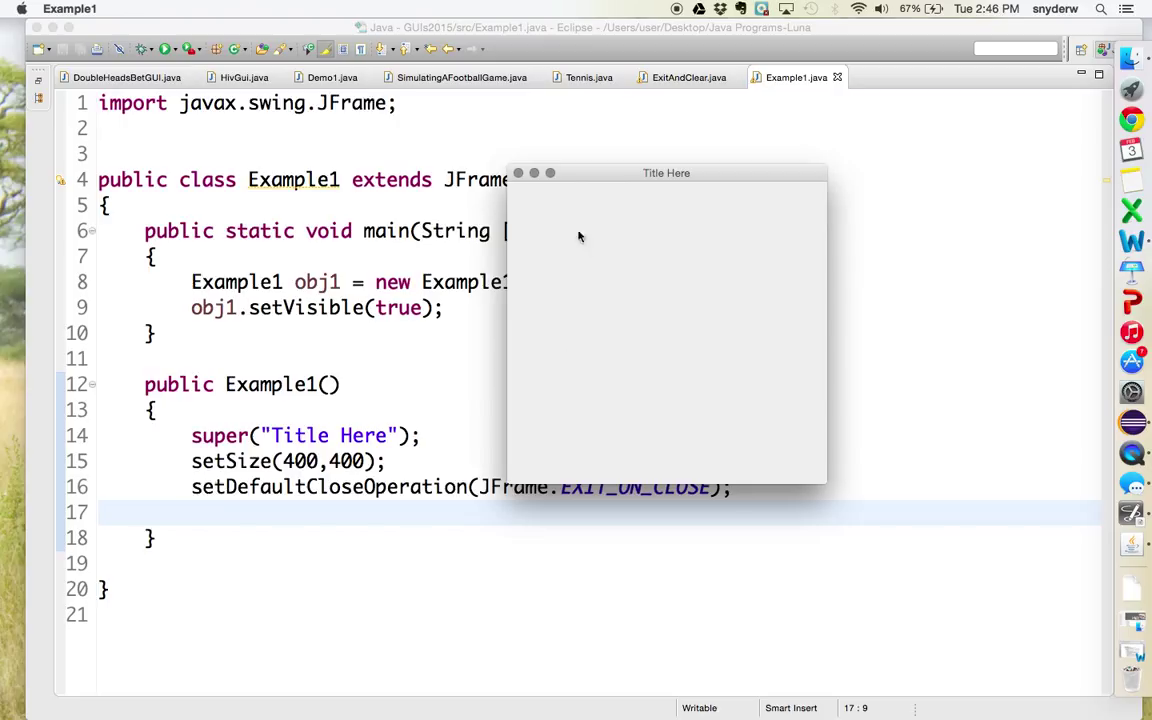
{"action": "mouse_move", "coordinate": [561, 184]}
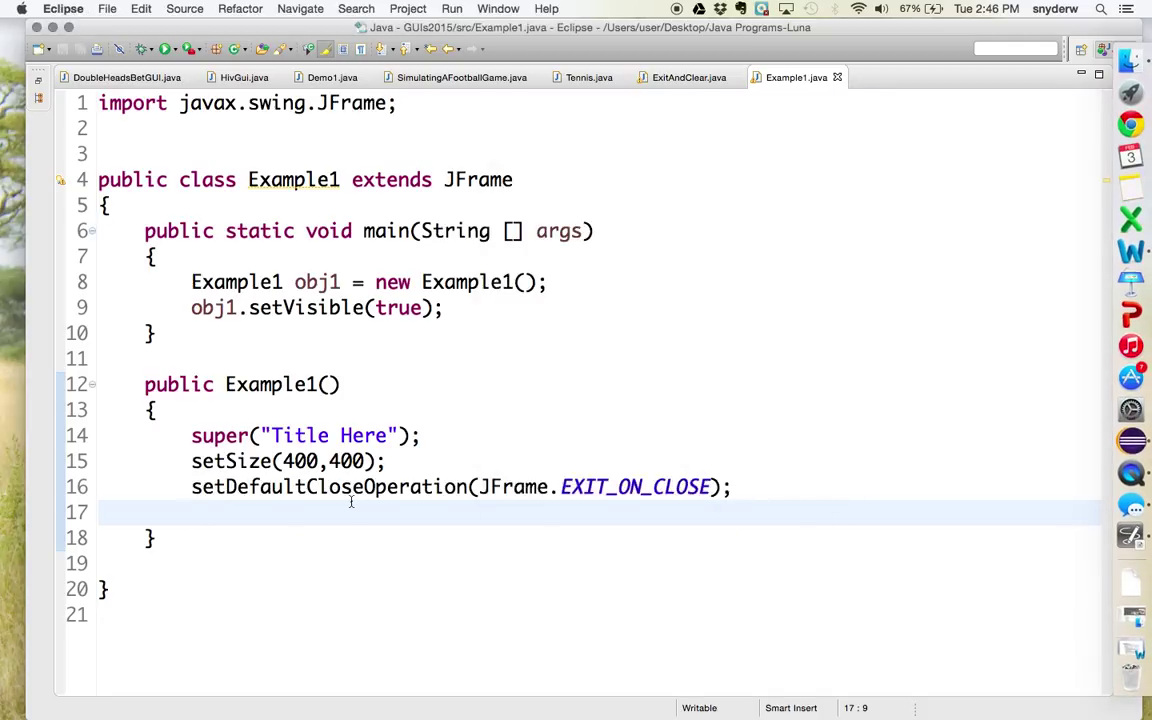
- Create JLabel oneLabel = new JLabel("name:"); in the constructor
{"action": "type", "text": "J"}
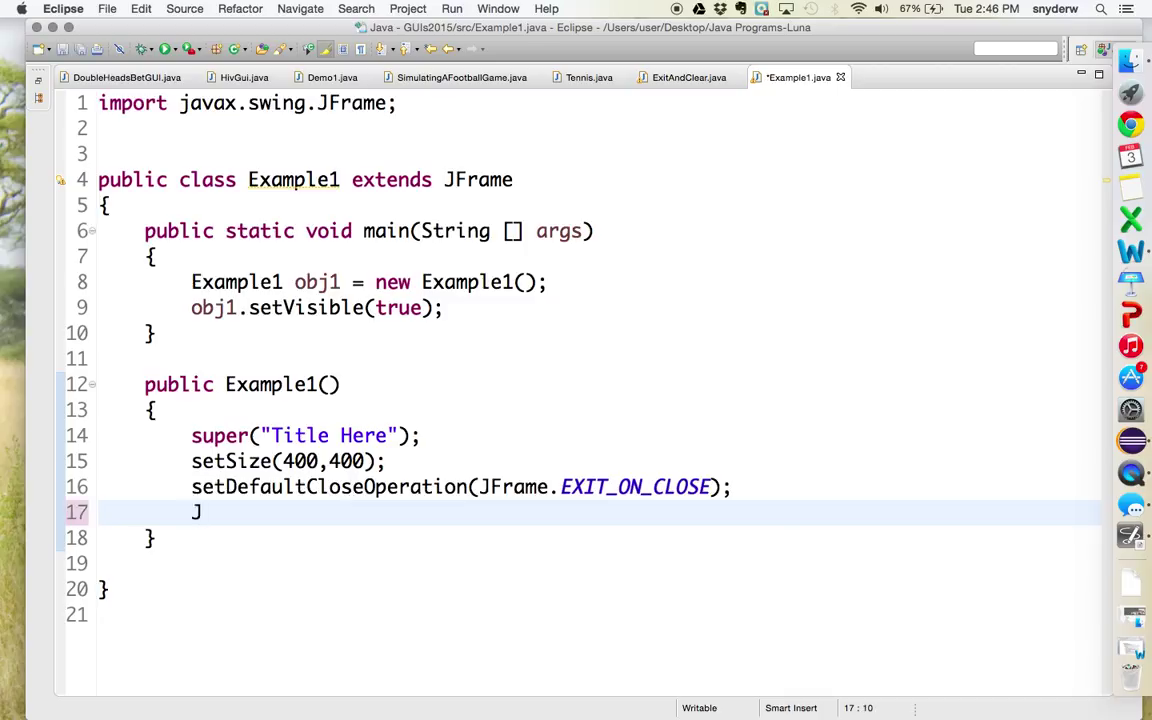
{"action": "type", "text": "Label"}
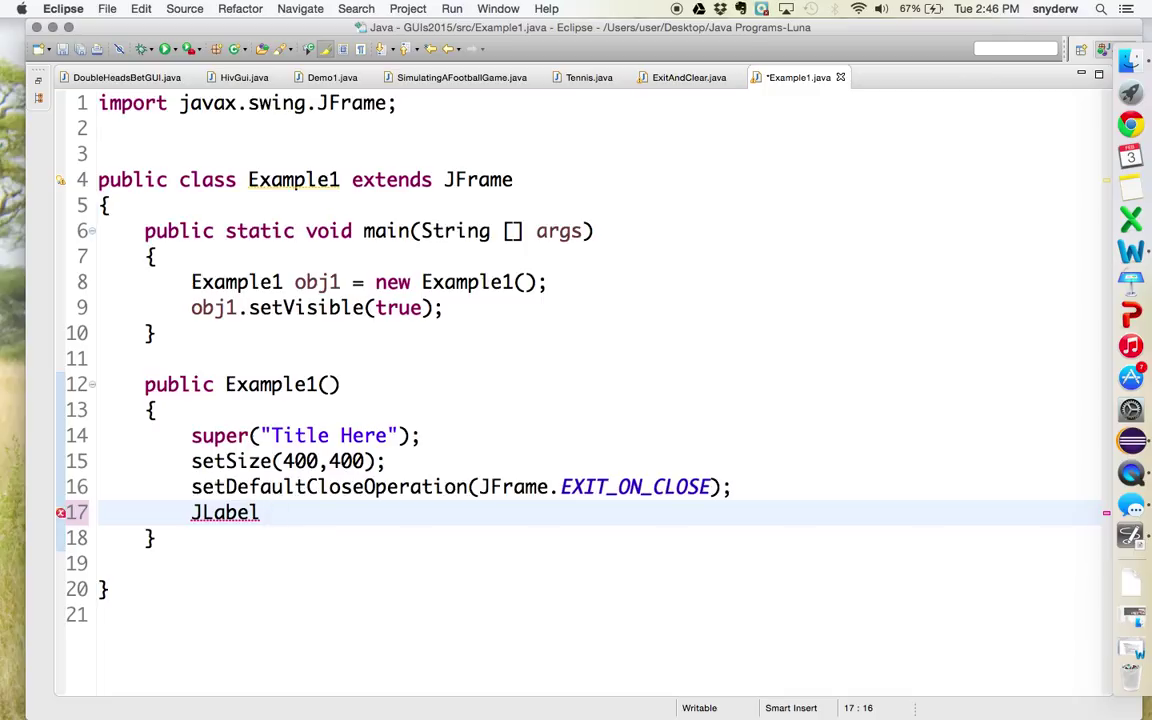
{"action": "type", "text": "oneLabel = new J"}
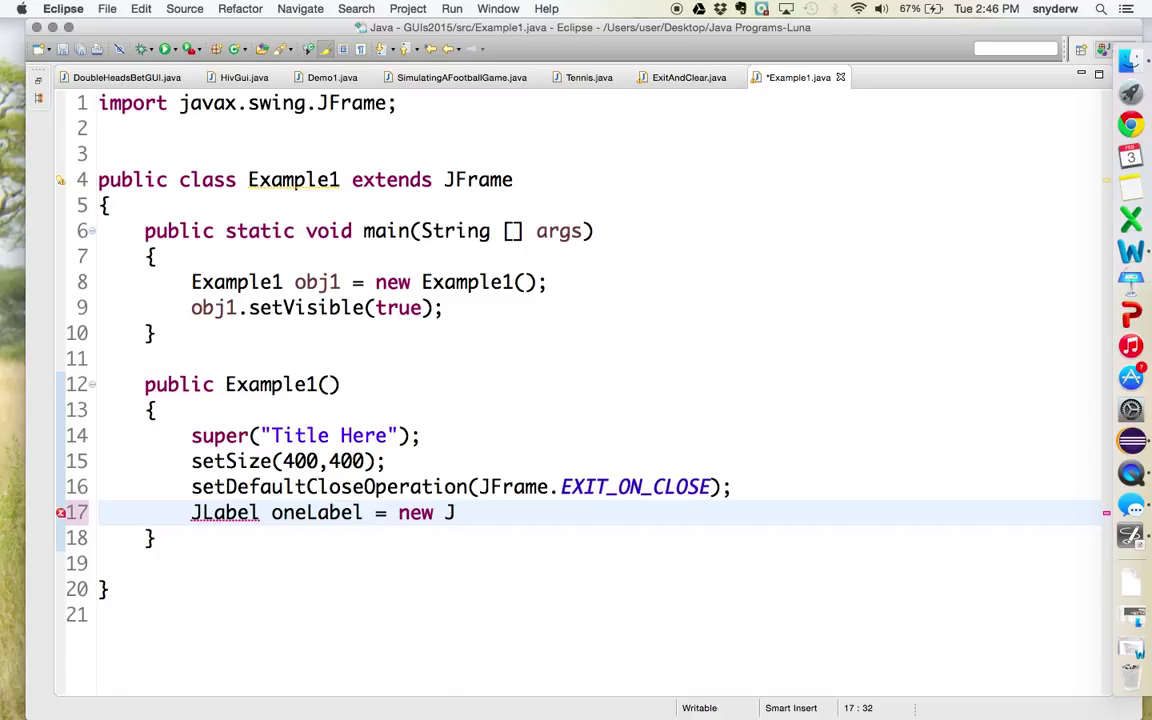
{"action": "type", "text": "Label()"}
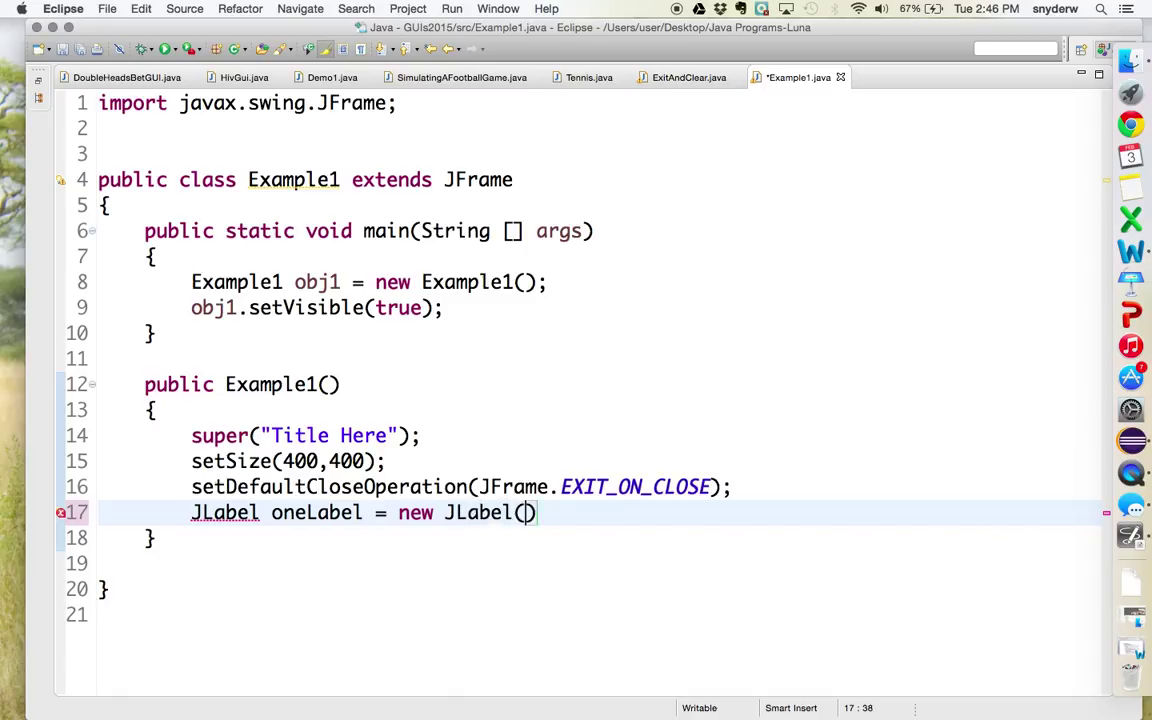
{"action": "type", "text": "\"\""}
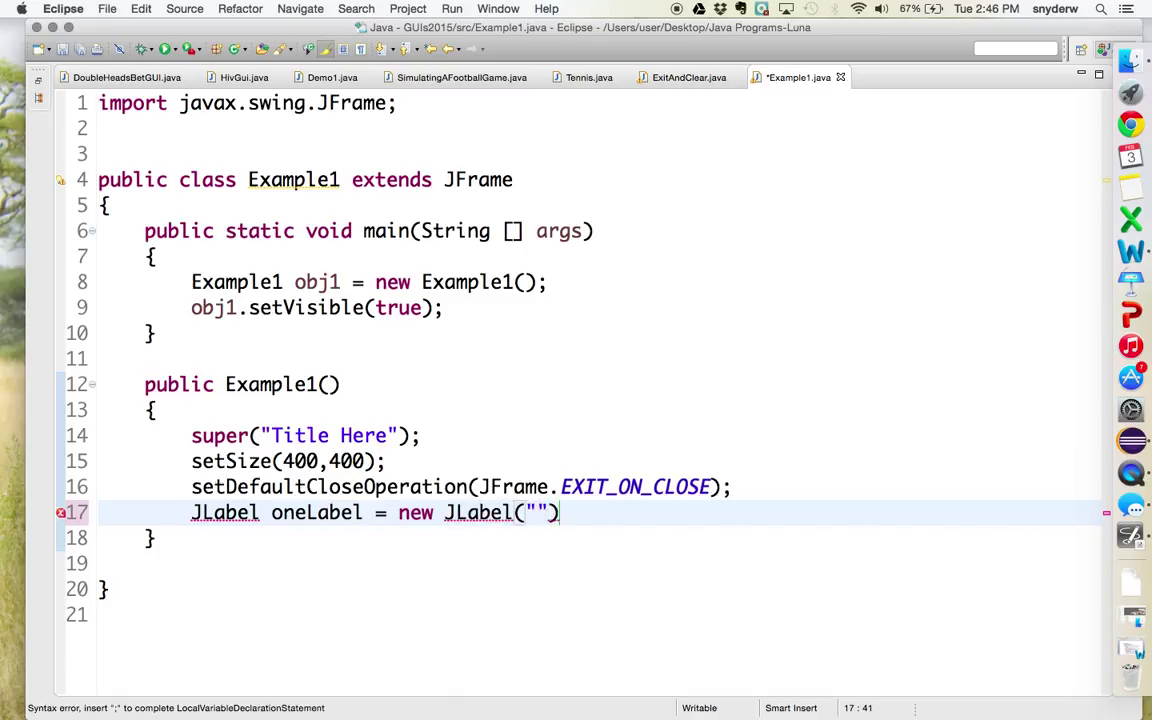
{"action": "type", "text": ";"}
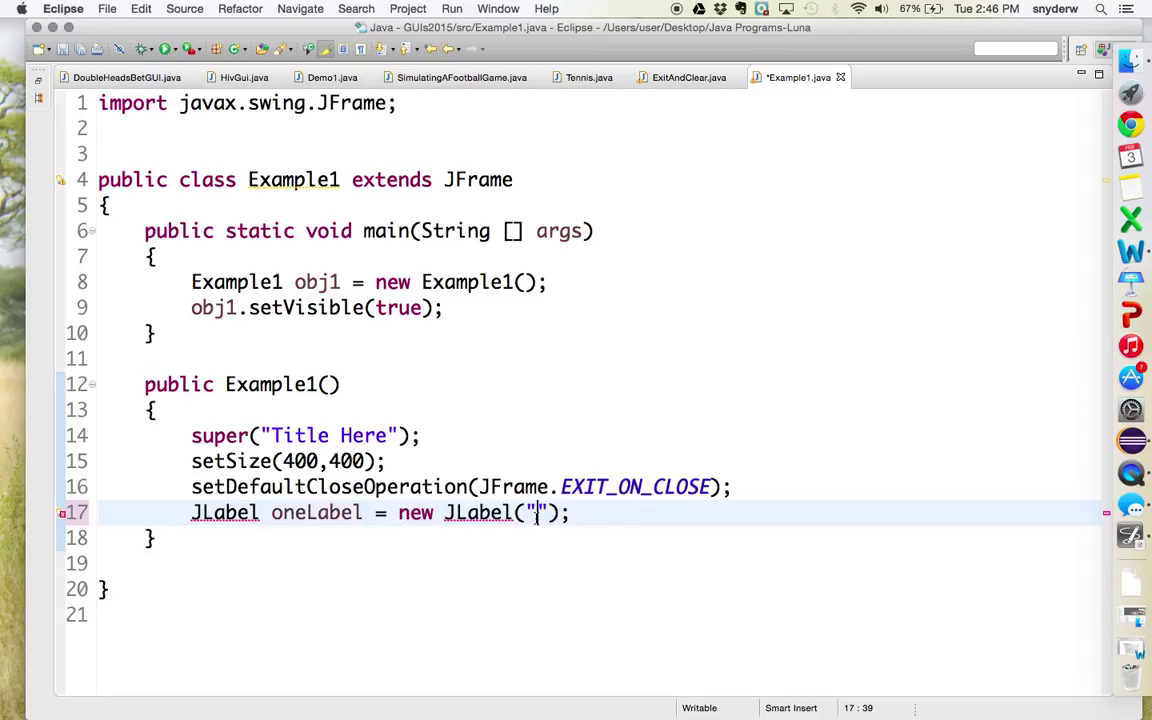
{"action": "type", "text": "na"}
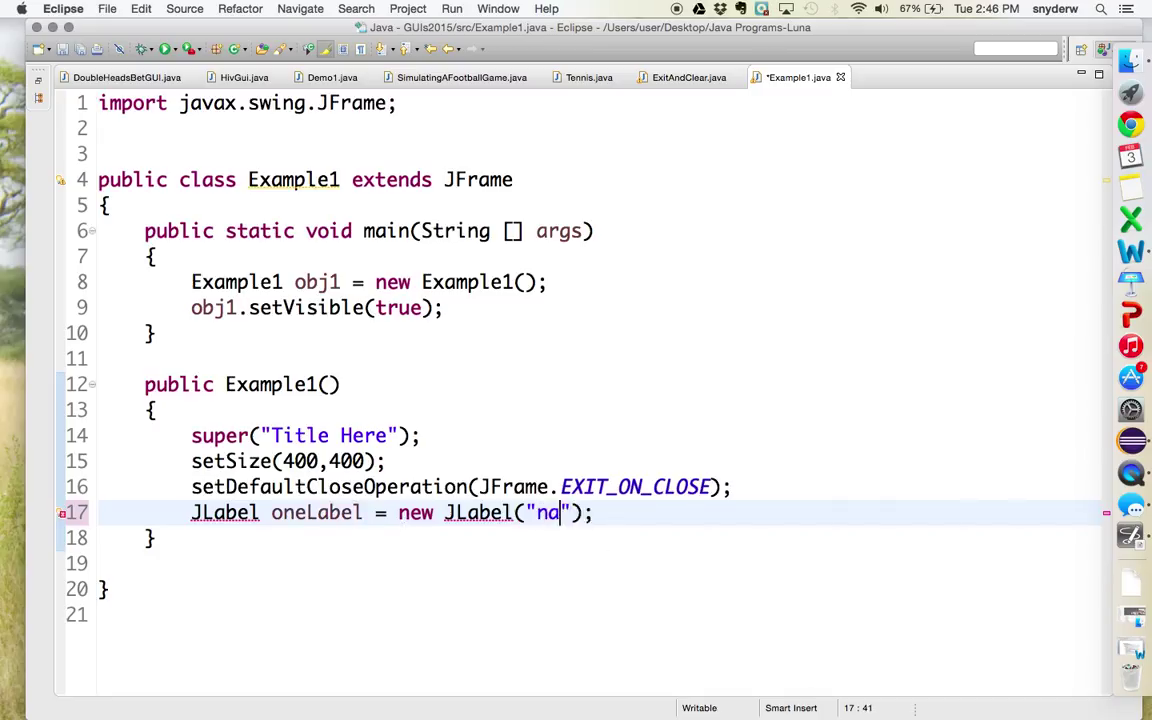
{"action": "type", "text": "me:"}
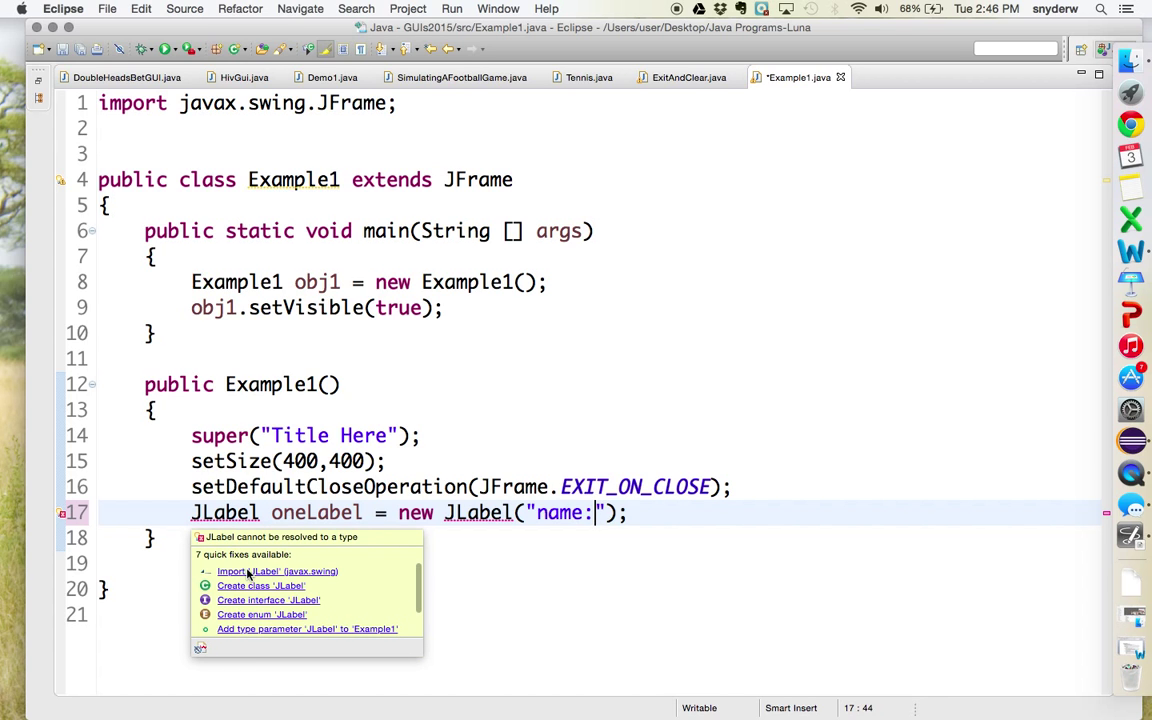
- Import javax.swing.JLabel and add oneLabel to the frame with add(oneLabel);
{"action": "left_click", "coordinate": [278, 571]}
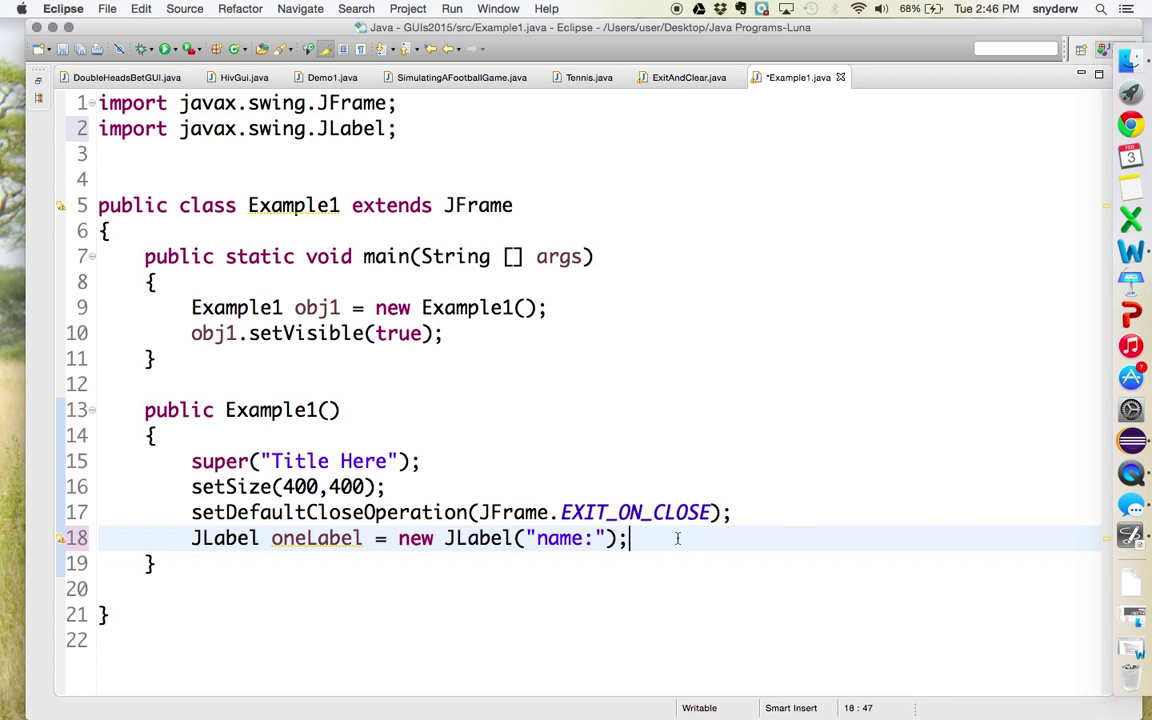
{"action": "type", "text": "add()"}
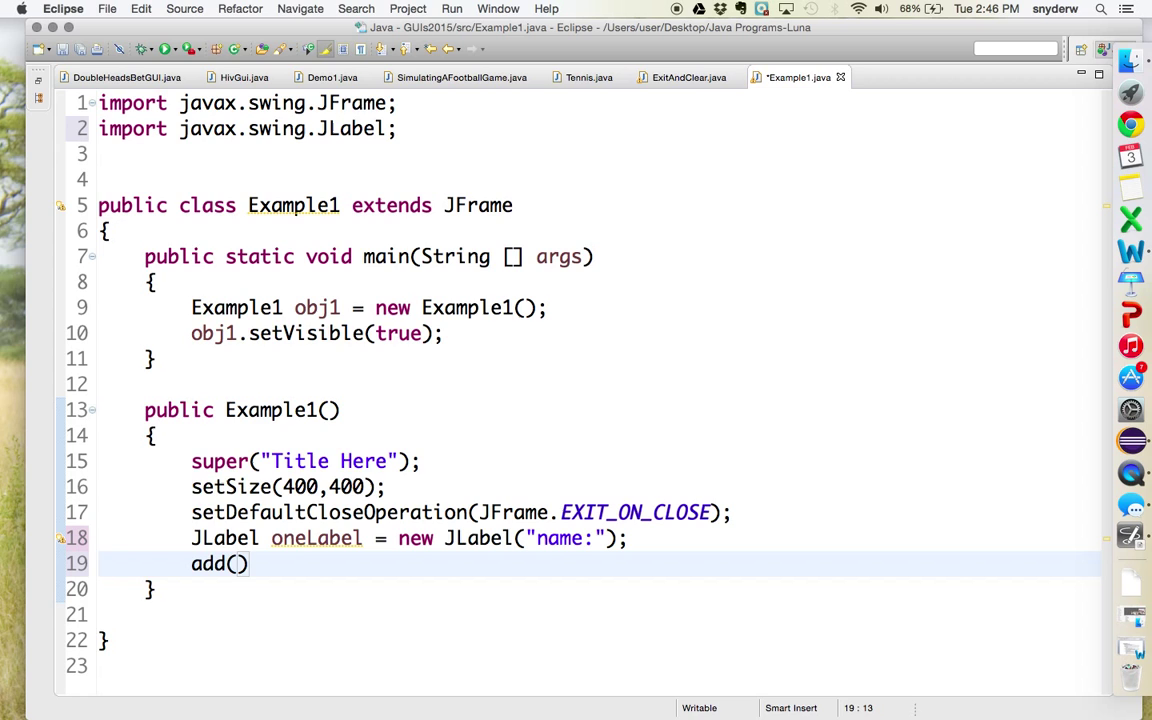
{"action": "type", "text": "oneLabel"}
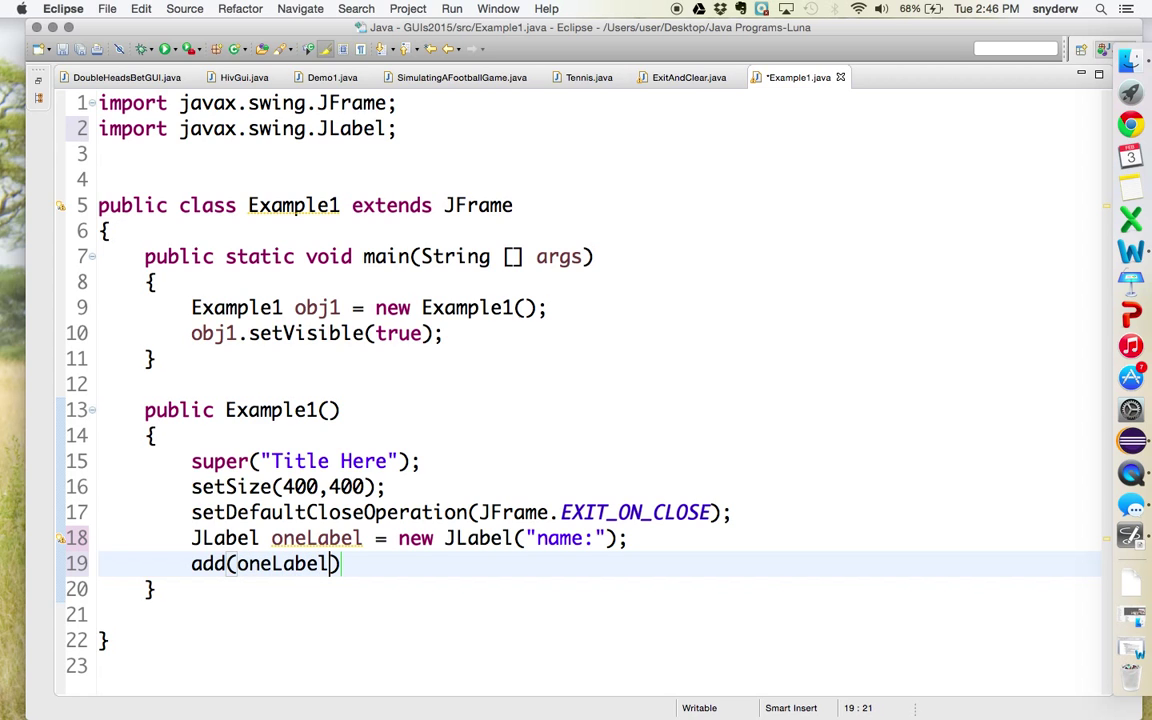
{"action": "type", "text": ";"}
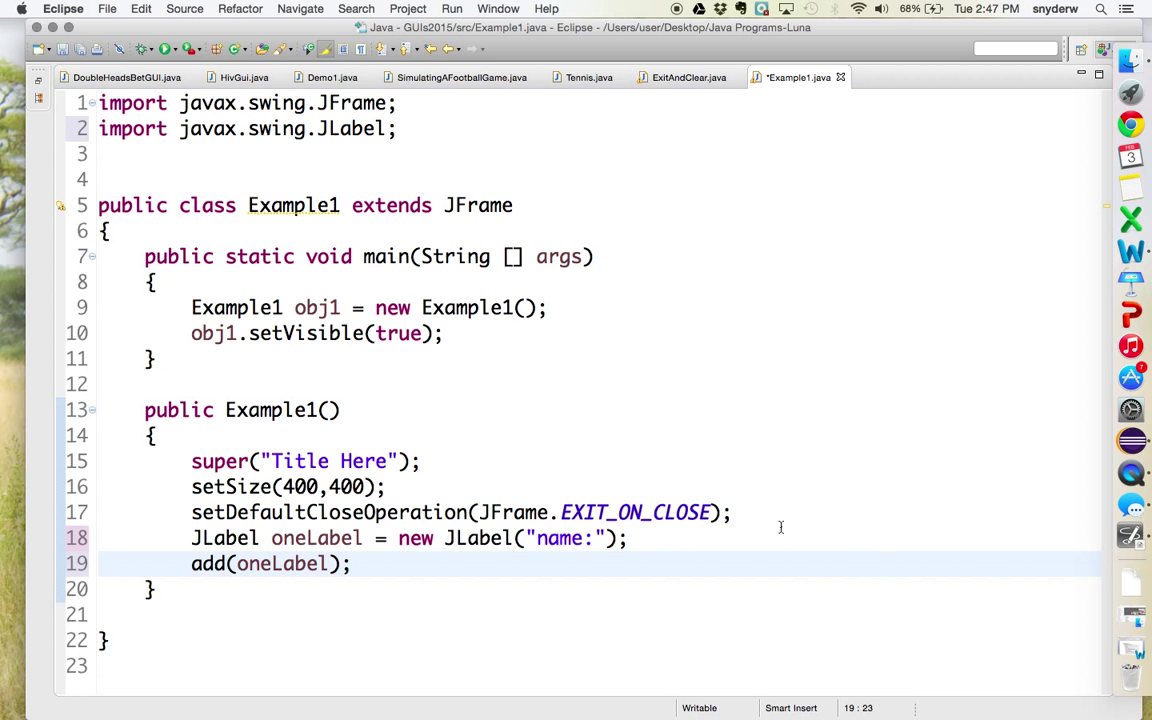
- Insert setLayout(new FlowLayout()); on a new line above the label code
{"action": "key", "text": "Enter"}
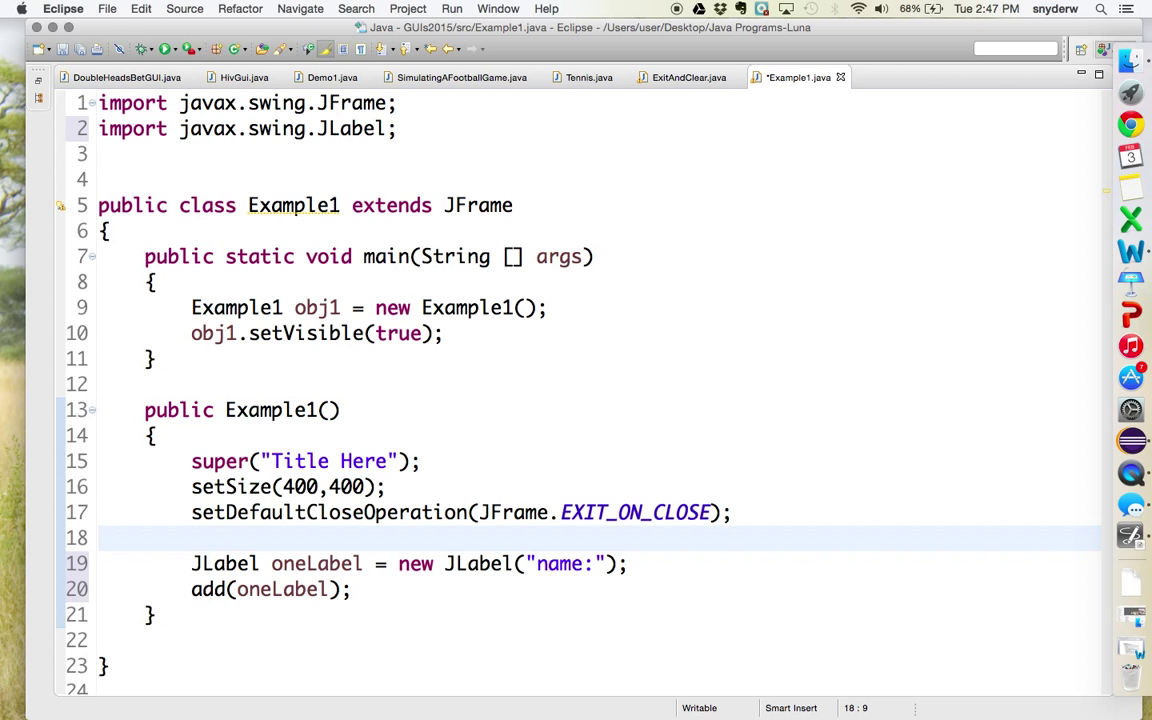
{"action": "type", "text": "setLayout"}
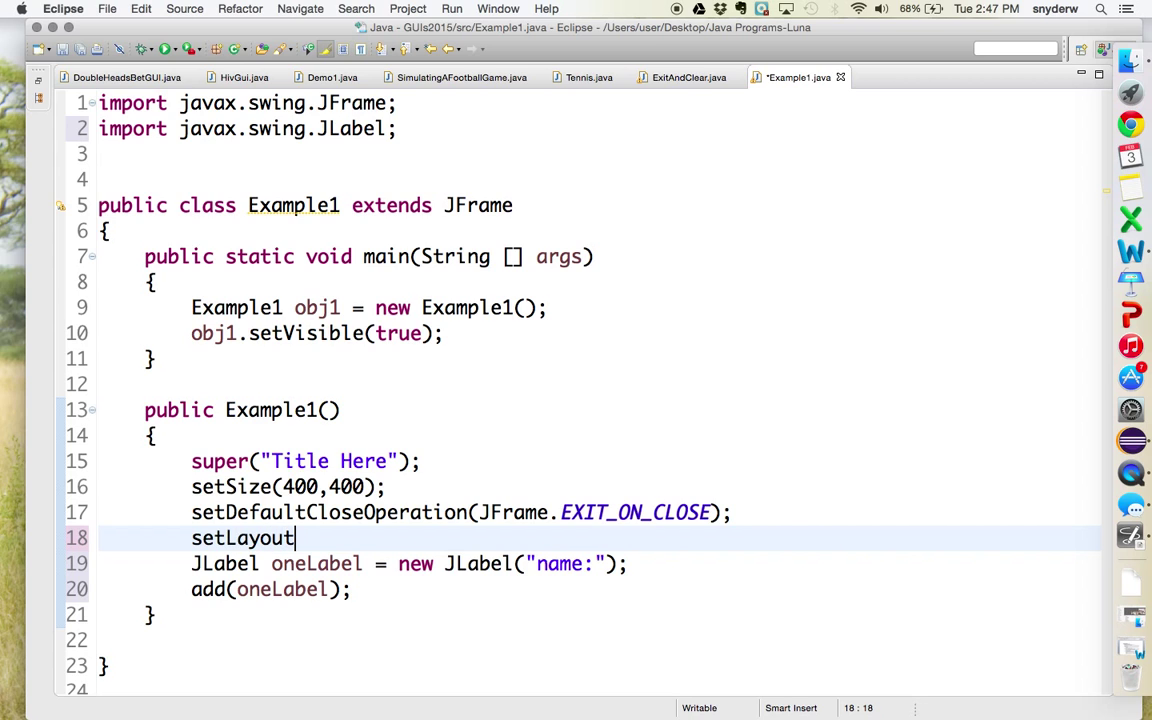
{"action": "type", "text": "(new F"}
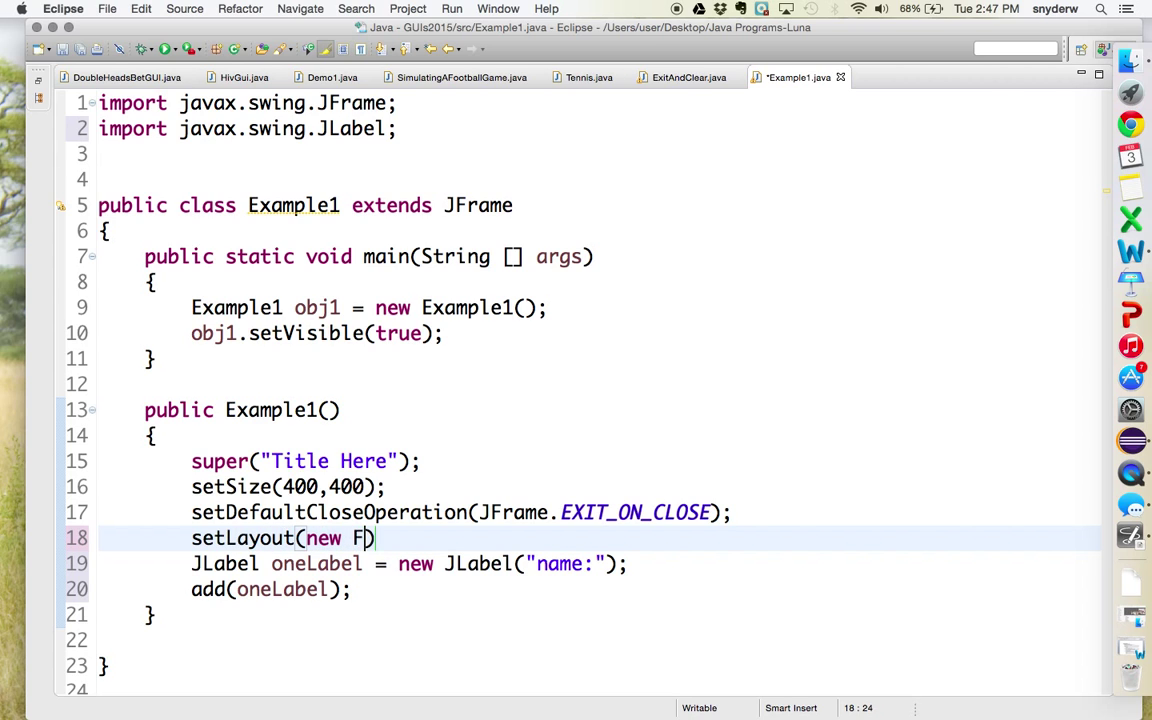
{"action": "type", "text": "lowLayout("}
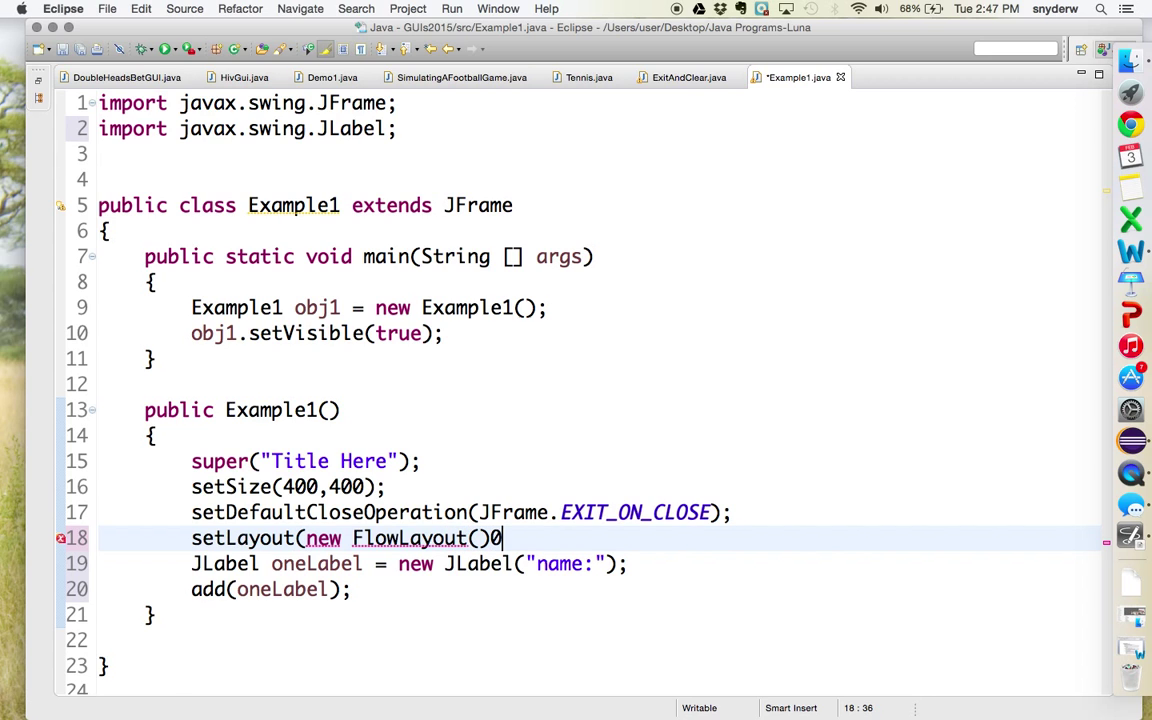
{"action": "type", "text": ");"}
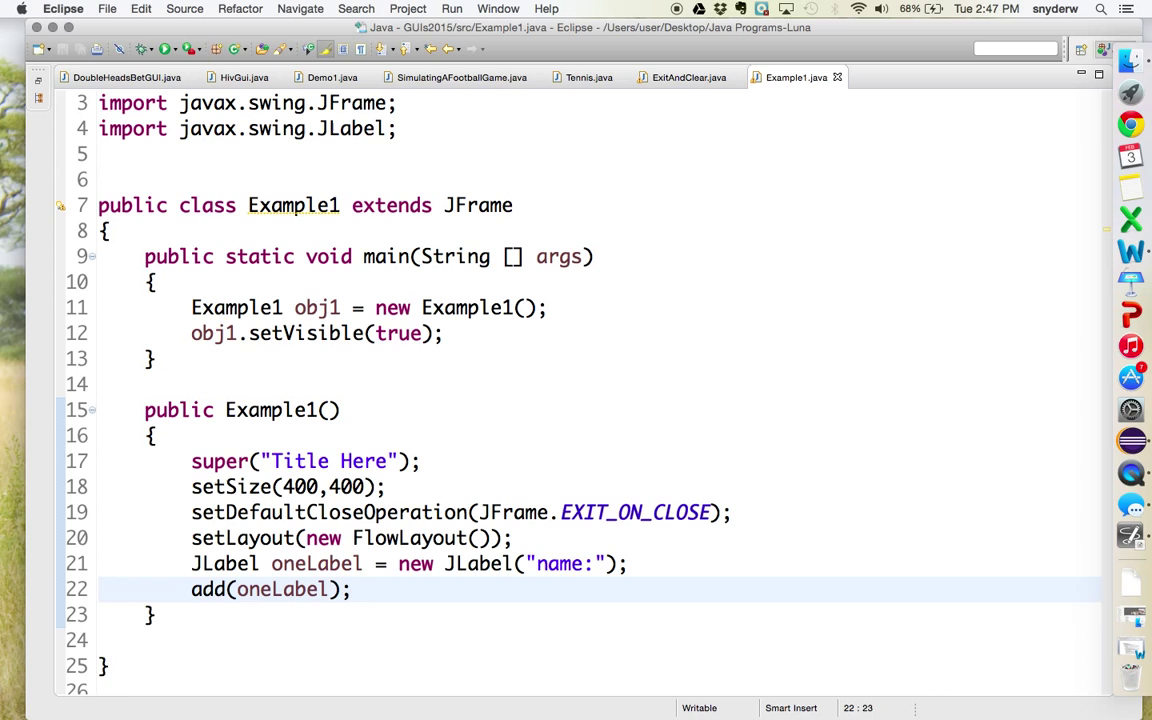
- Declare JTextField nameField = new JTextField(); and import javax.swing.JTextField
{"action": "type", "text": "JTe"}
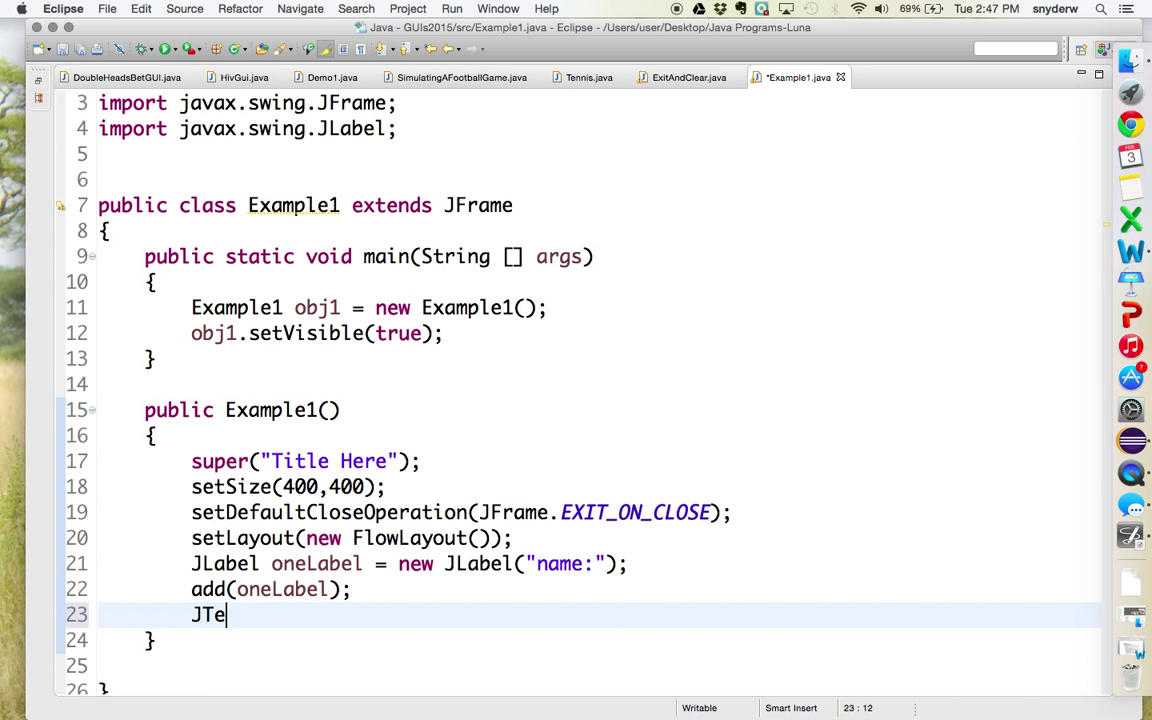
{"action": "type", "text": "xtField"}
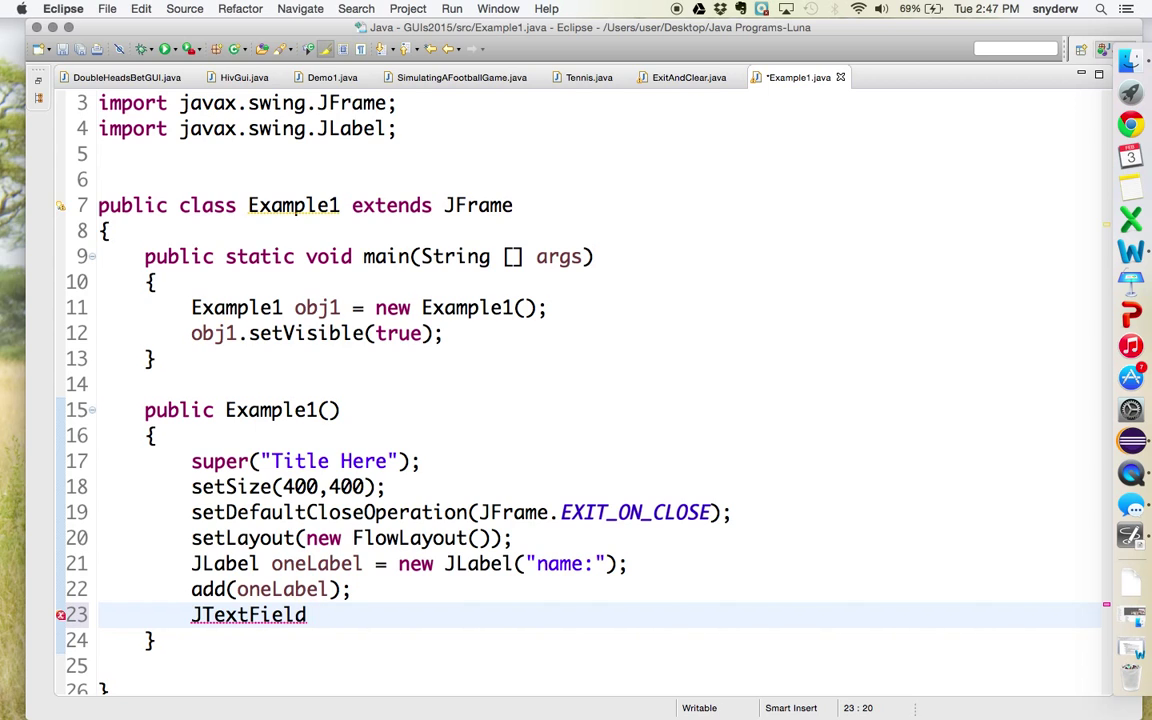
{"action": "type", "text": "nameFiel"}
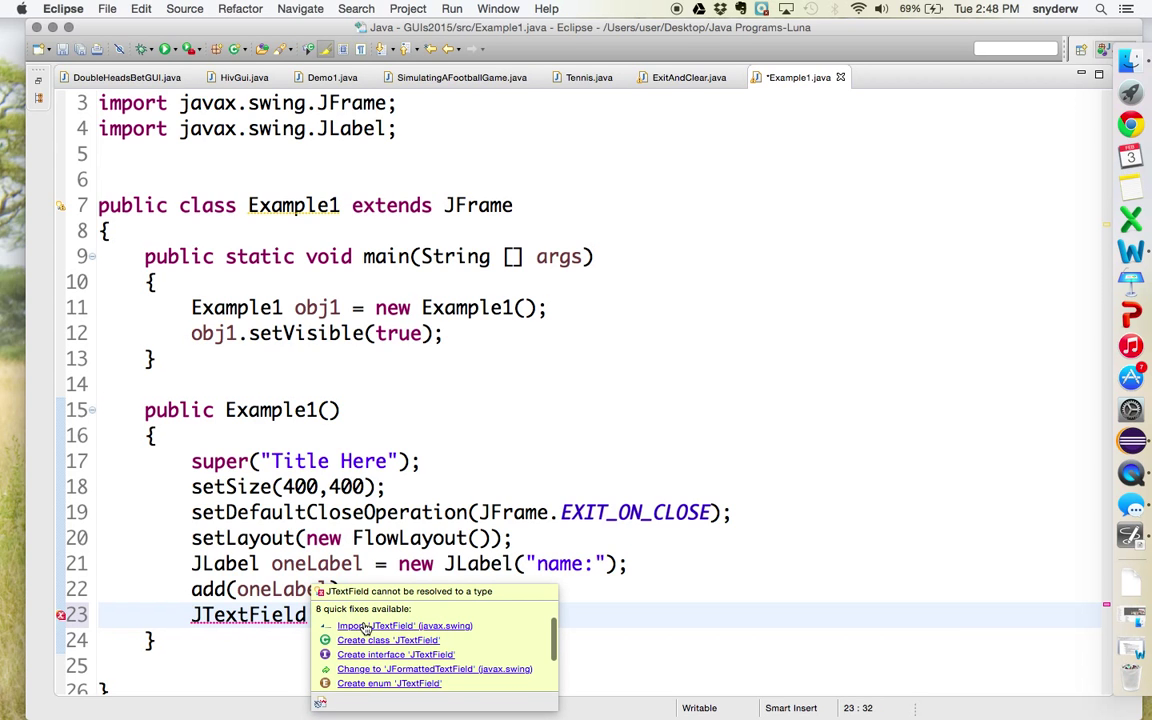
{"action": "left_click", "coordinate": [396, 625]}
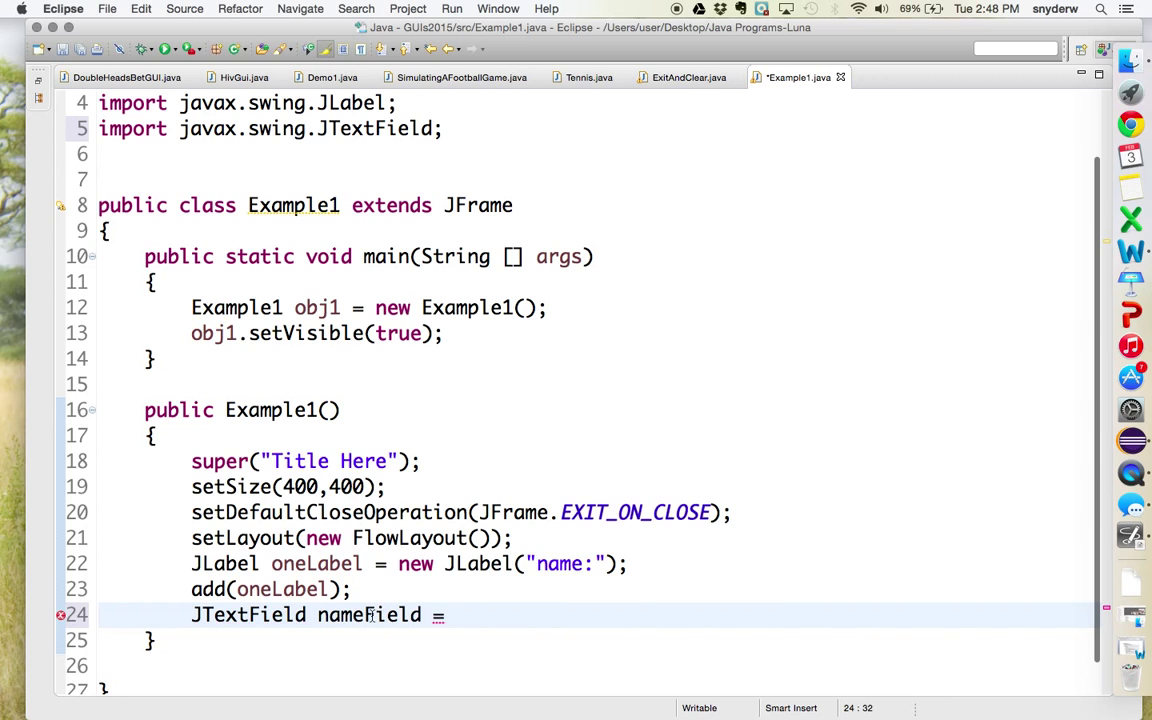
{"action": "type", "text": "new JTe"}
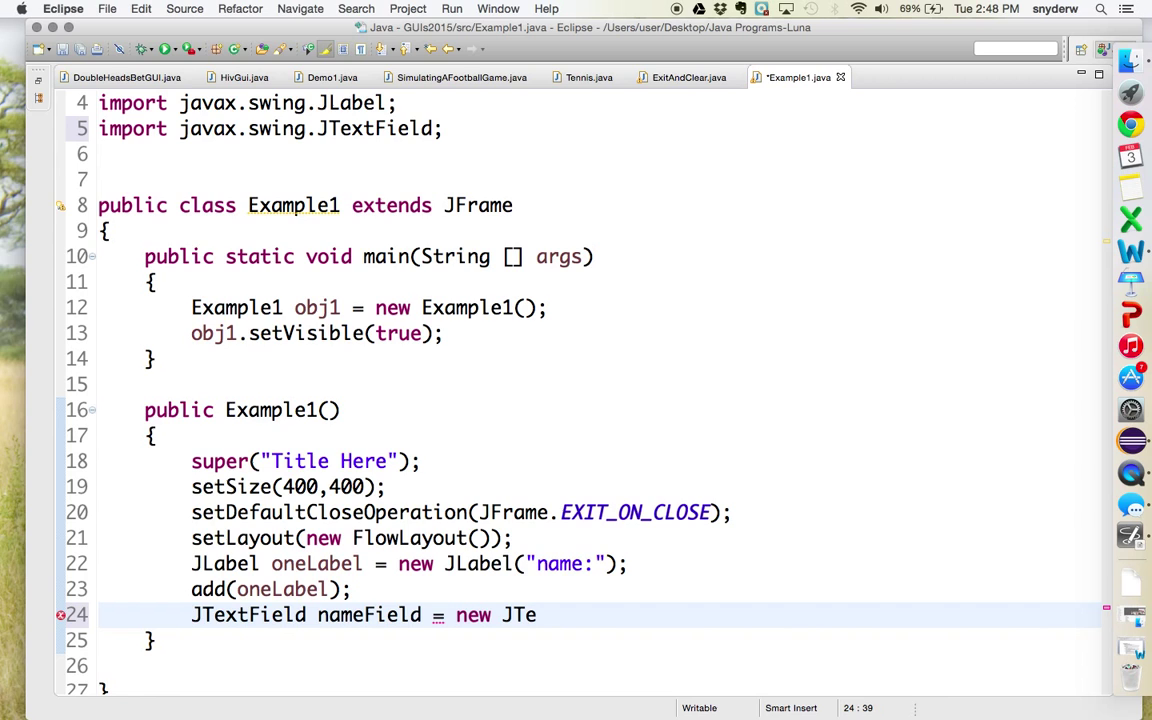
{"action": "type", "text": "xtField("}
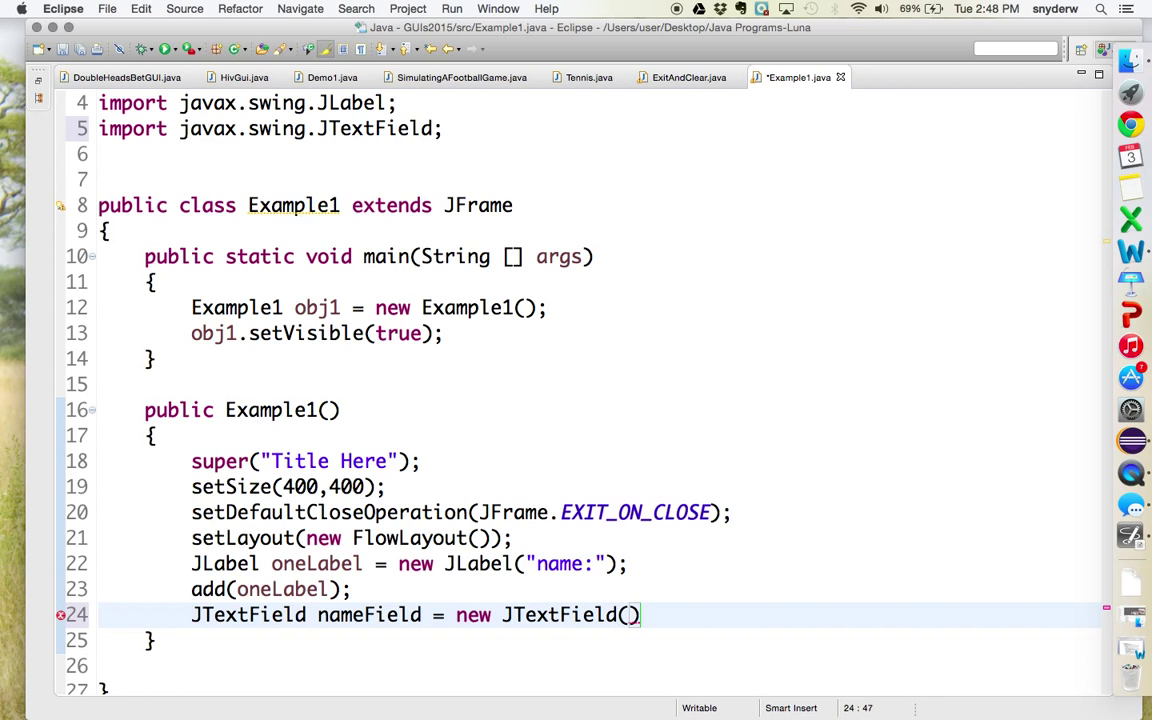
{"action": "left_click", "coordinate": [634, 615]}
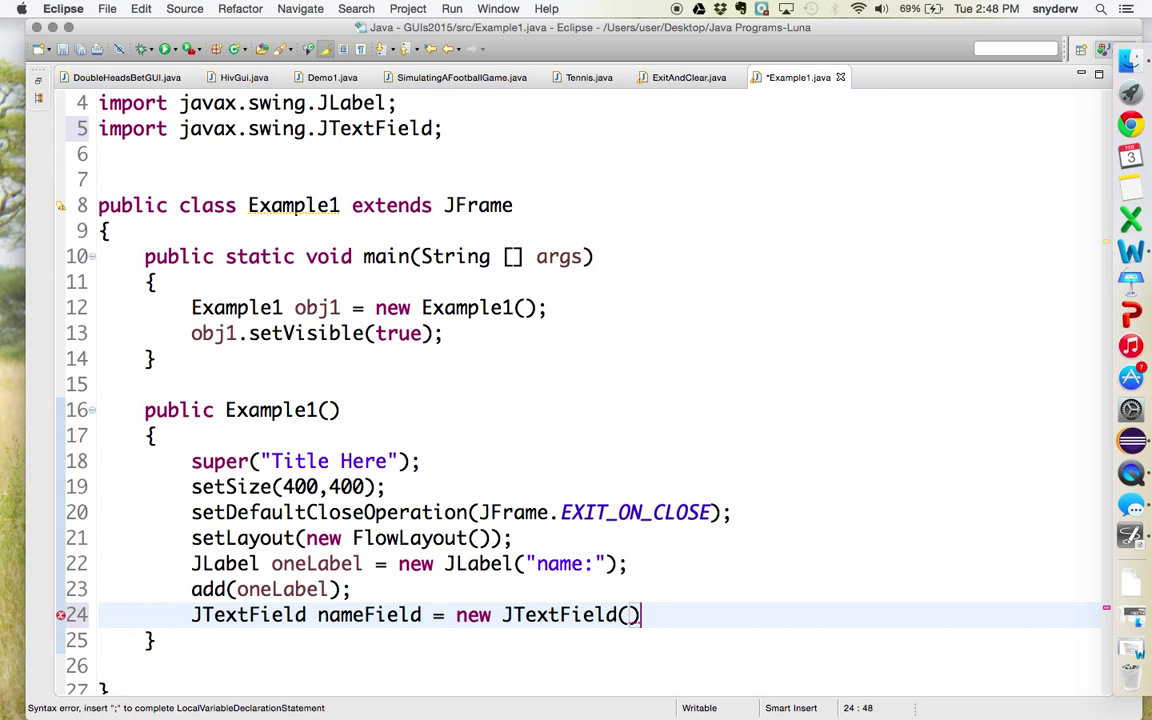
{"action": "type", "text": ";"}
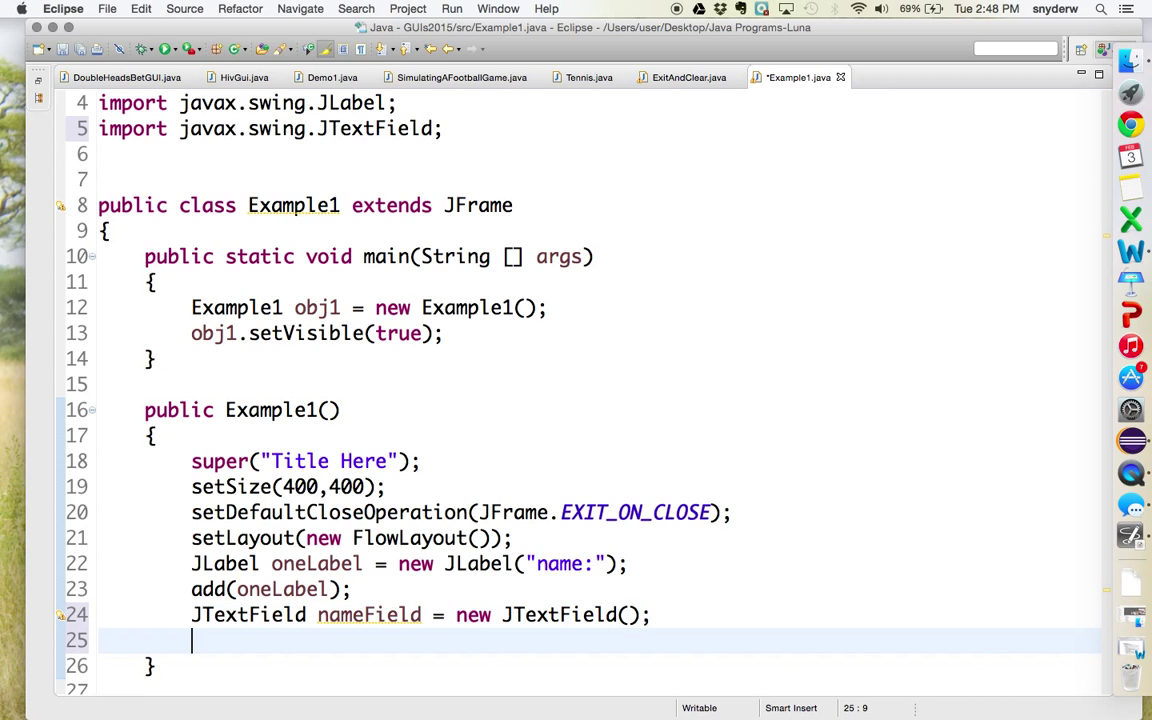
- Add nameField to the frame with add(nameField);
{"action": "type", "text": "add(name)"}
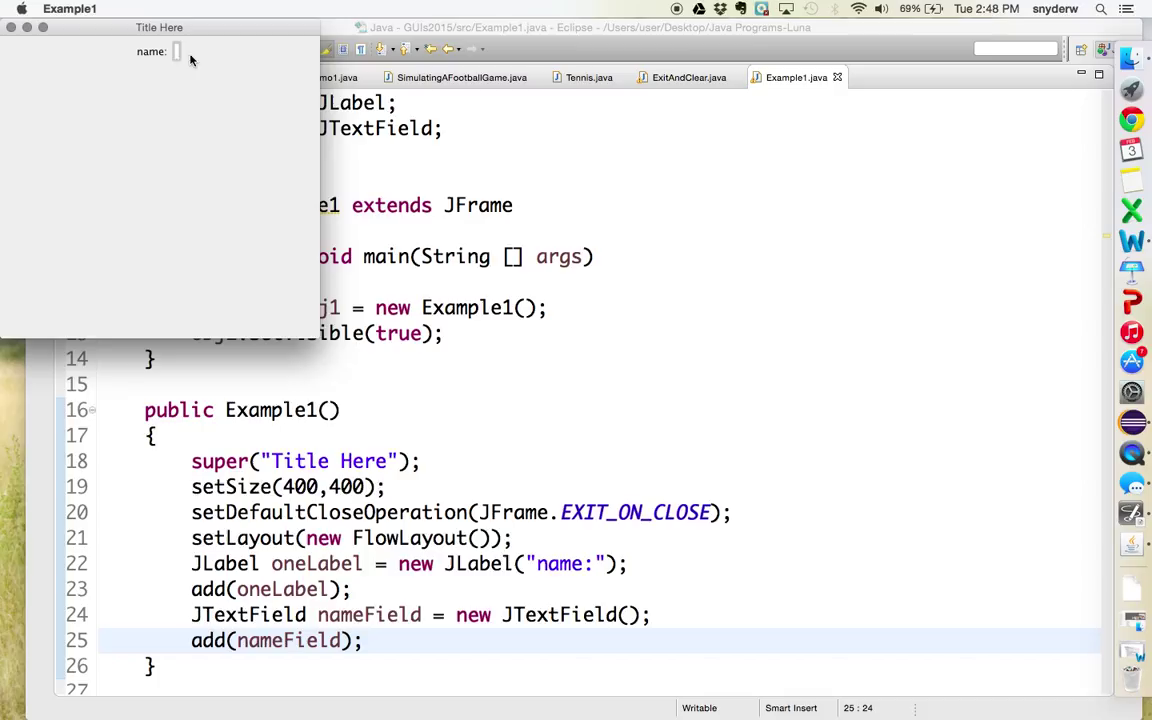
{"action": "mouse_move", "coordinate": [298, 72]}
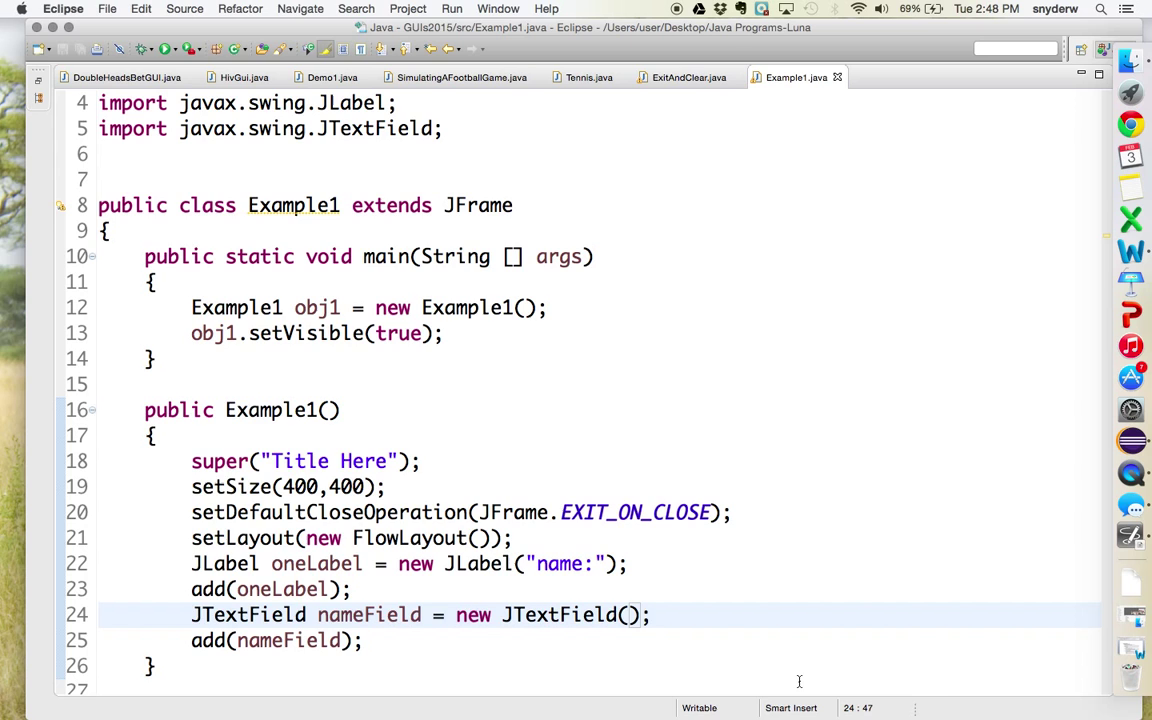
- Give the name field 8 columns, save, and test its width by typing W's
{"action": "type", "text": "8"}
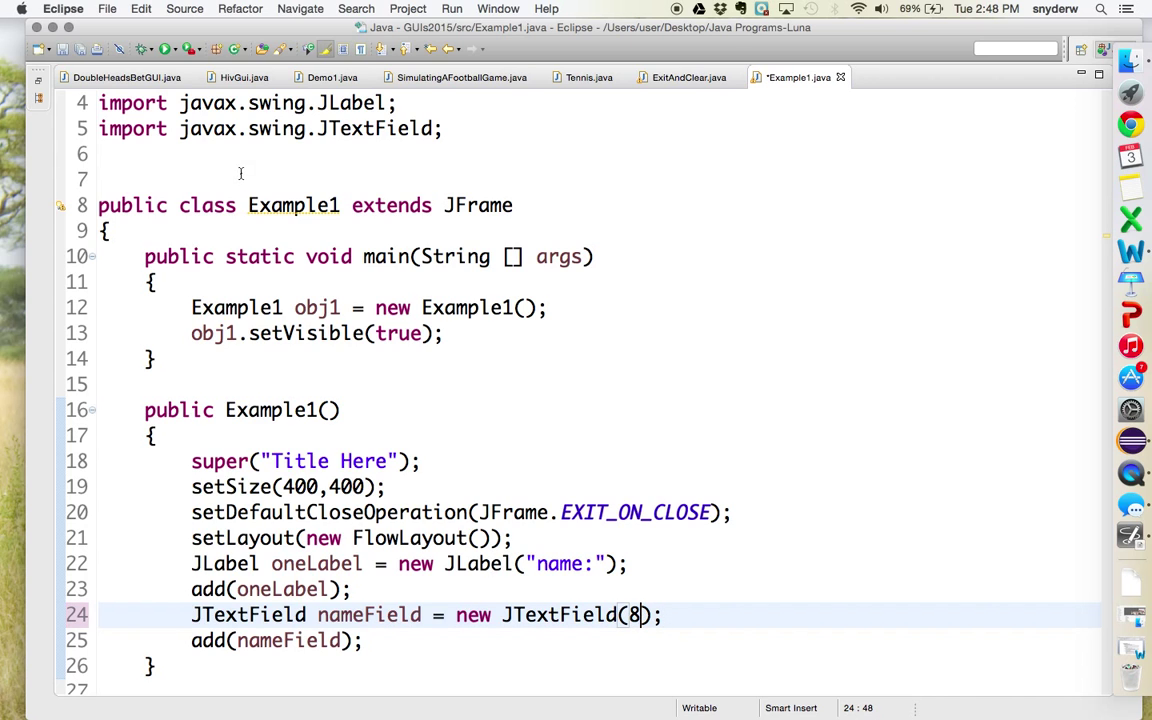
{"action": "key", "text": "cmd+s"}
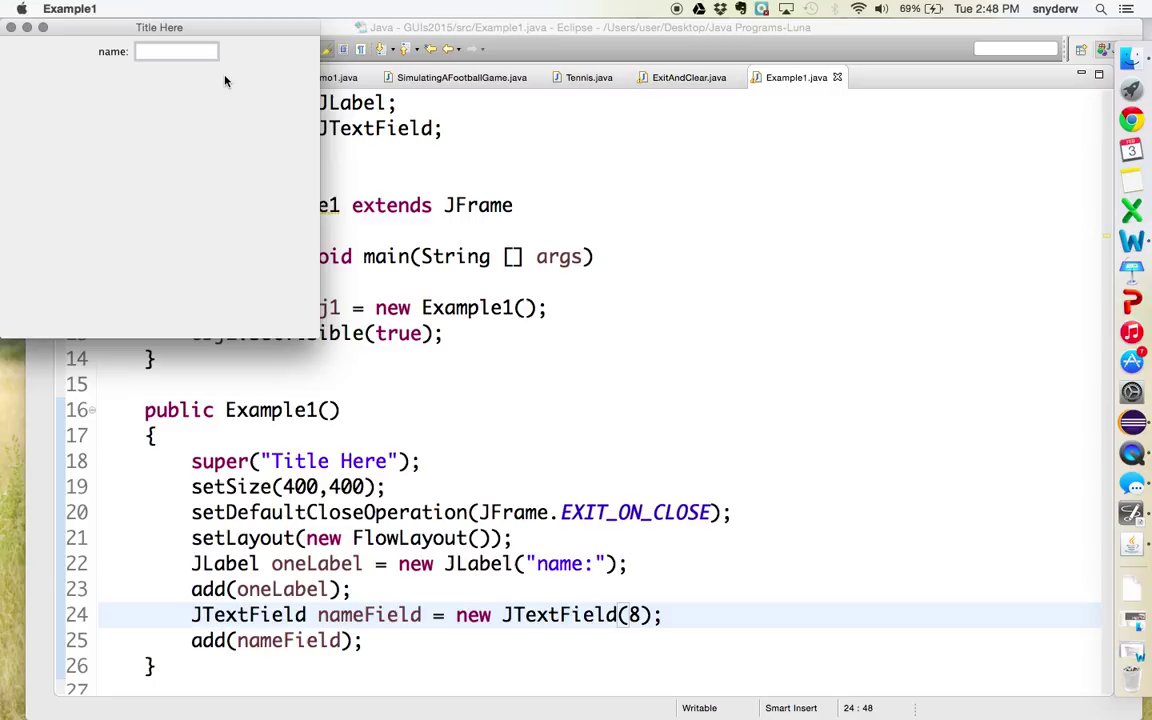
{"action": "type", "text": "WW"}
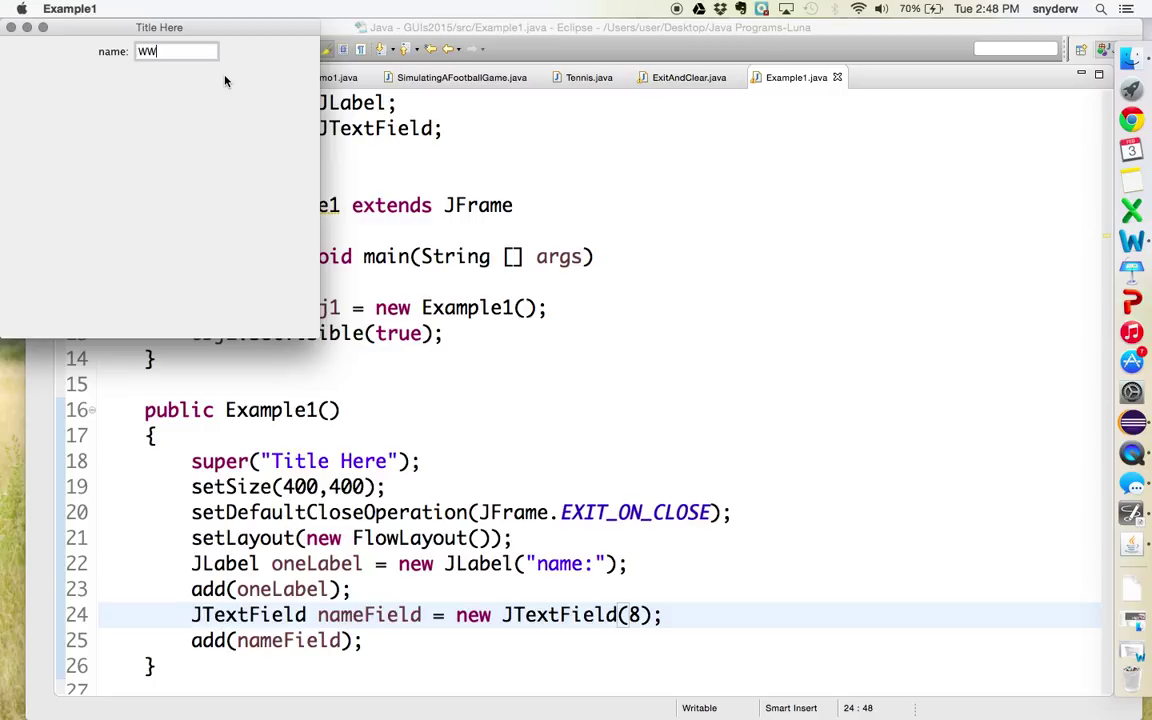
{"action": "type", "text": "WWWWWW"}
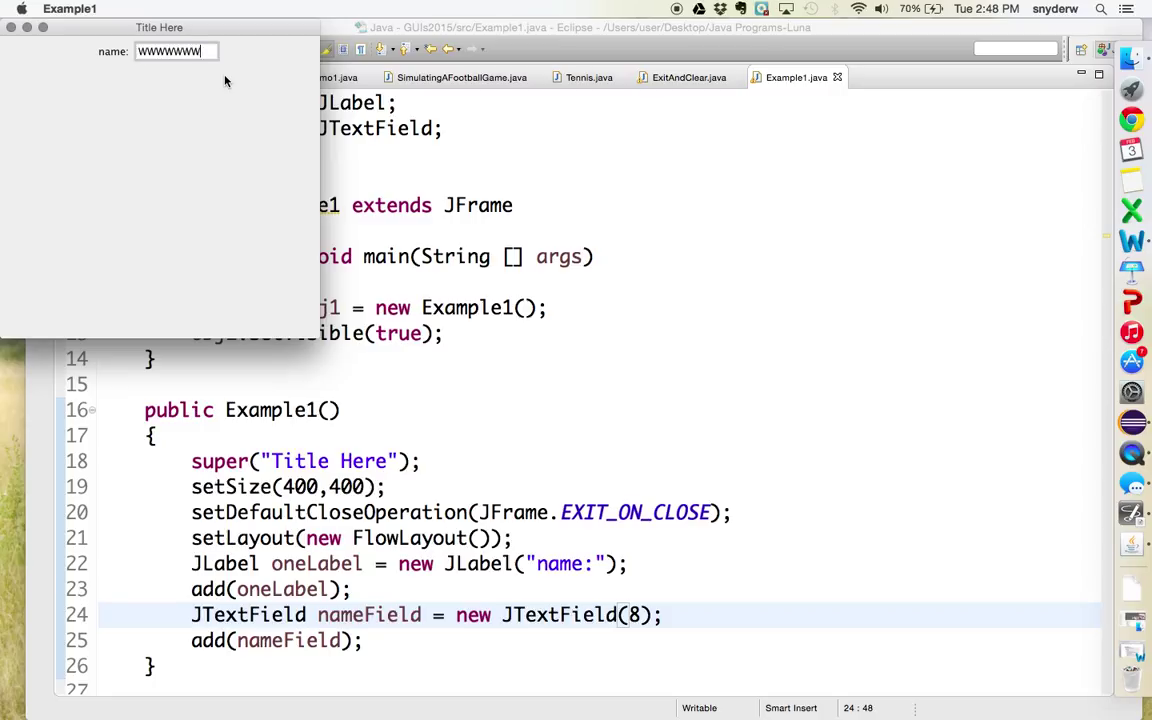
{"action": "type", "text": "W"}
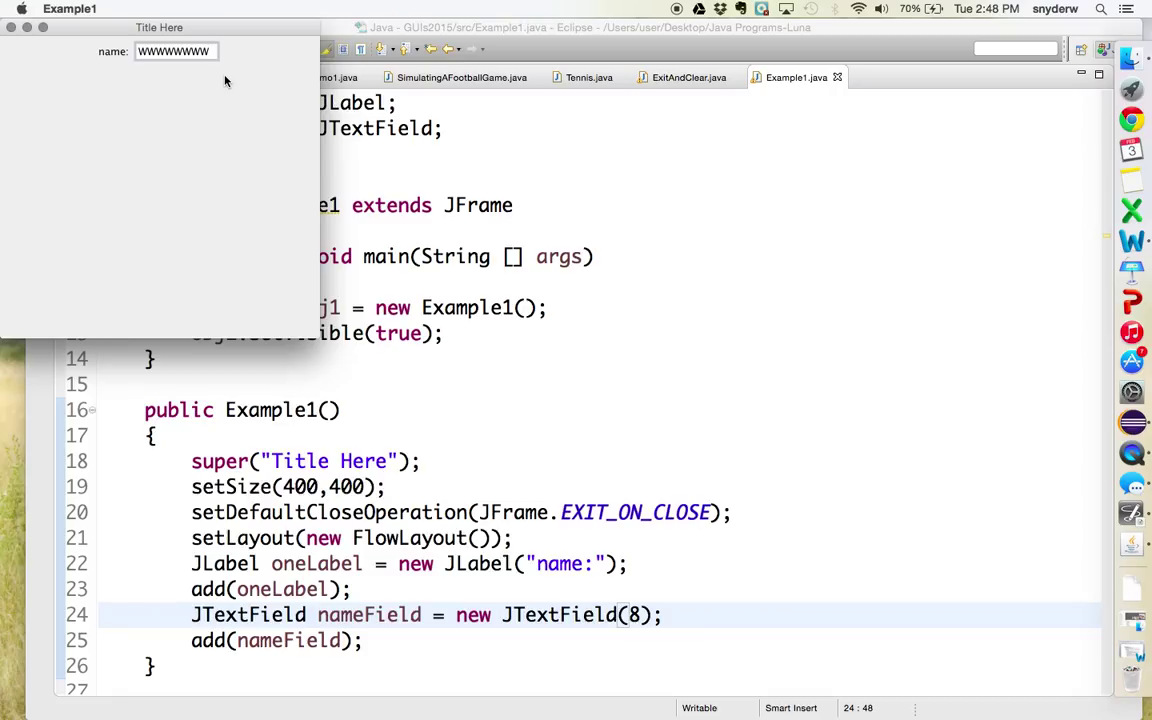
{"action": "mouse_move", "coordinate": [299, 364]}
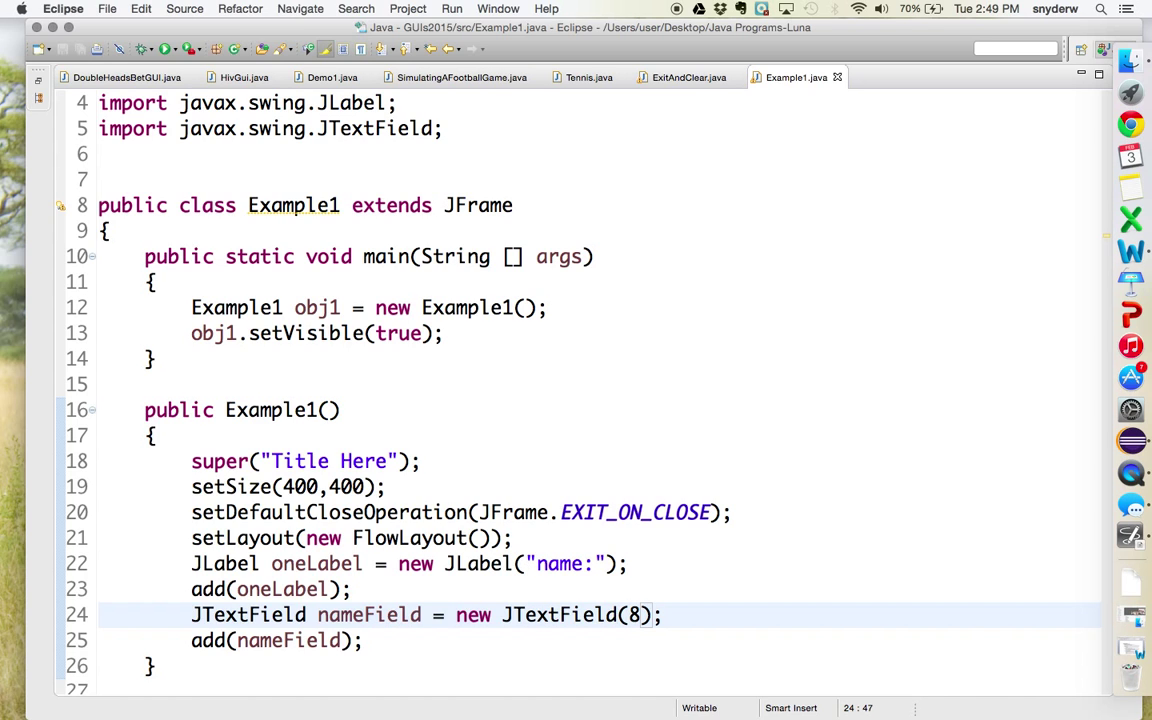
- Prefill the name field with "name", rerun, type 'Will', then quit Example1
{"action": "type", "text": "\"name\","}
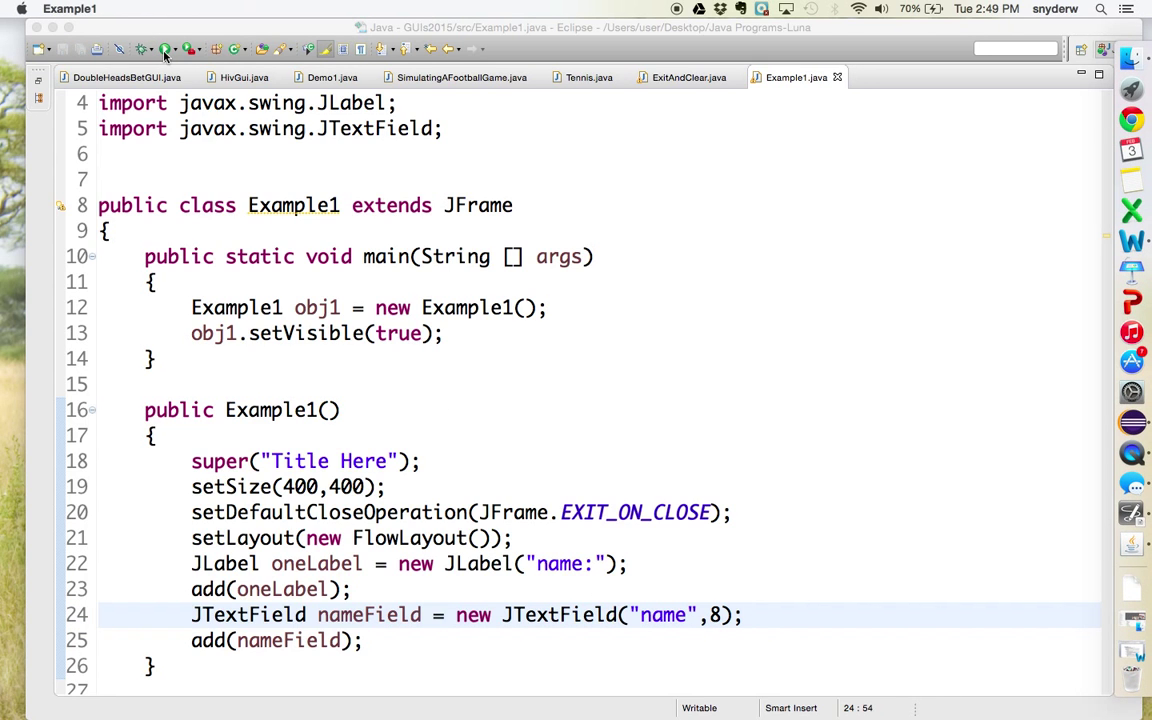
{"action": "left_click", "coordinate": [168, 48]}
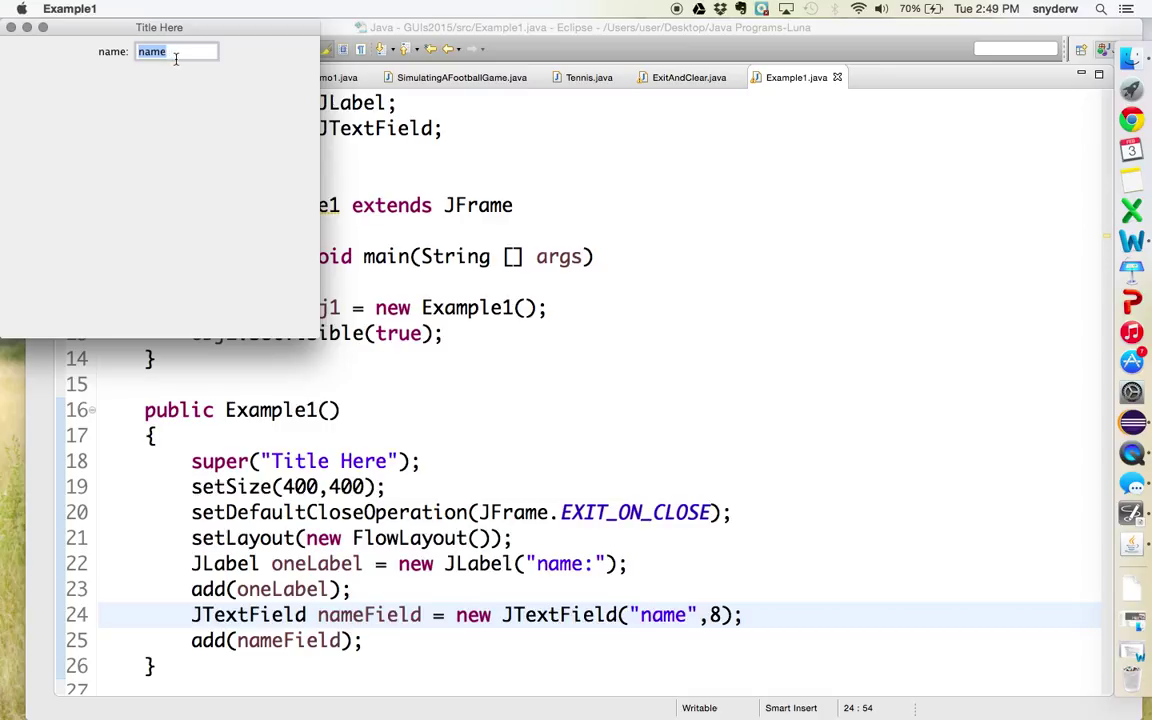
{"action": "type", "text": "Willi"}
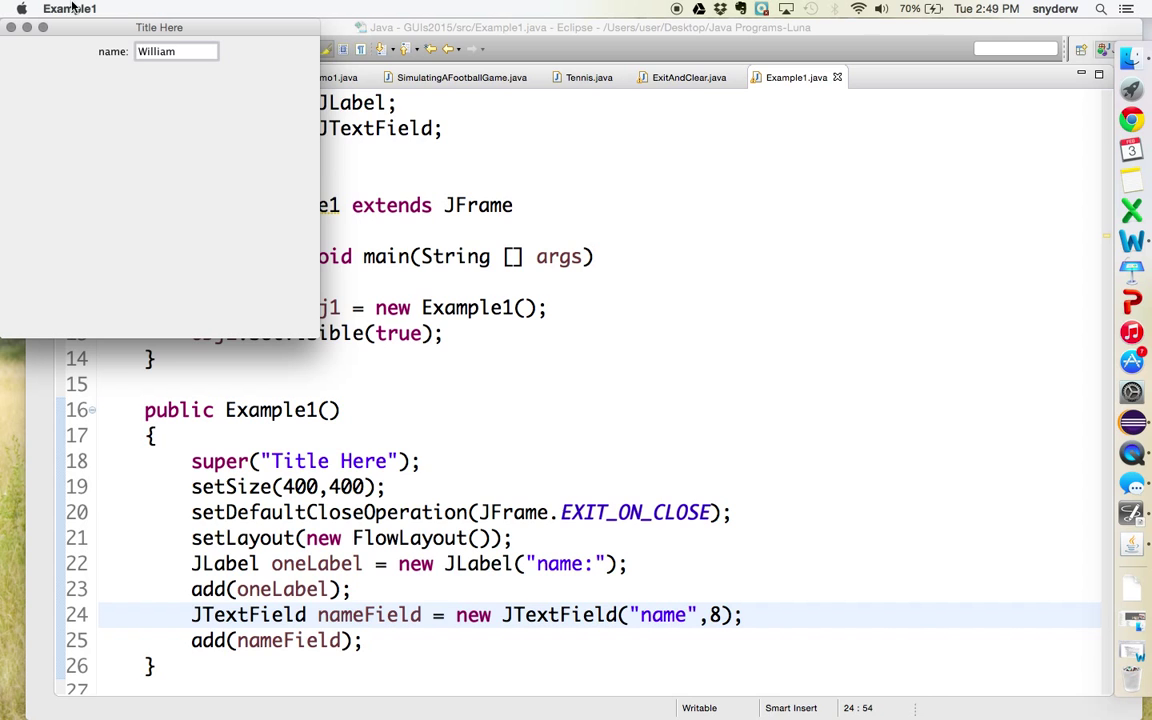
{"action": "left_click", "coordinate": [63, 8]}
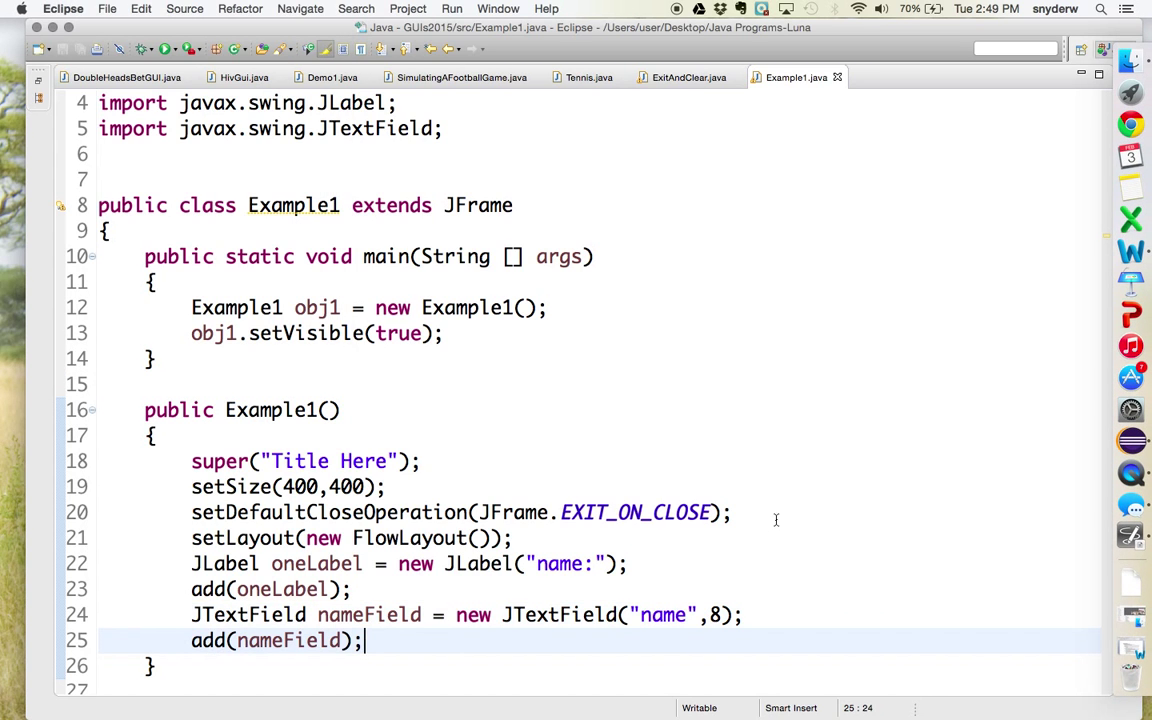
- Create JButton exitButton labelled "Exit" and type add(exitButton); to add it
{"action": "type", "text": "JB"}
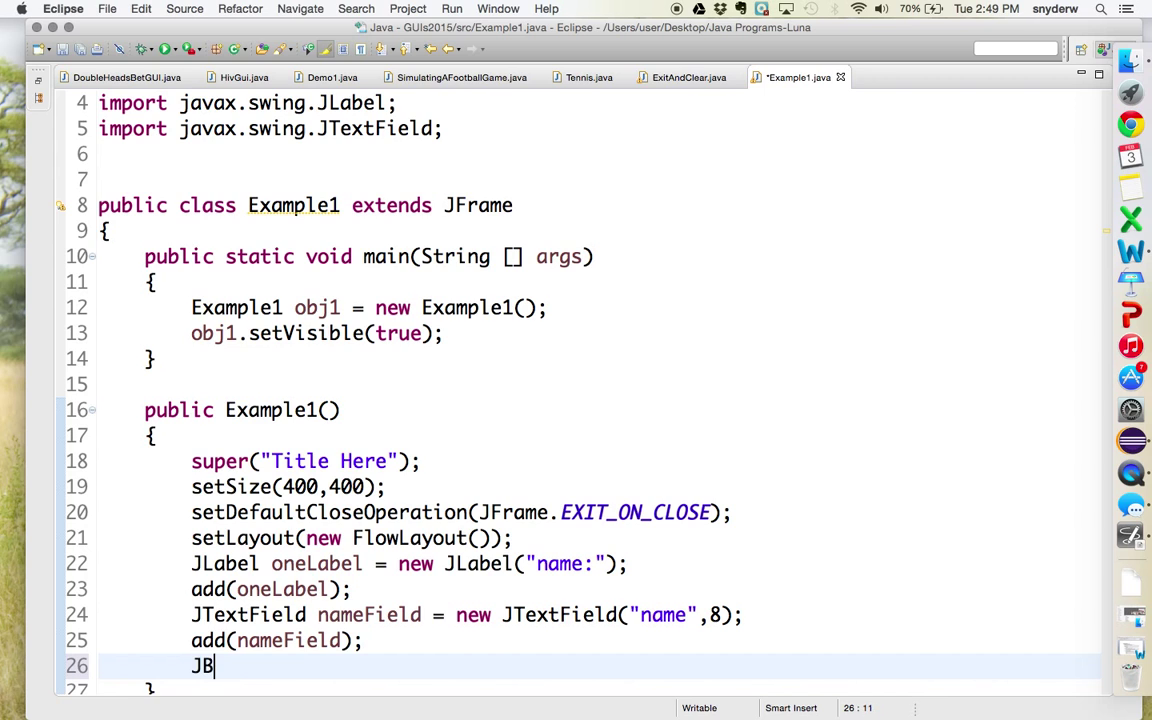
{"action": "type", "text": "utton"}
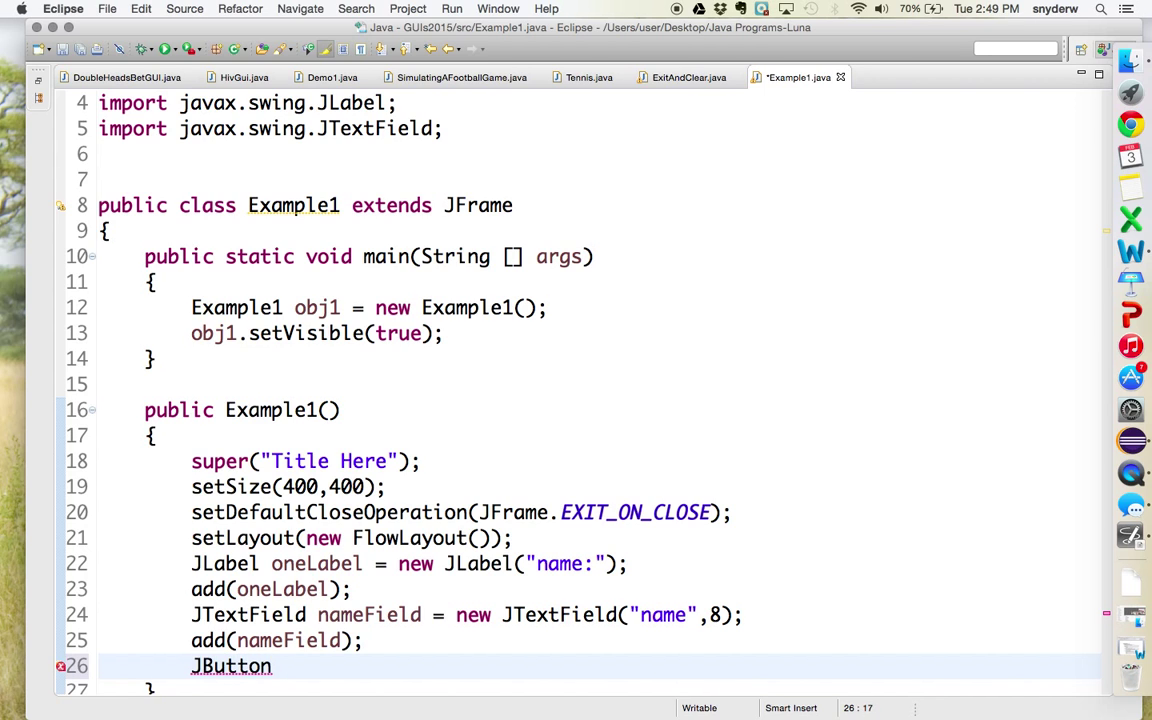
{"action": "type", "text": "exit"}
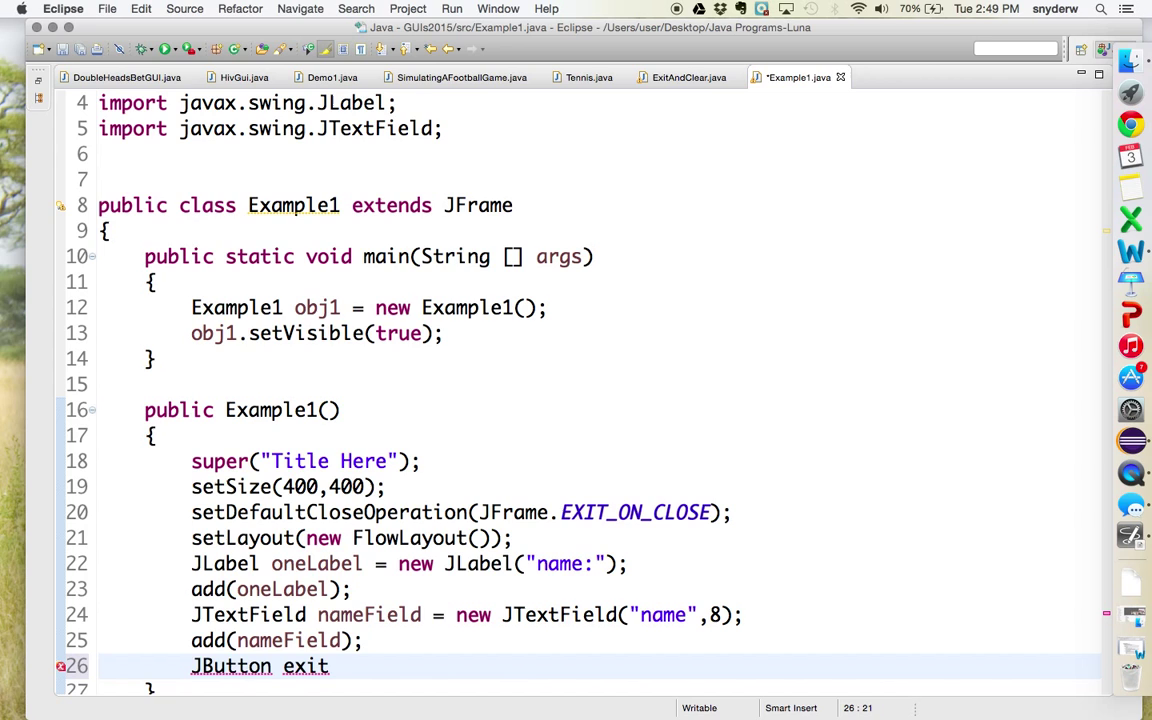
{"action": "type", "text": "Button = new"}
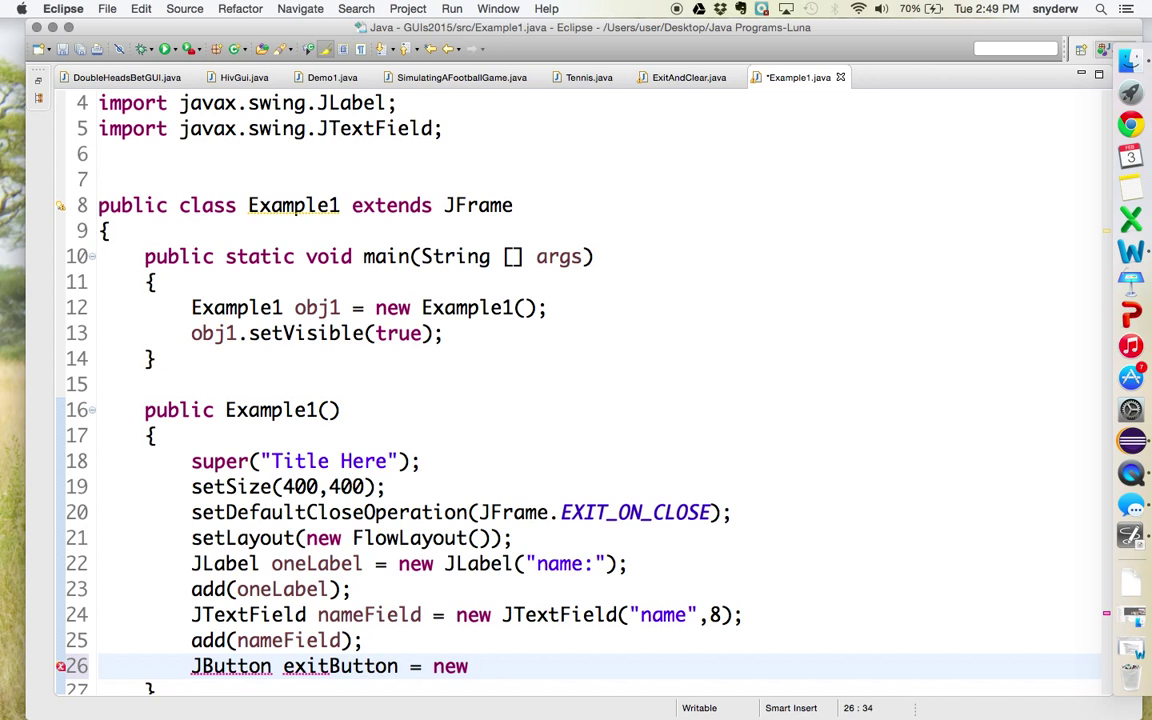
{"action": "type", "text": "JButton"}
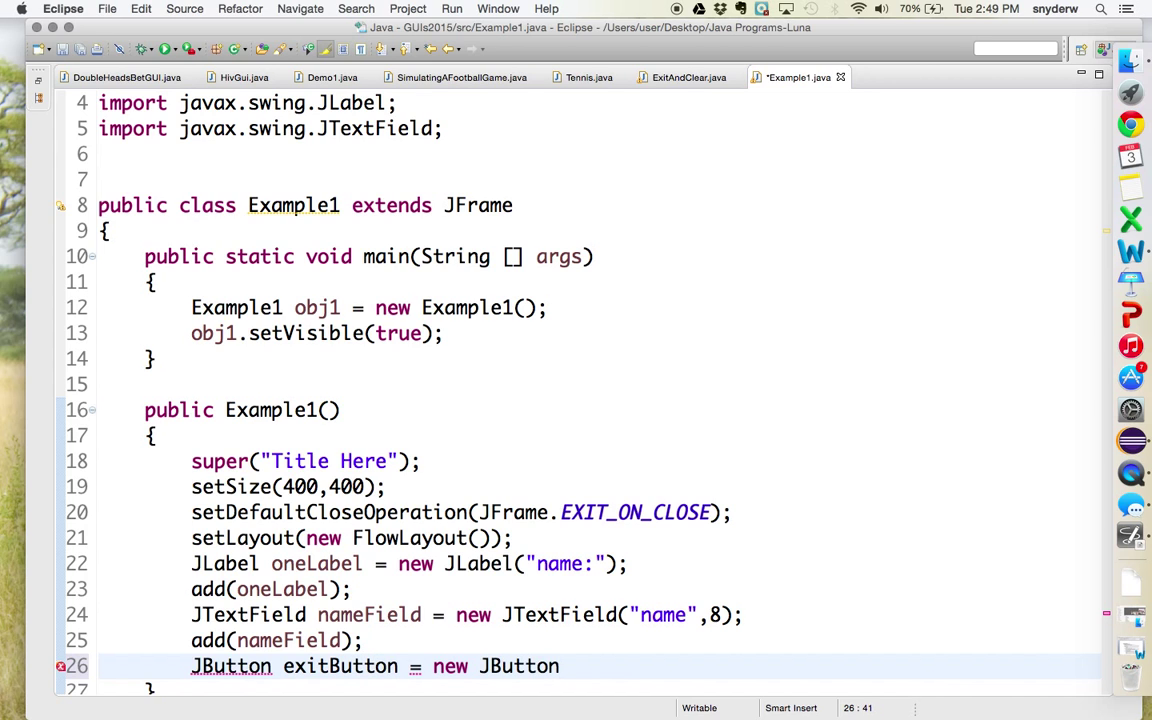
{"action": "type", "text": "(\"\")"}
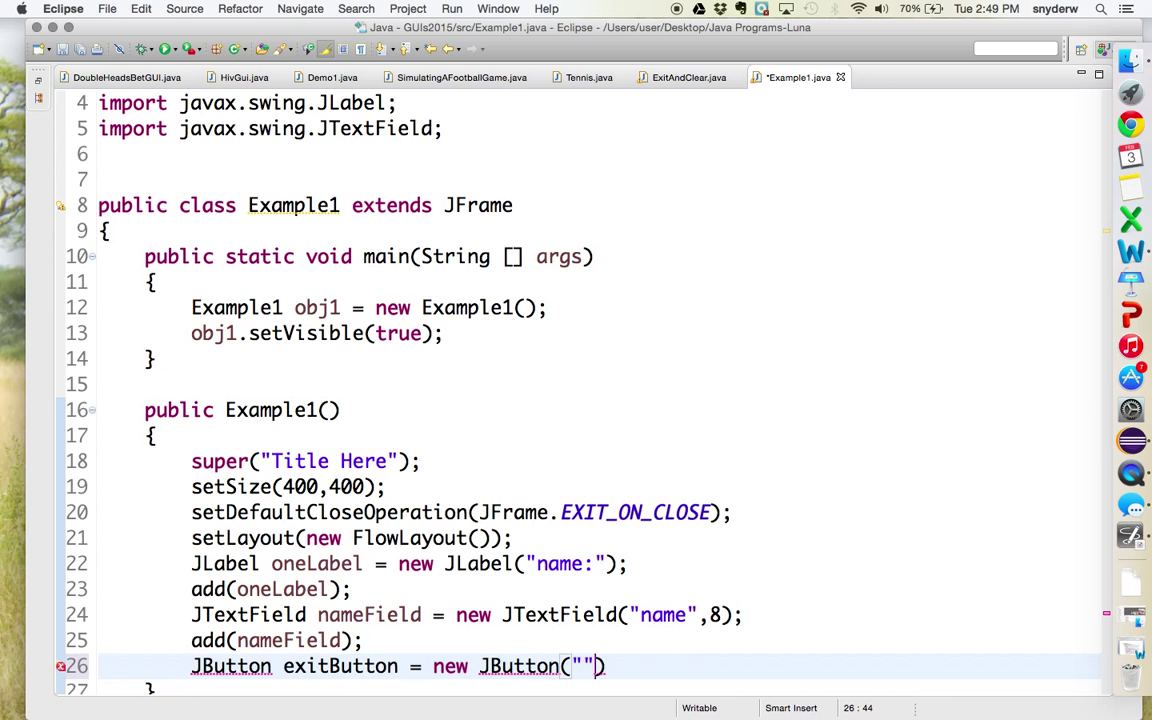
{"action": "type", "text": ";"}
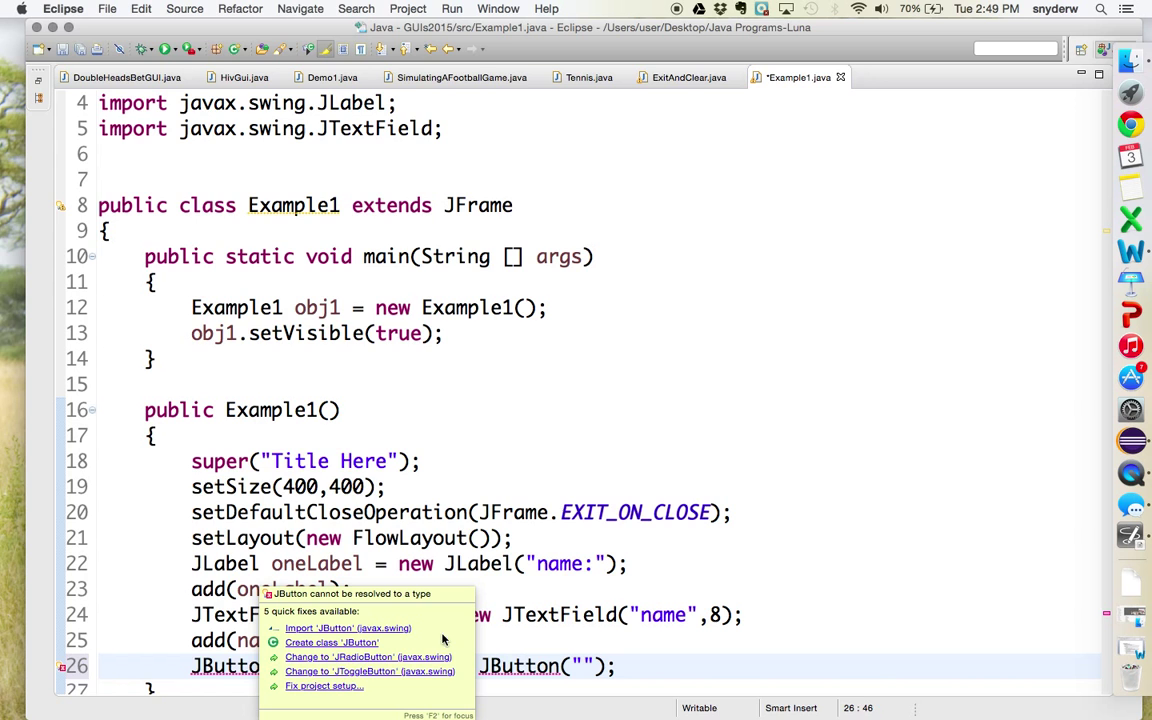
{"action": "mouse_move", "coordinate": [390, 630]}
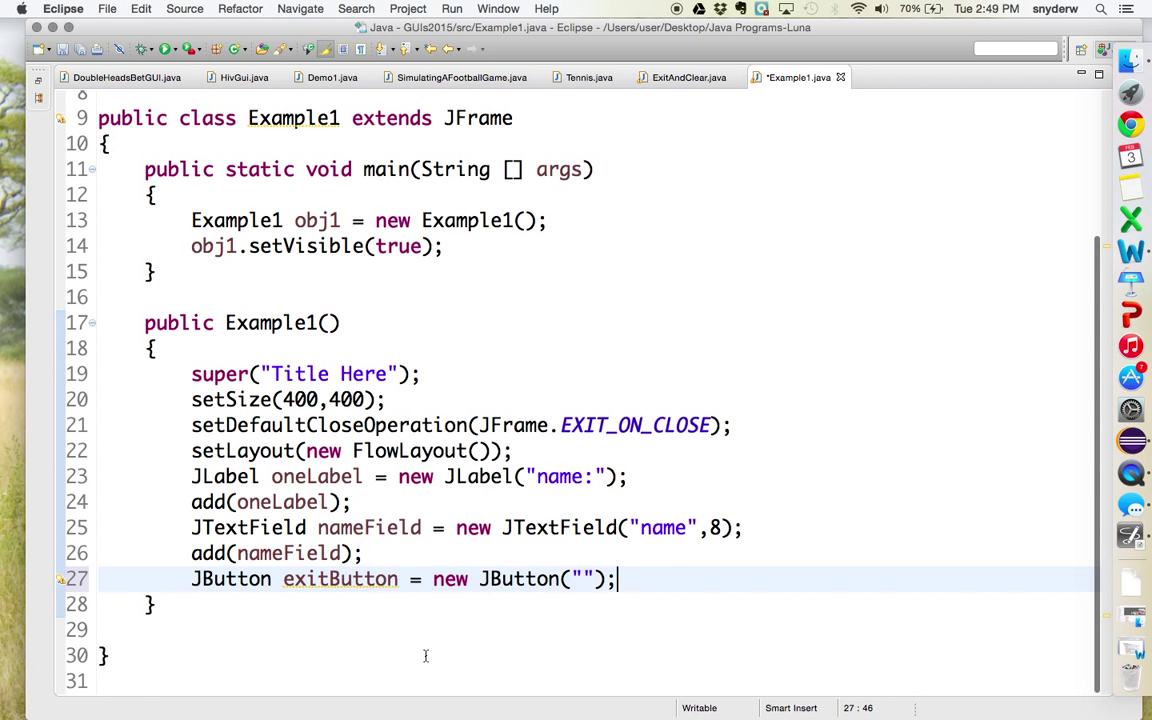
{"action": "mouse_move", "coordinate": [581, 594]}
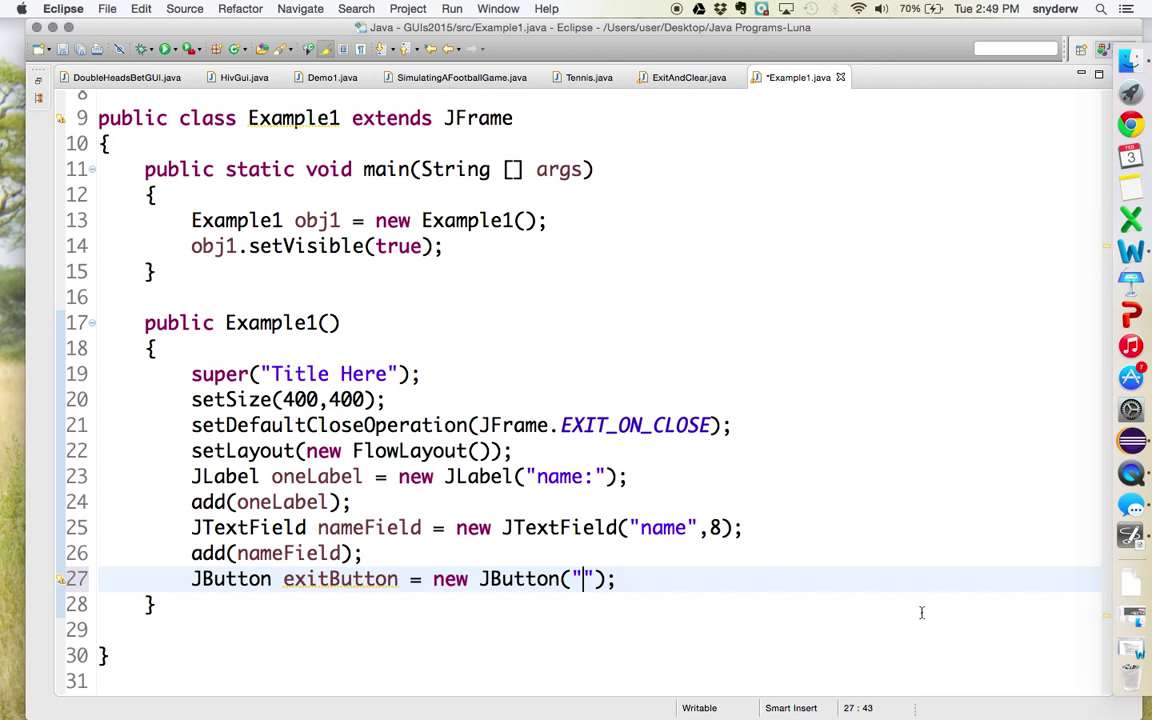
{"action": "type", "text": "Exit"}
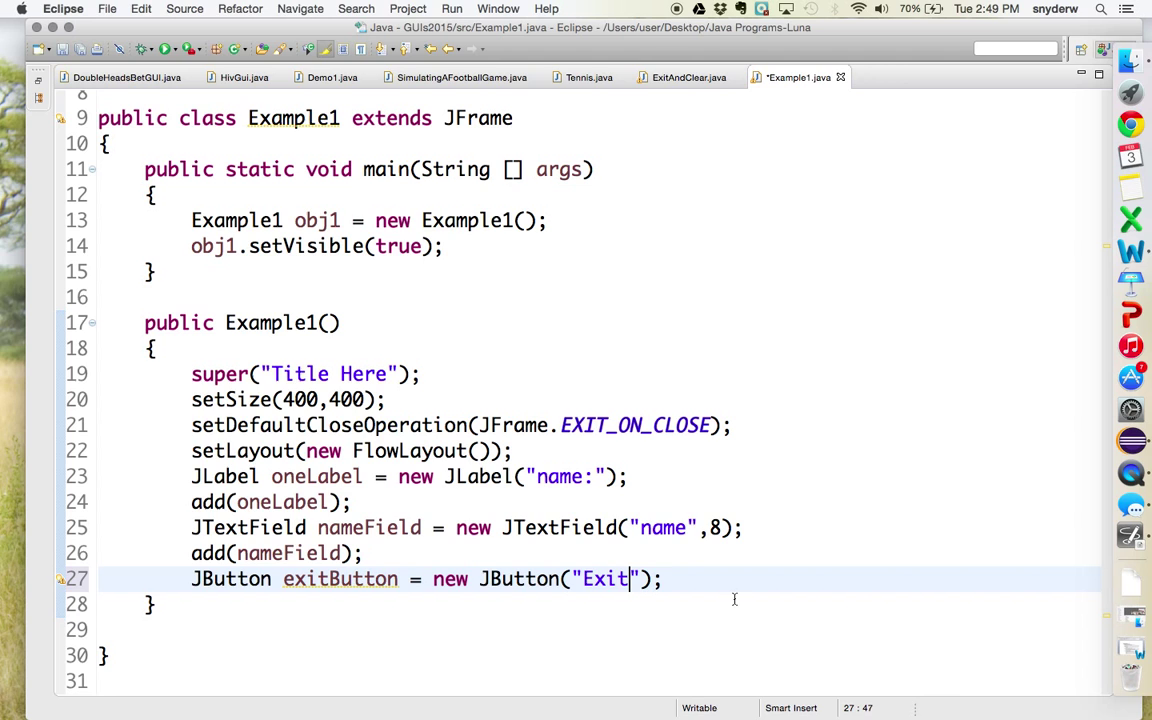
{"action": "type", "text": "add(exit"}
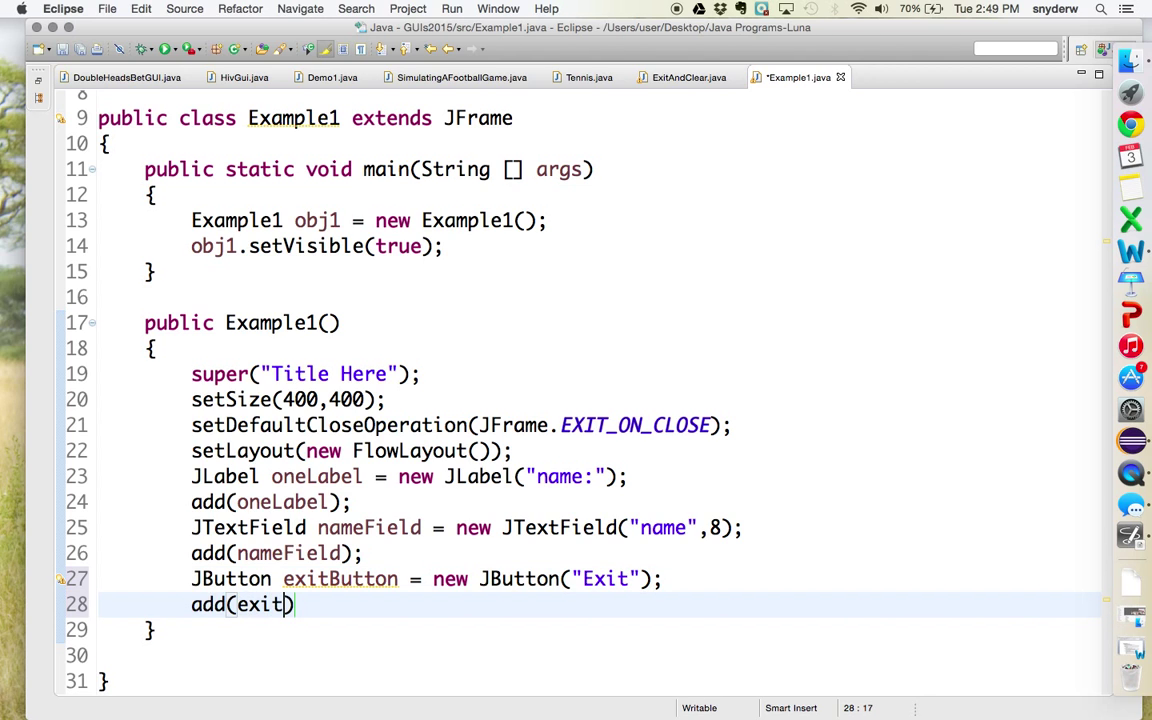
{"action": "type", "text": "Button);"}
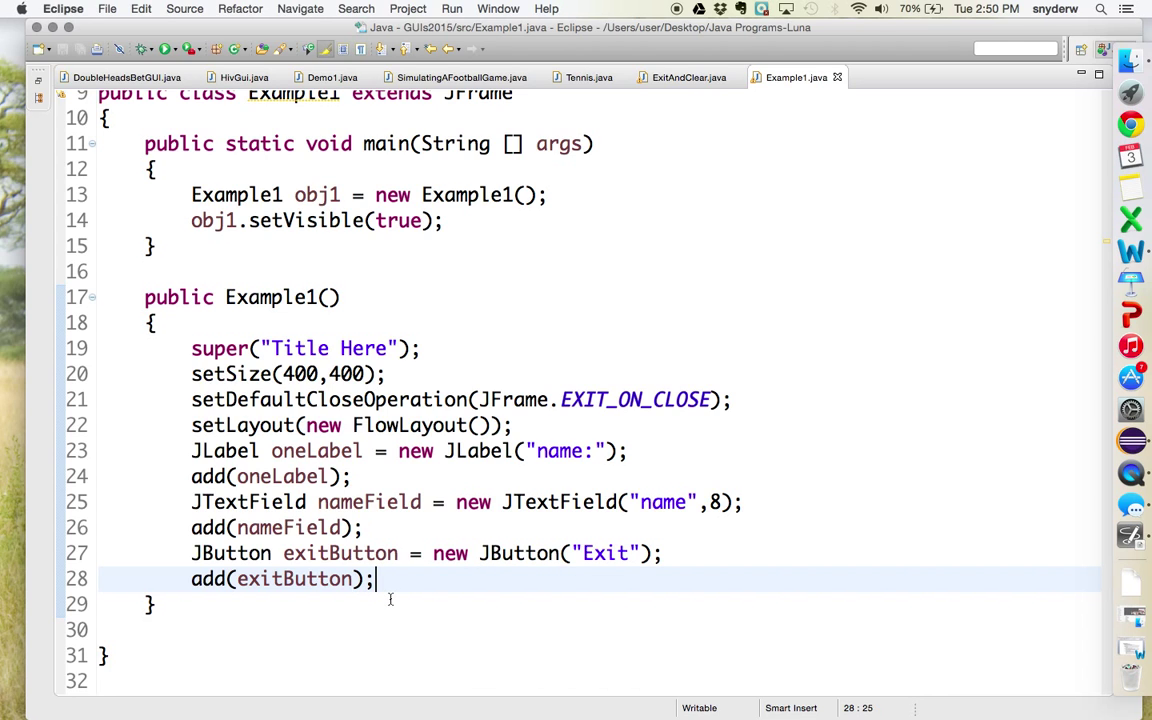
{"action": "mouse_move", "coordinate": [433, 579]}
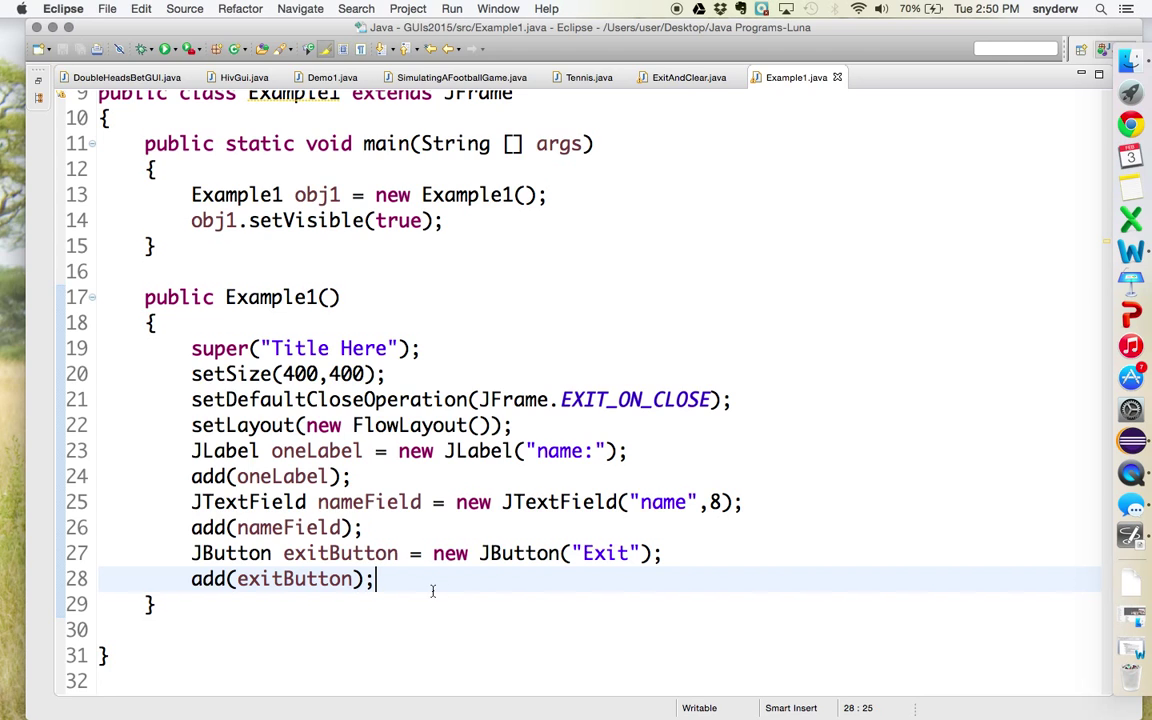
{"action": "mouse_move", "coordinate": [572, 584]}
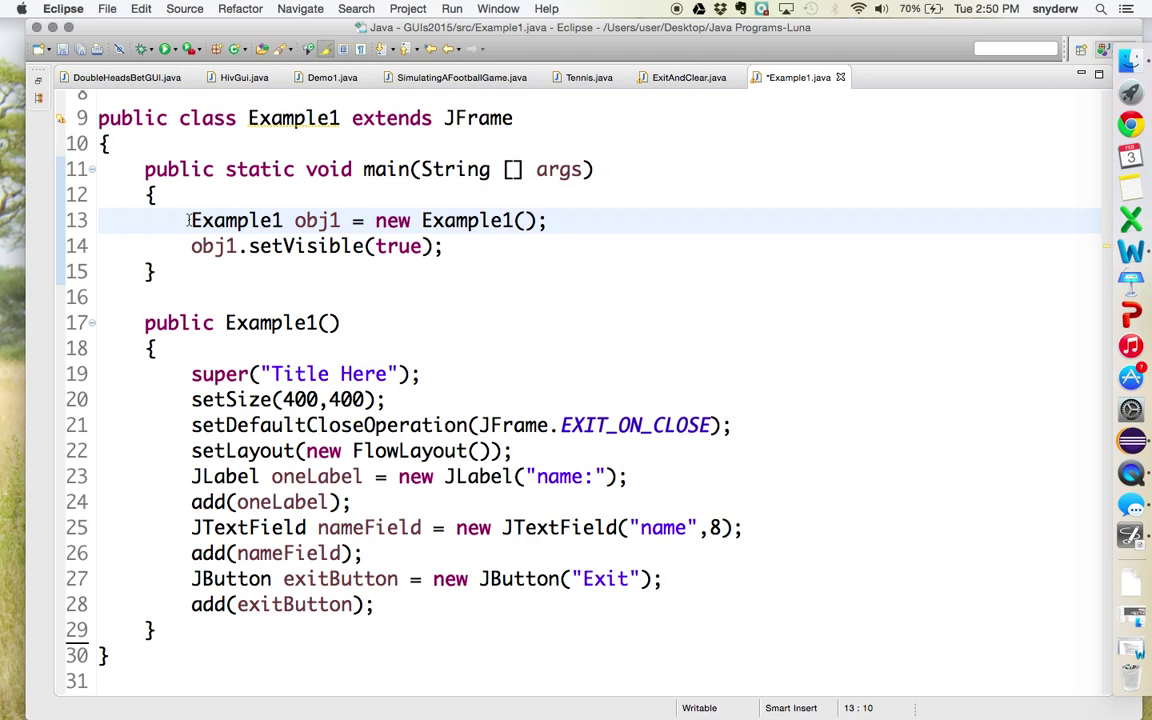
- Select the class name Example1 on line 13
{"action": "double_click", "coordinate": [236, 220]}
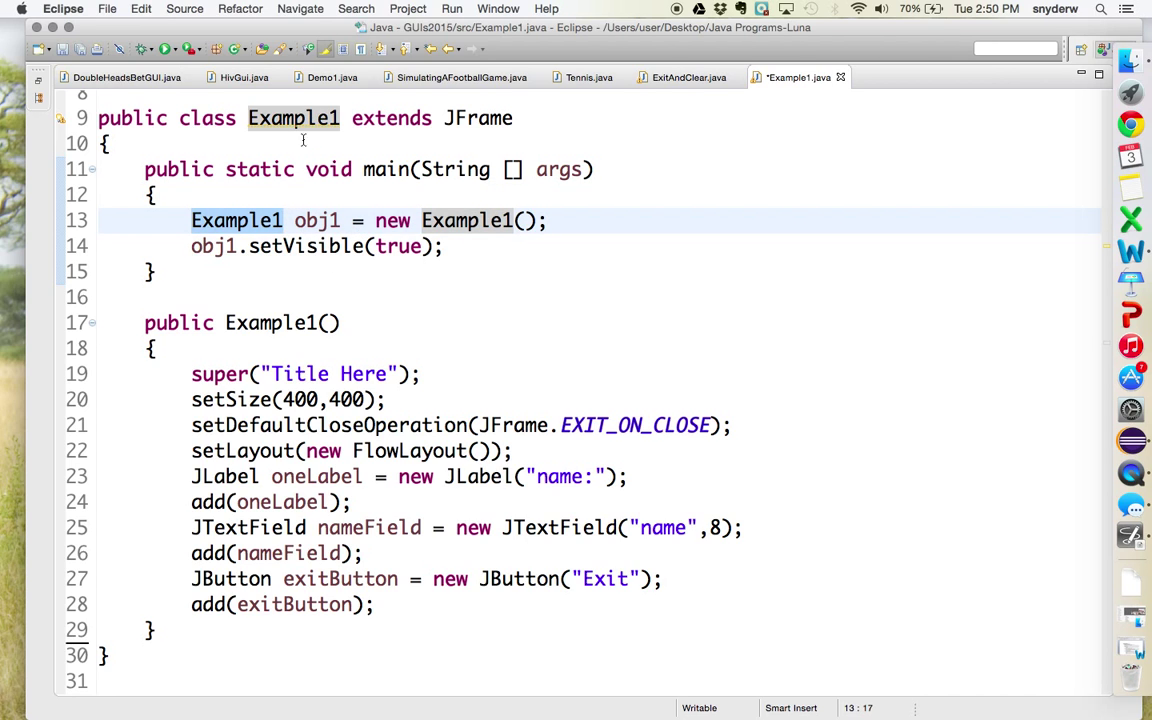
{"action": "mouse_move", "coordinate": [236, 220]}
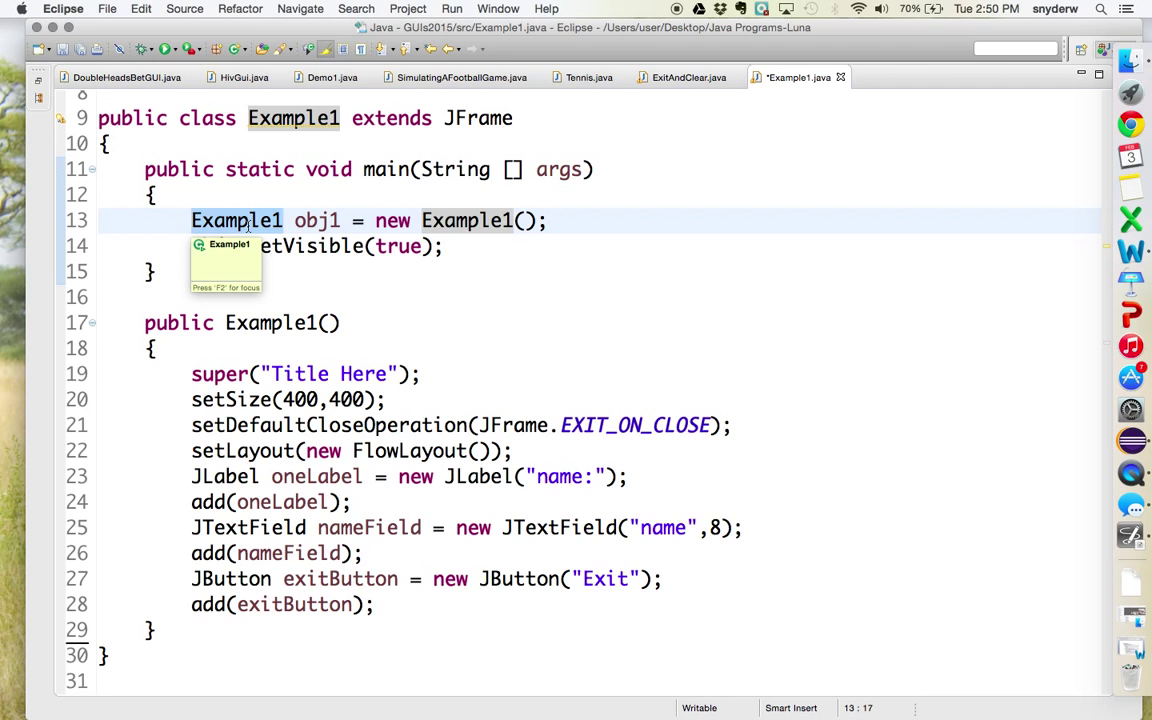